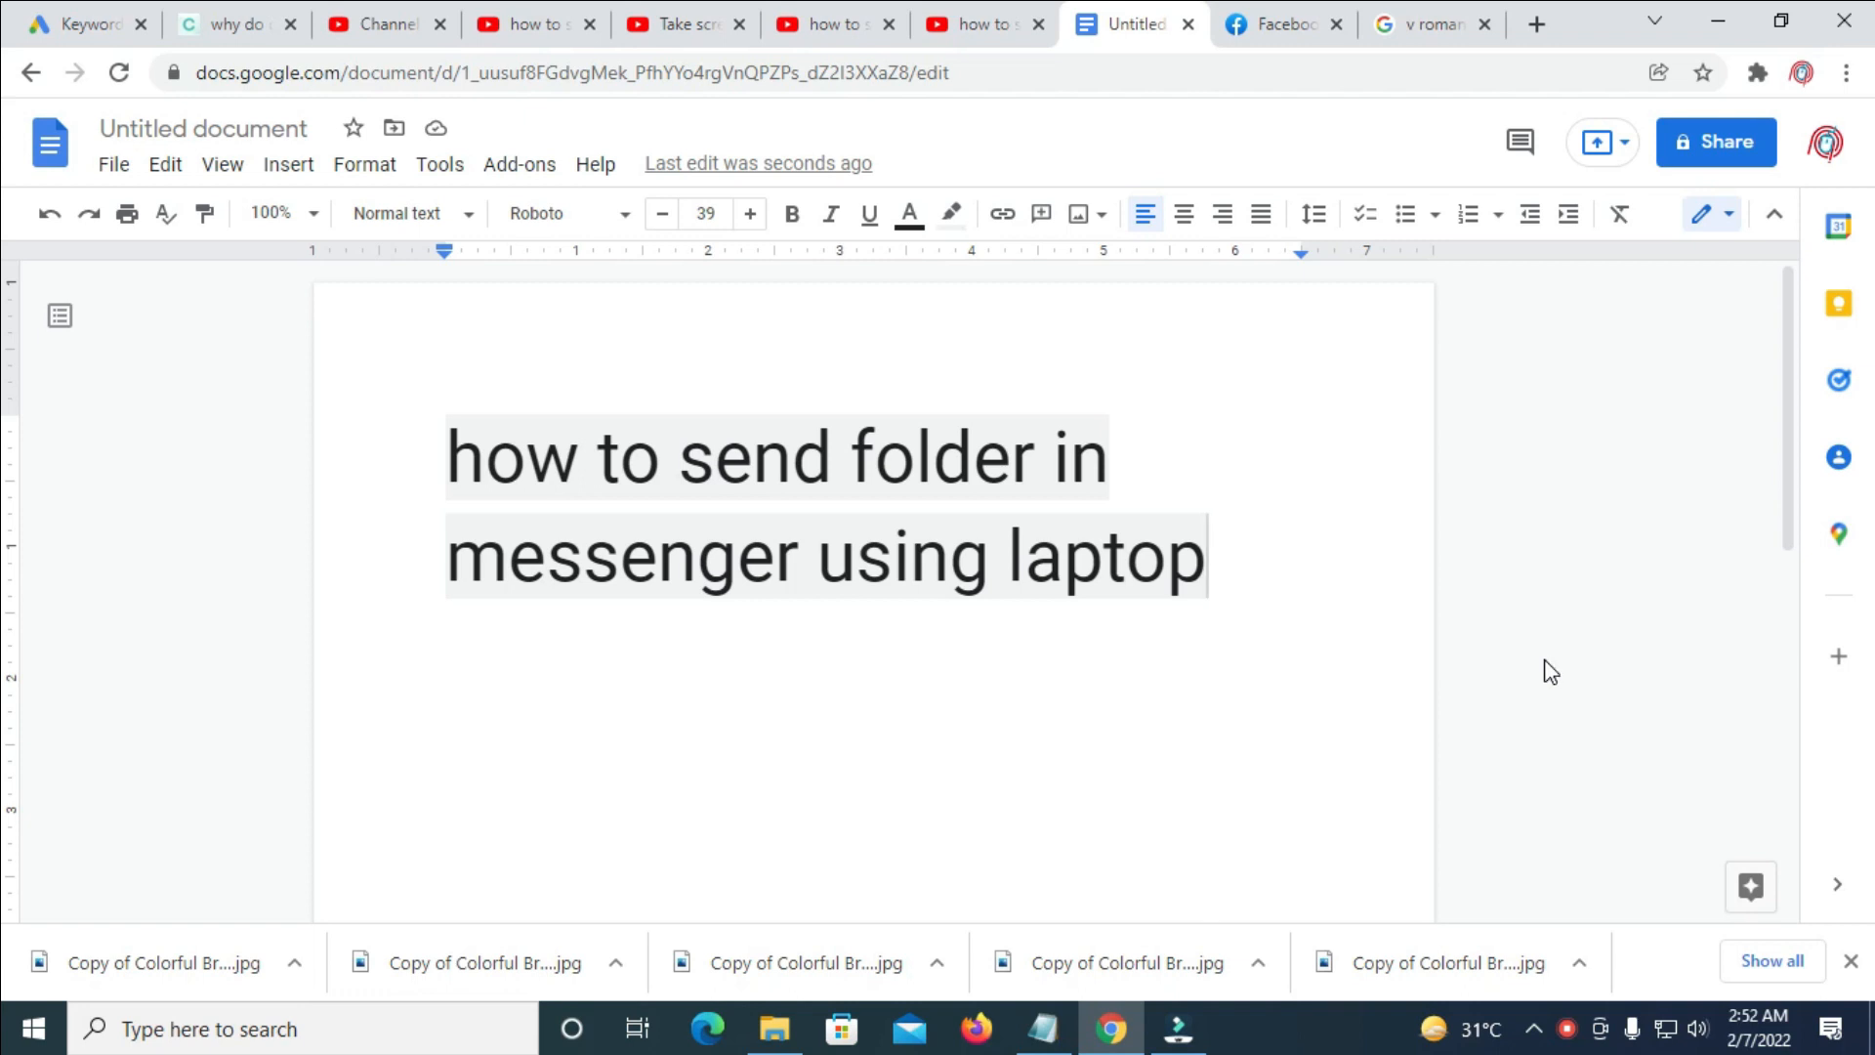
{"action": "mouse_move", "coordinate": [1416, 834]}
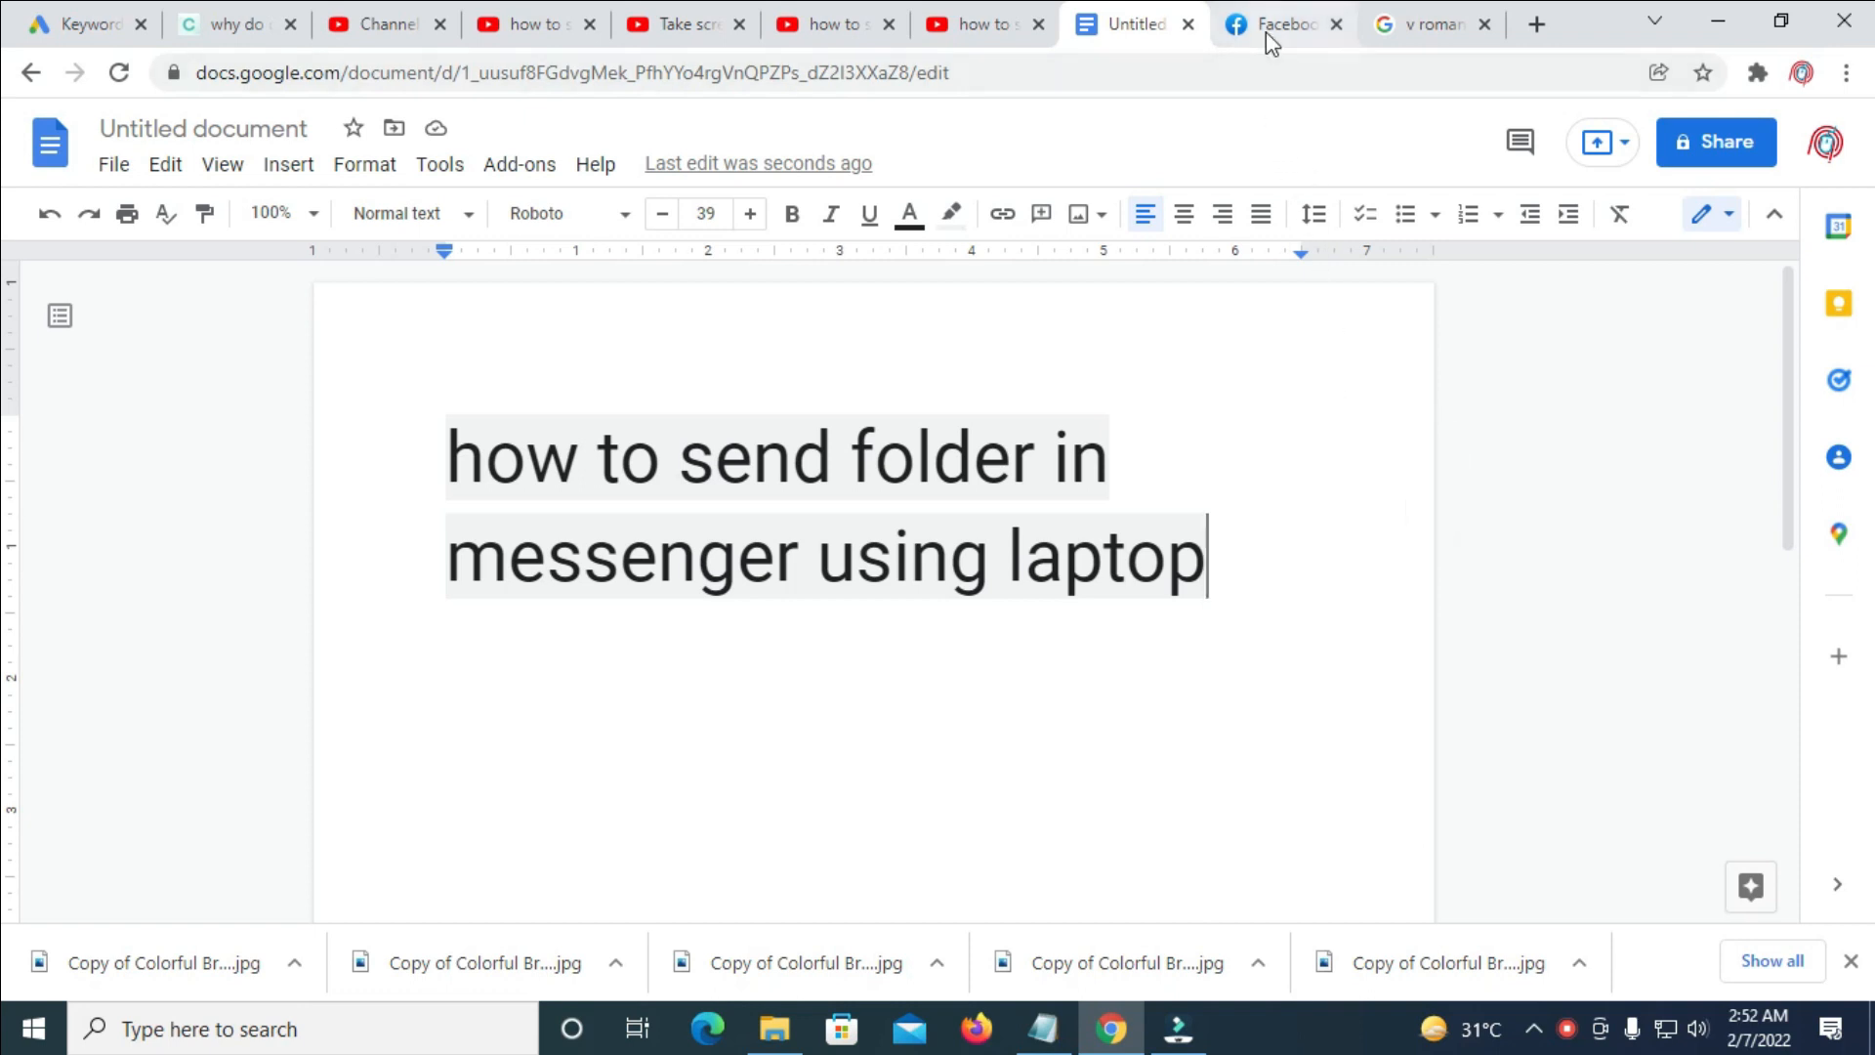
Switch to the Facebook browser tab showing the home feed.
{"action": "left_click", "coordinate": [1280, 24]}
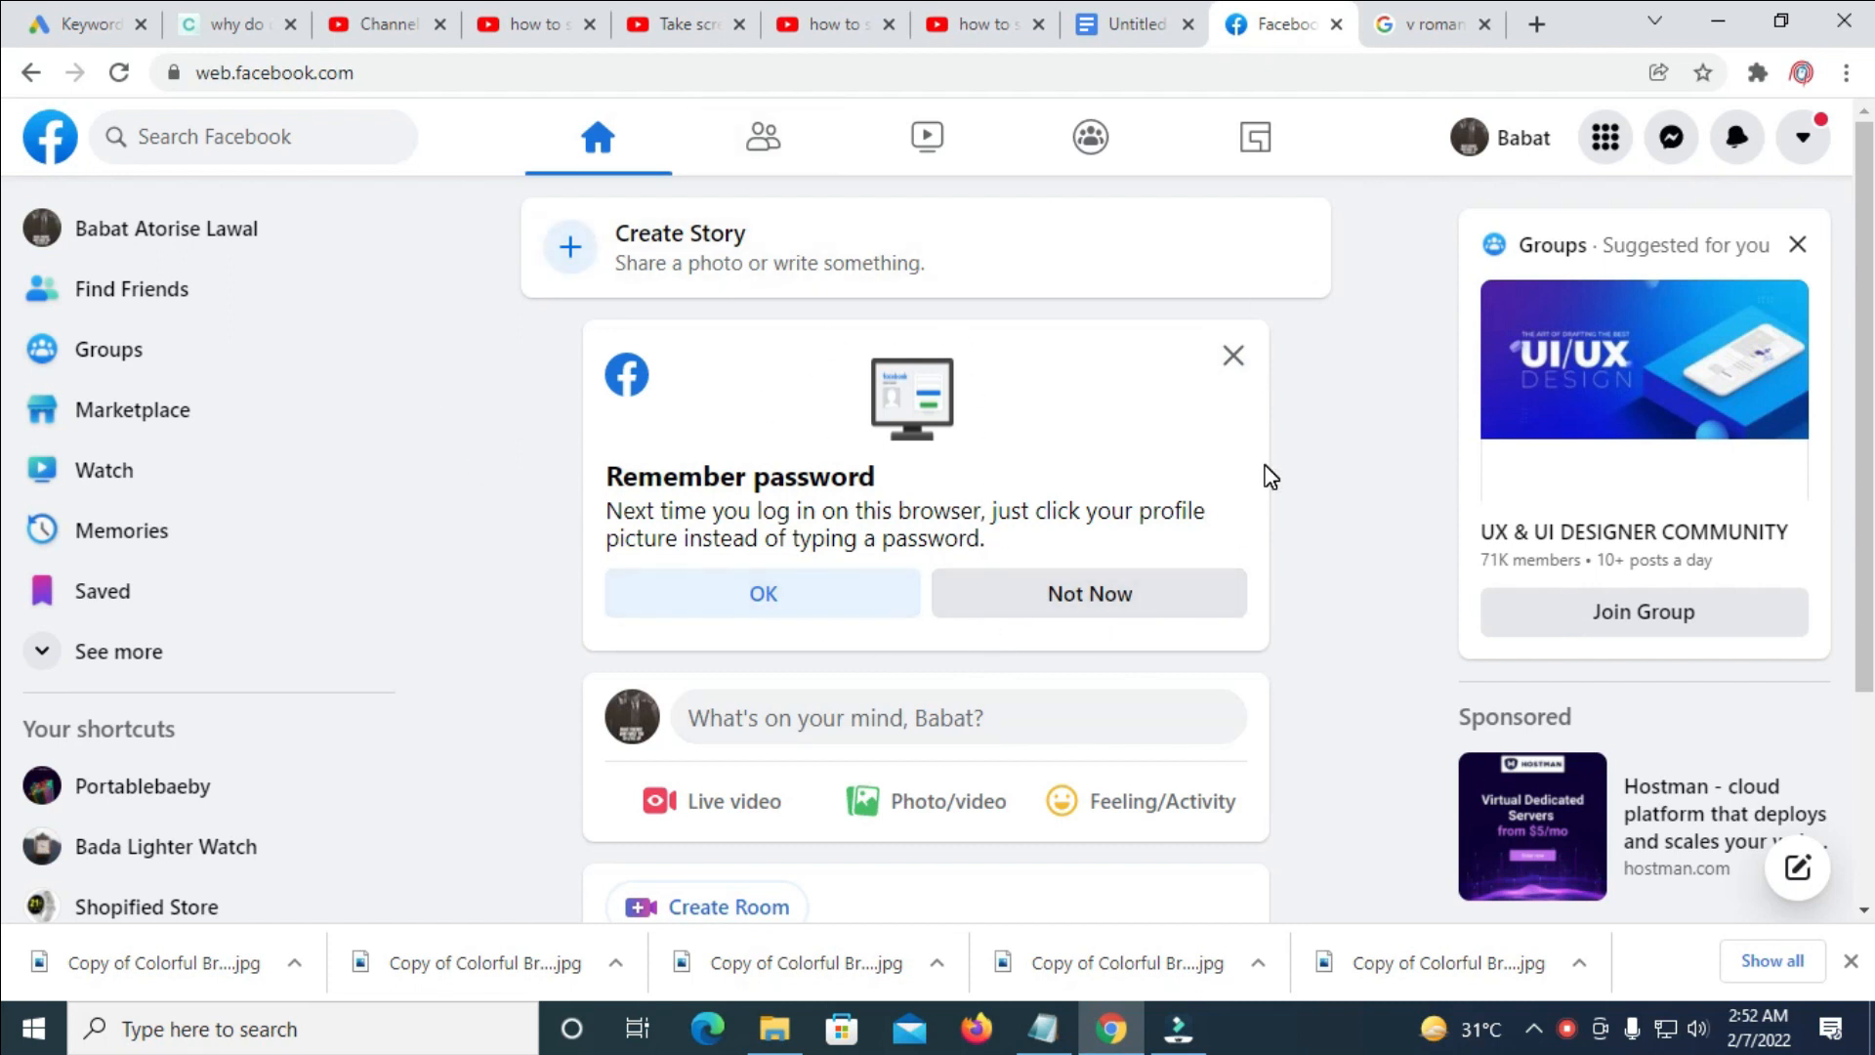
{"action": "mouse_move", "coordinate": [1713, 19]}
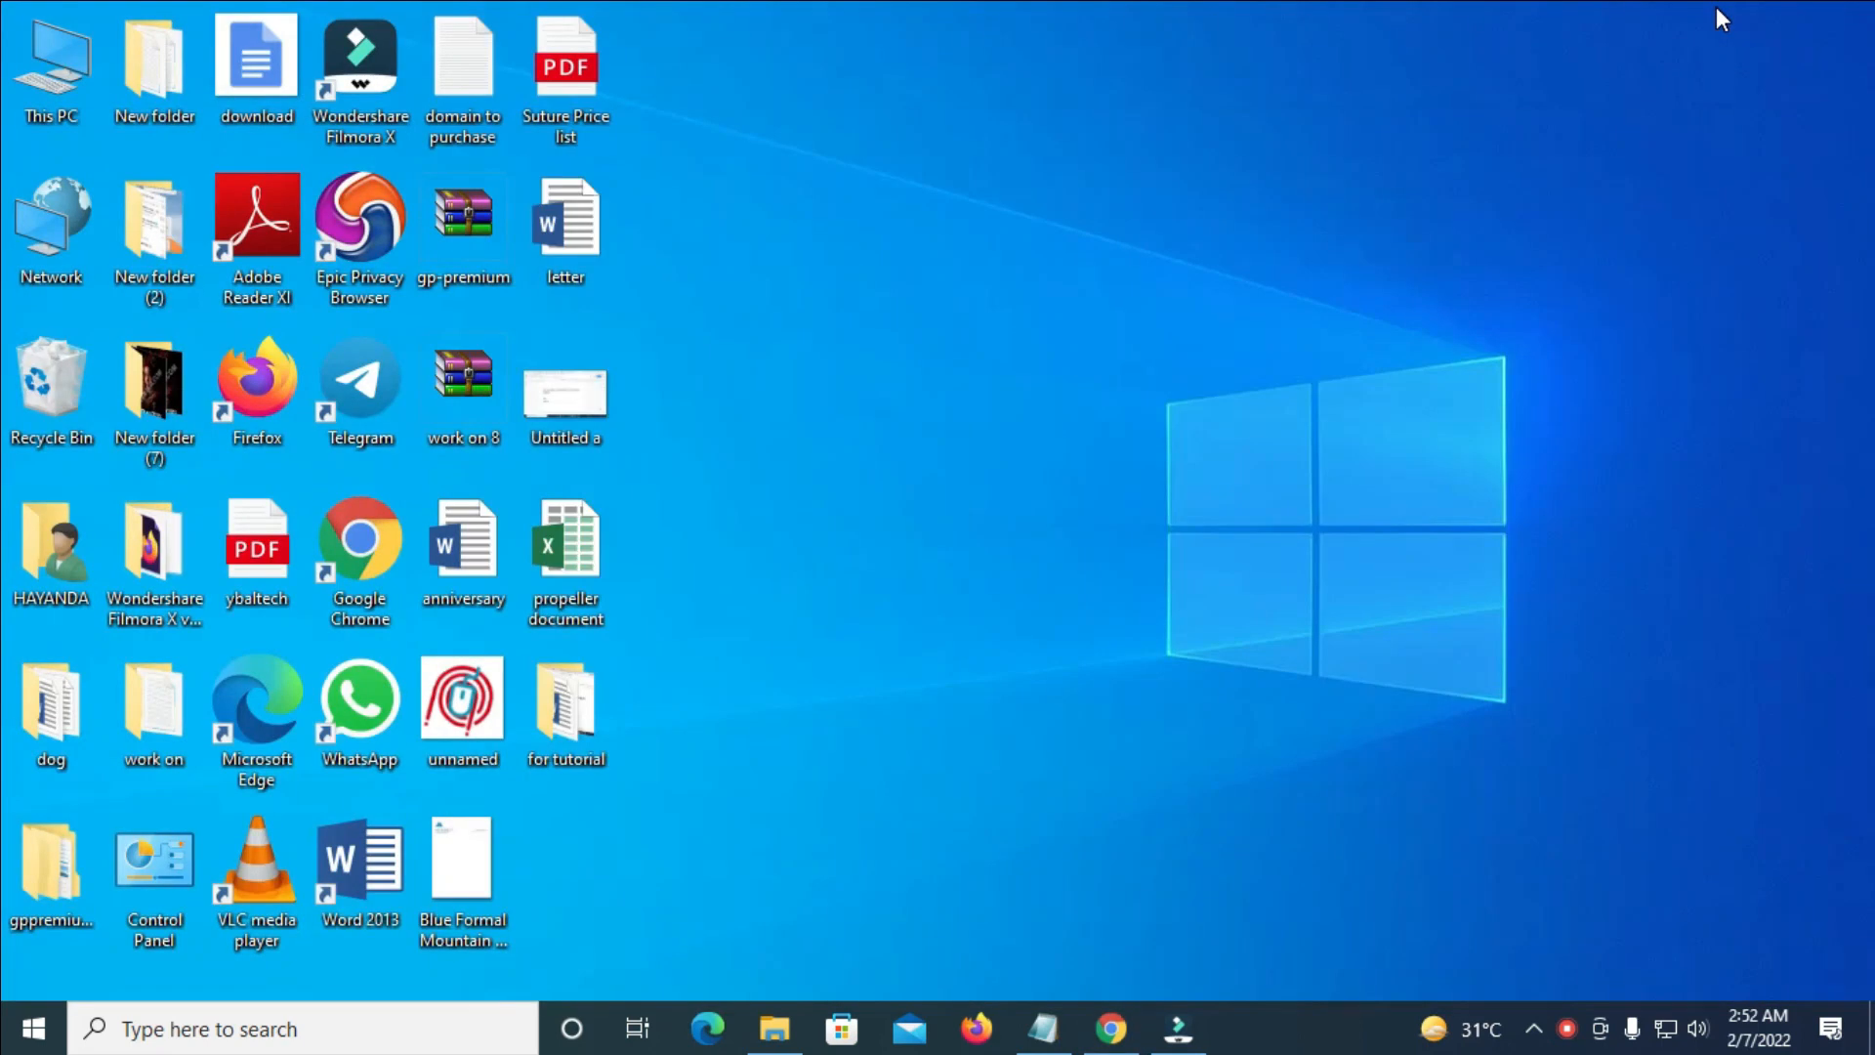
{"action": "mouse_move", "coordinate": [616, 860]}
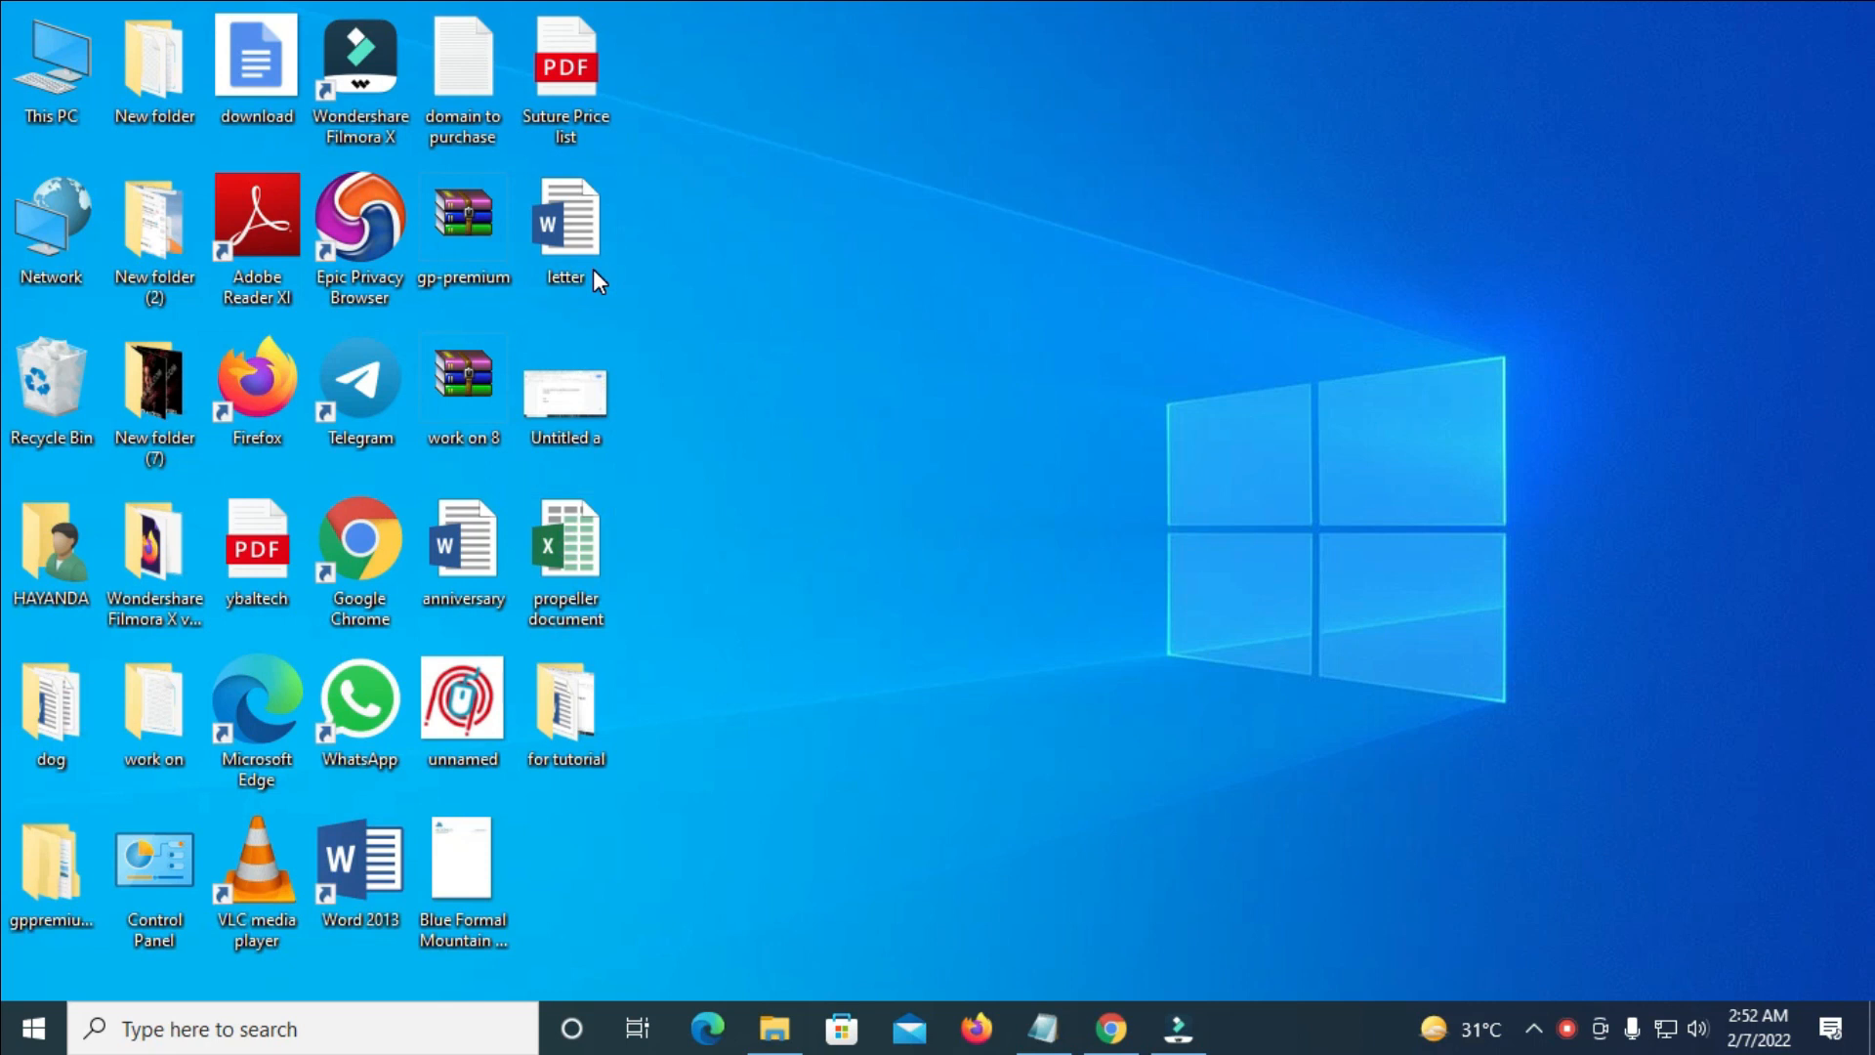
{"action": "mouse_move", "coordinate": [567, 700]}
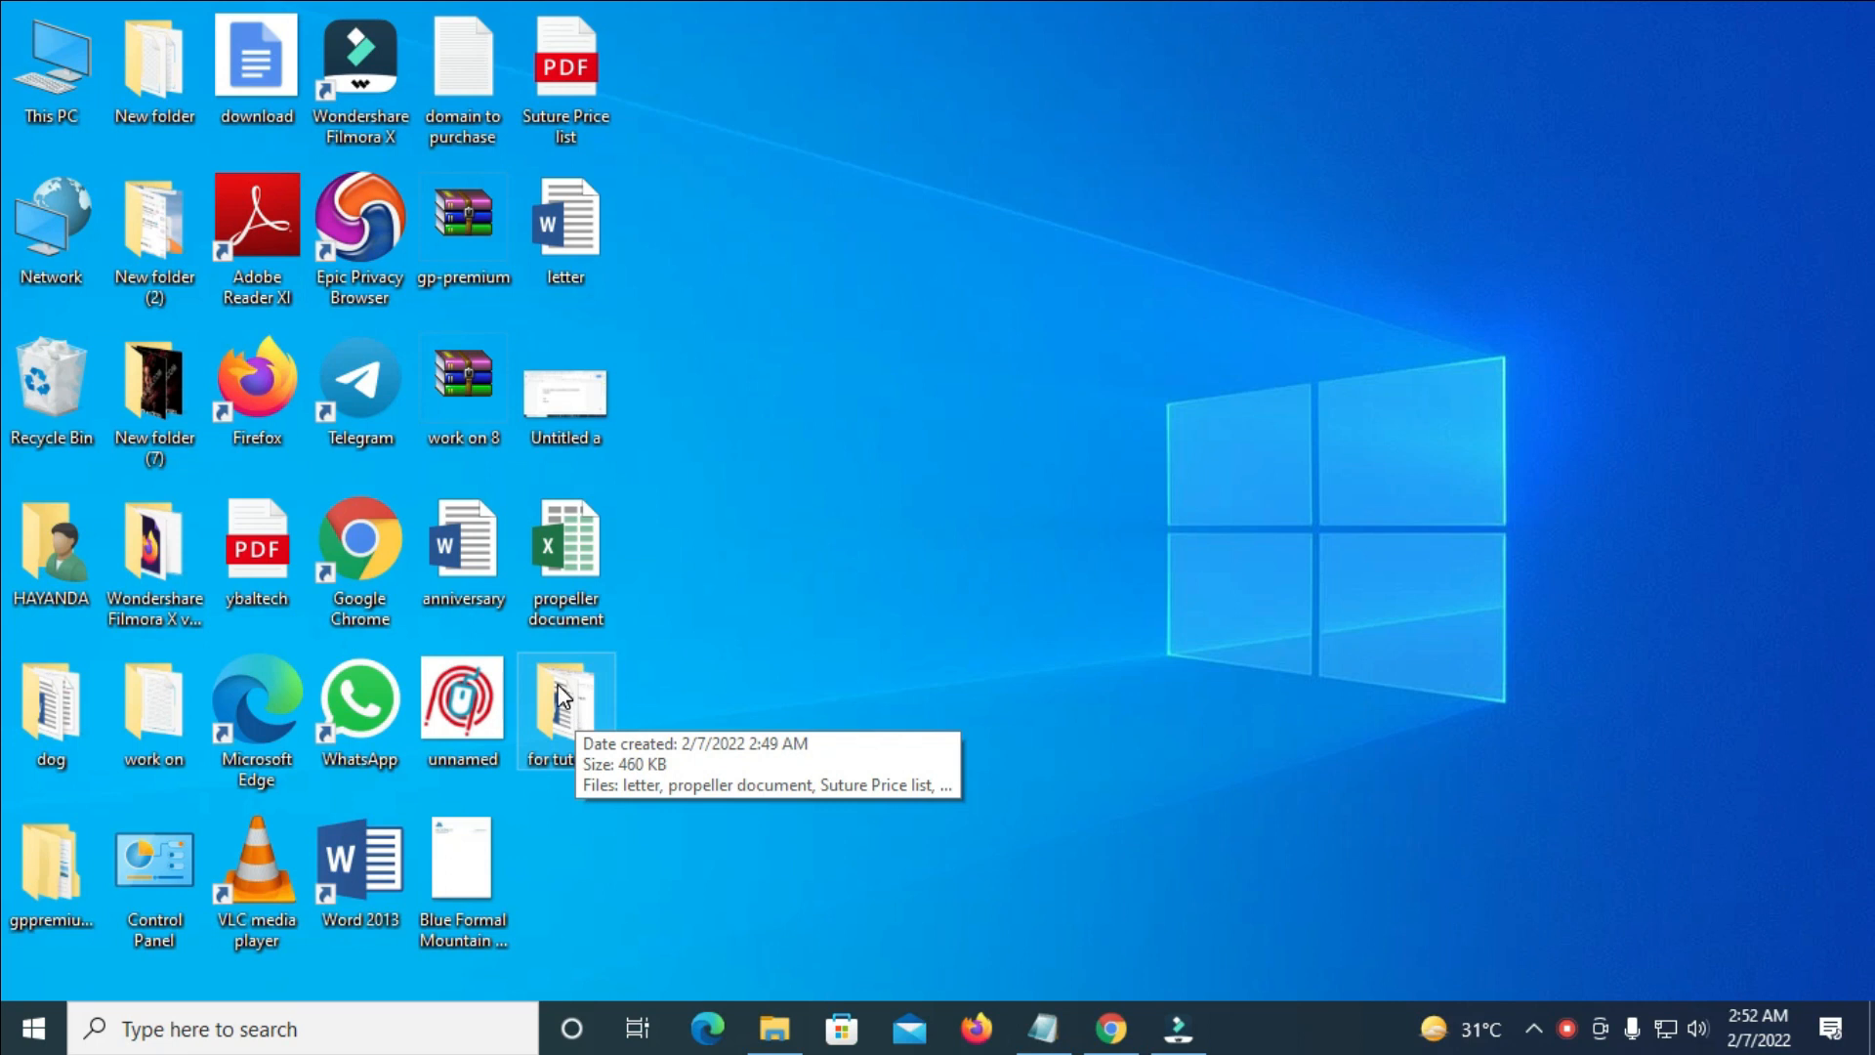
{"action": "mouse_move", "coordinate": [586, 707]}
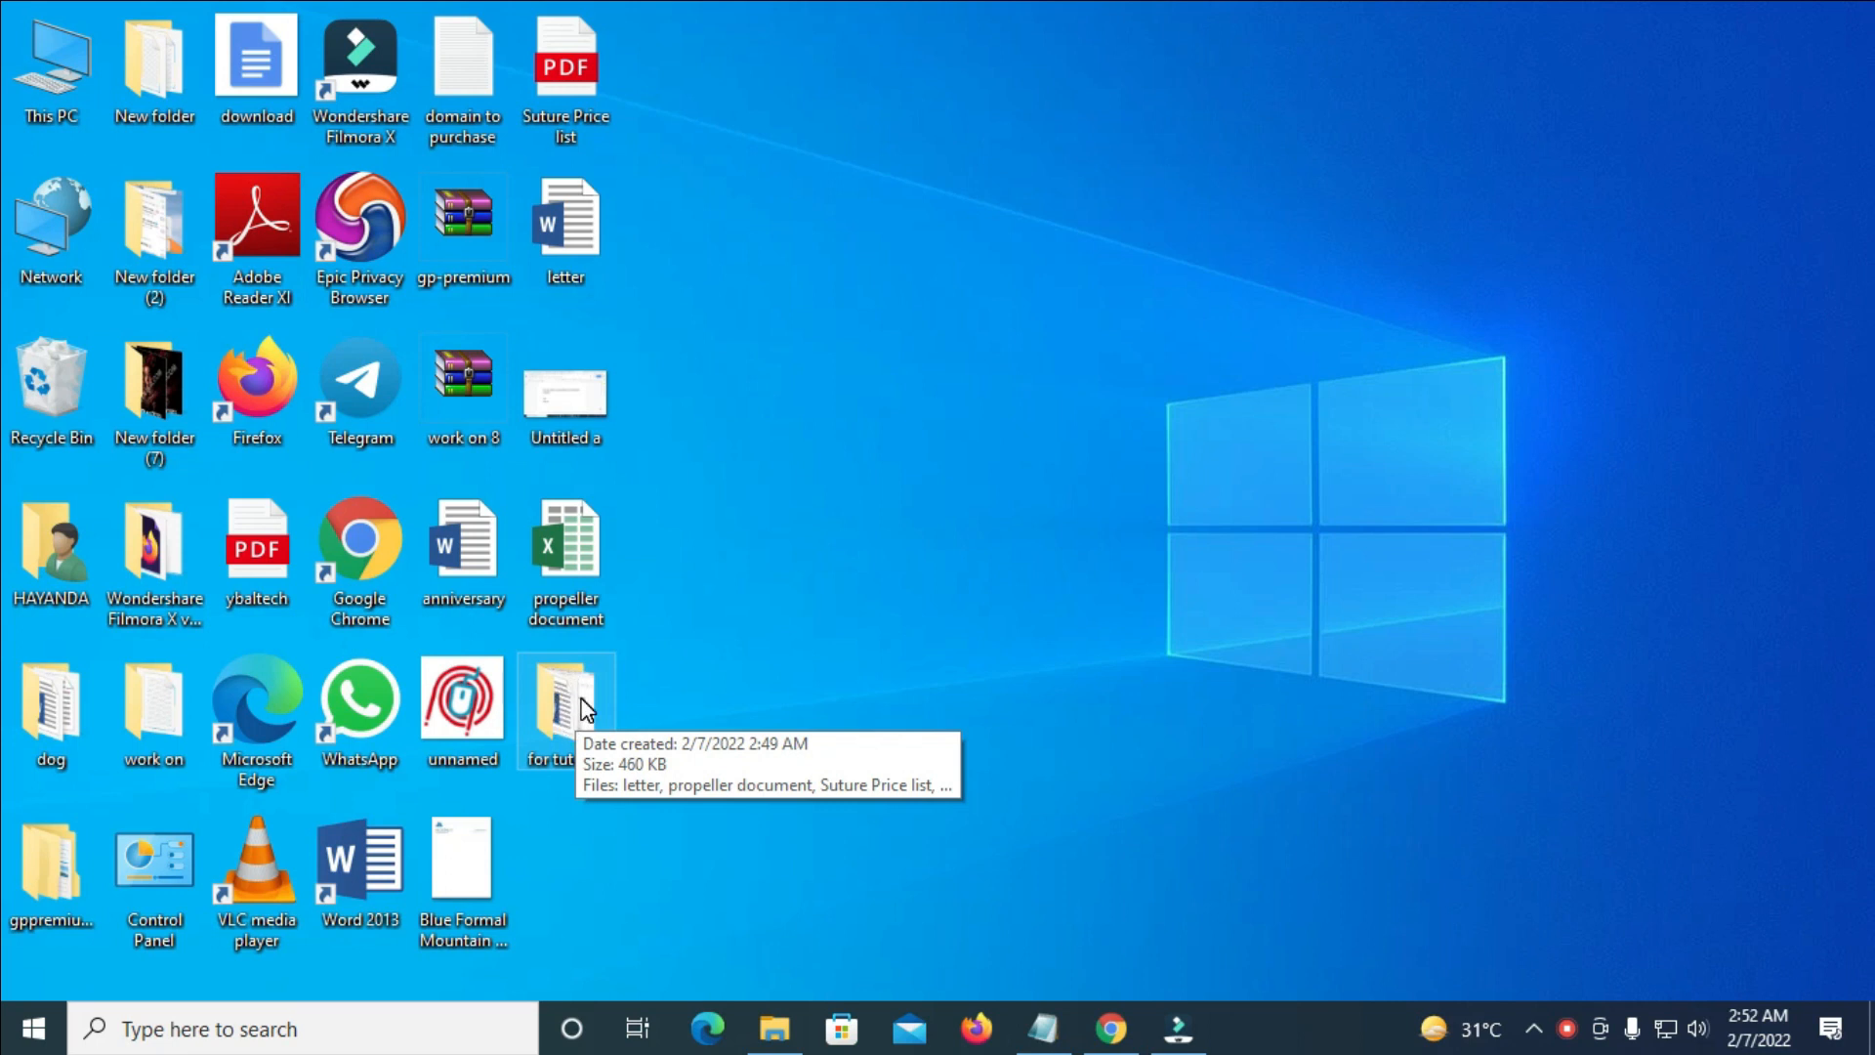
{"action": "mouse_move", "coordinate": [1062, 318]}
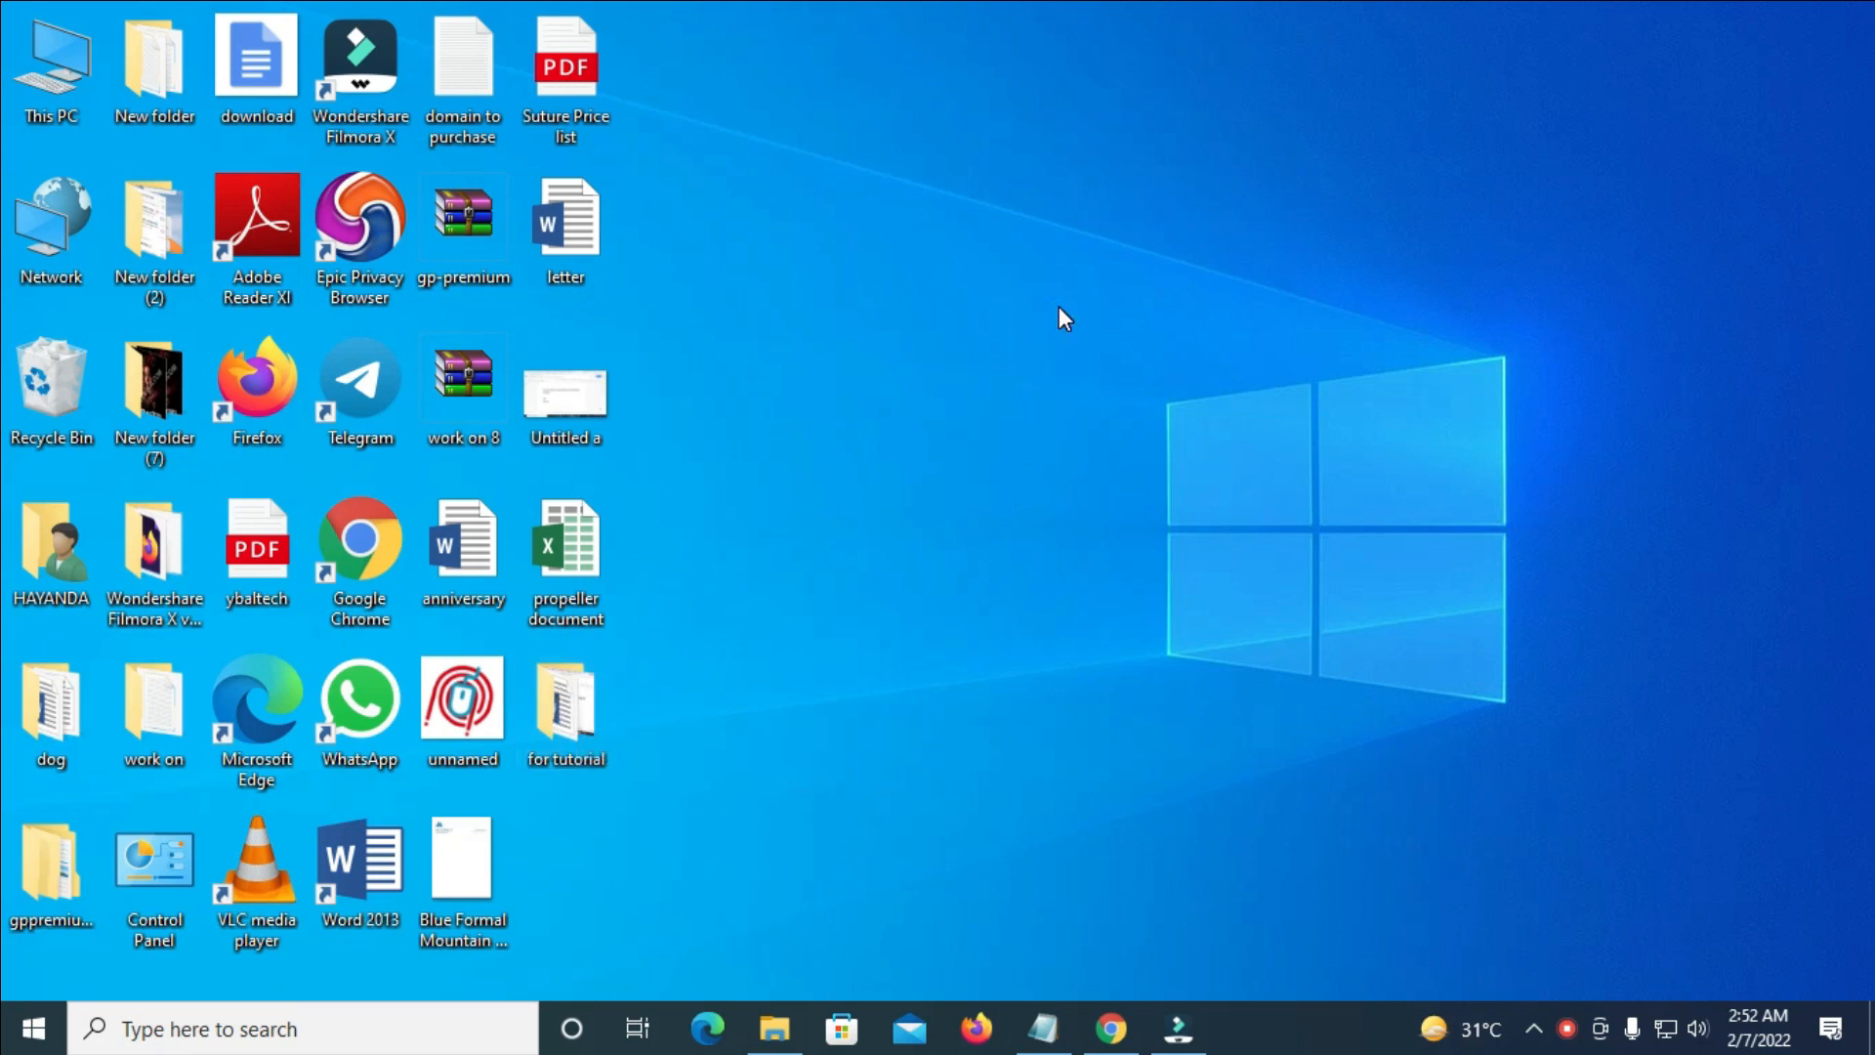
{"action": "mouse_move", "coordinate": [568, 711]}
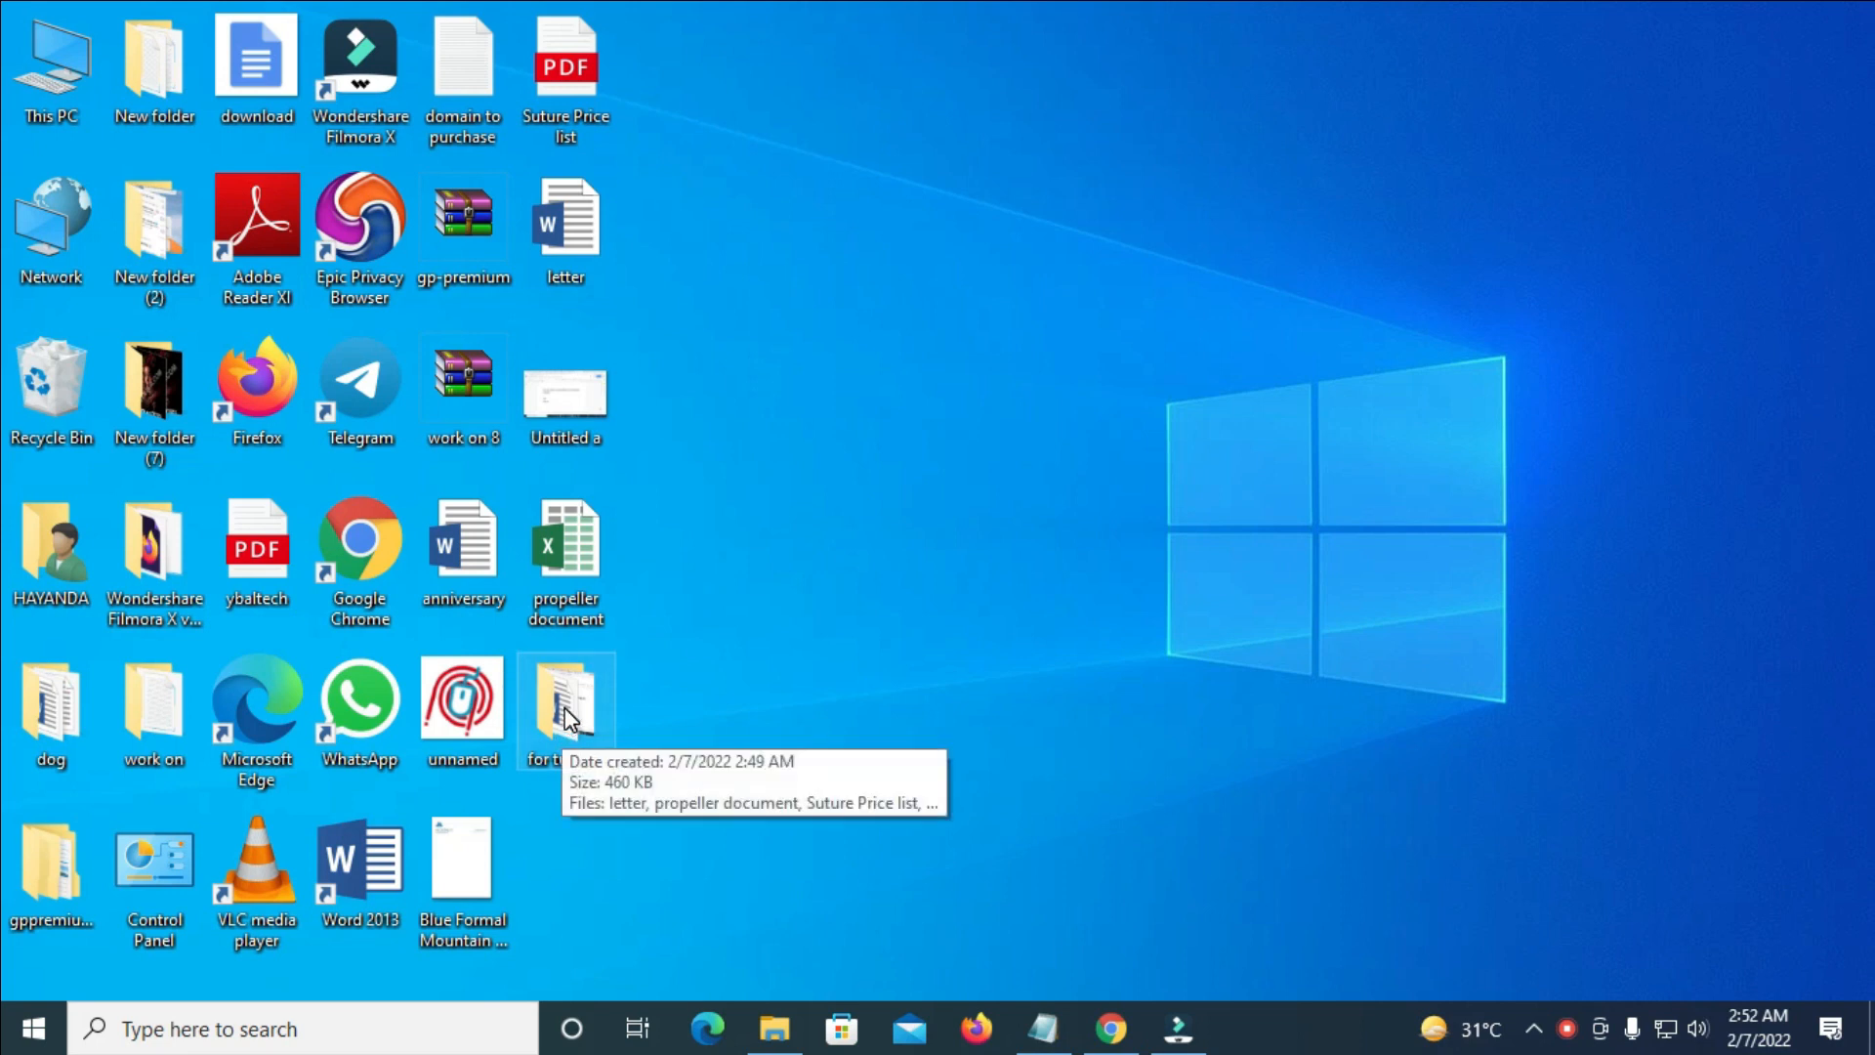
Send the 'for tutorial' folder to a Compressed (zipped) folder on the desktop.
{"action": "right_click", "coordinate": [565, 705]}
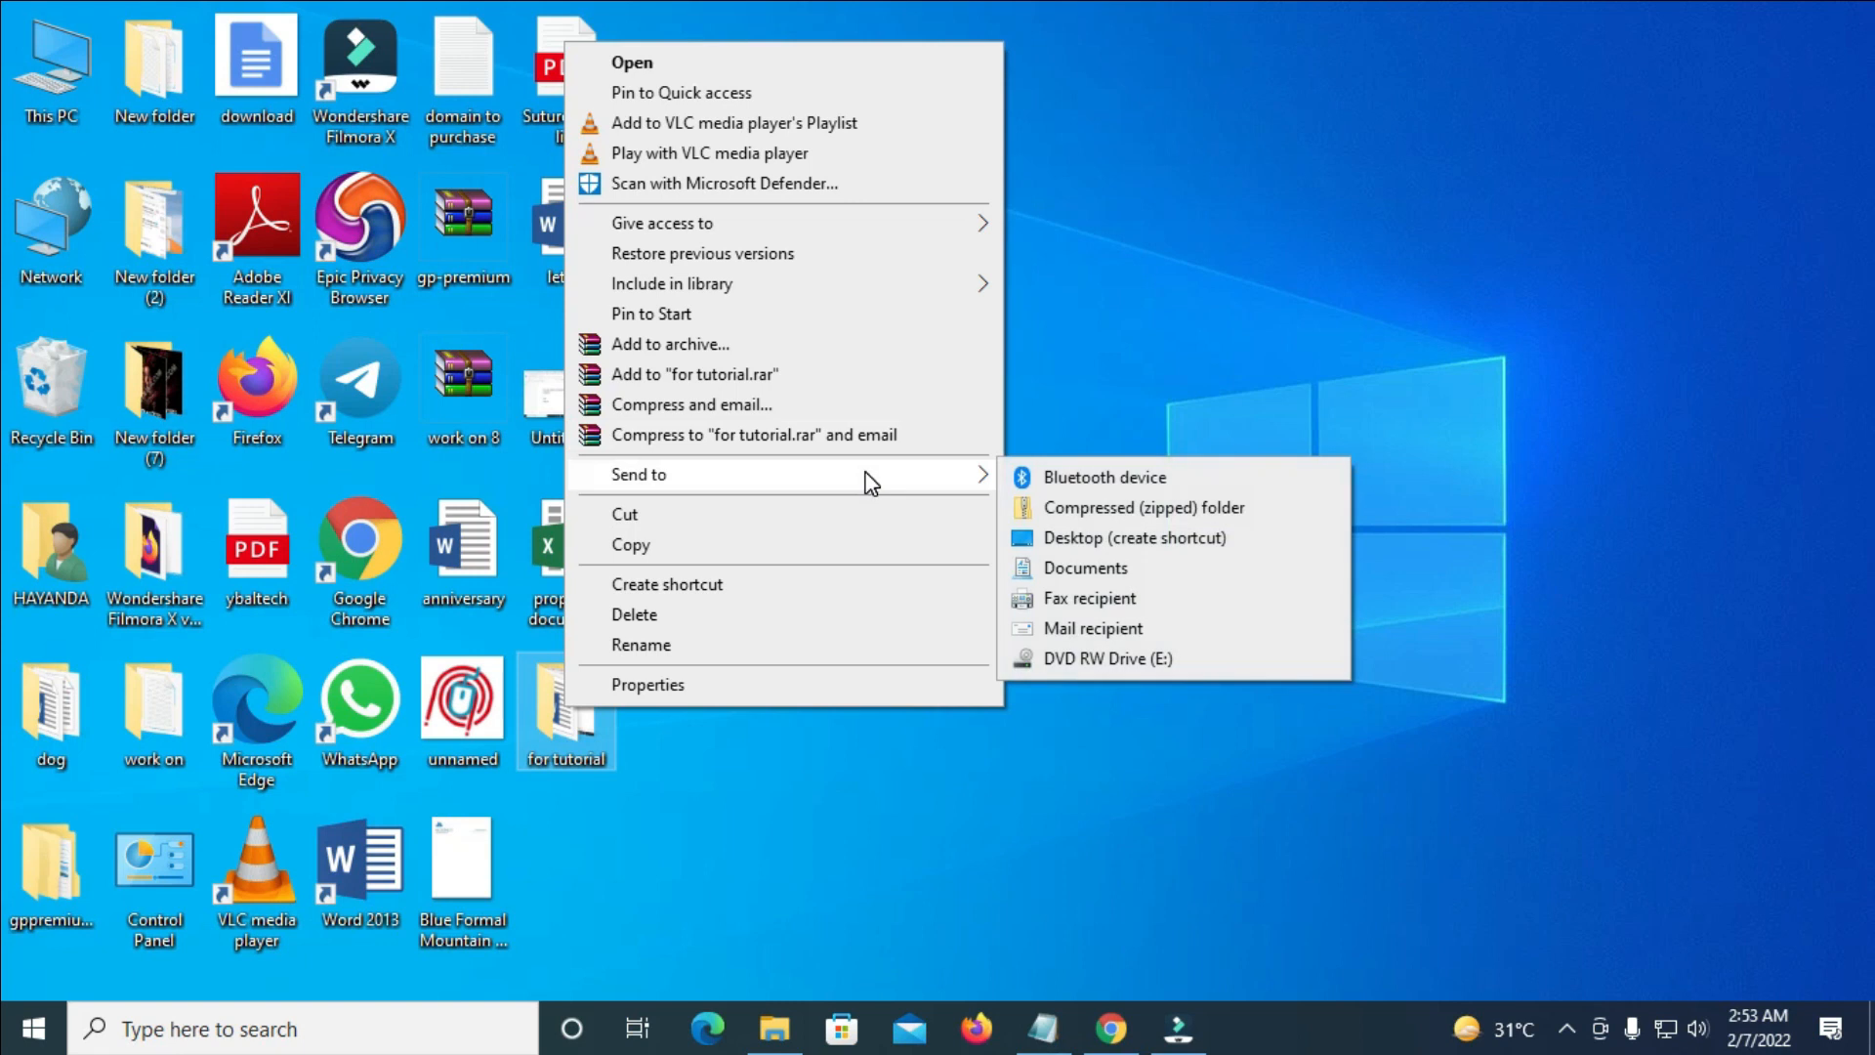
{"action": "mouse_move", "coordinate": [1109, 508]}
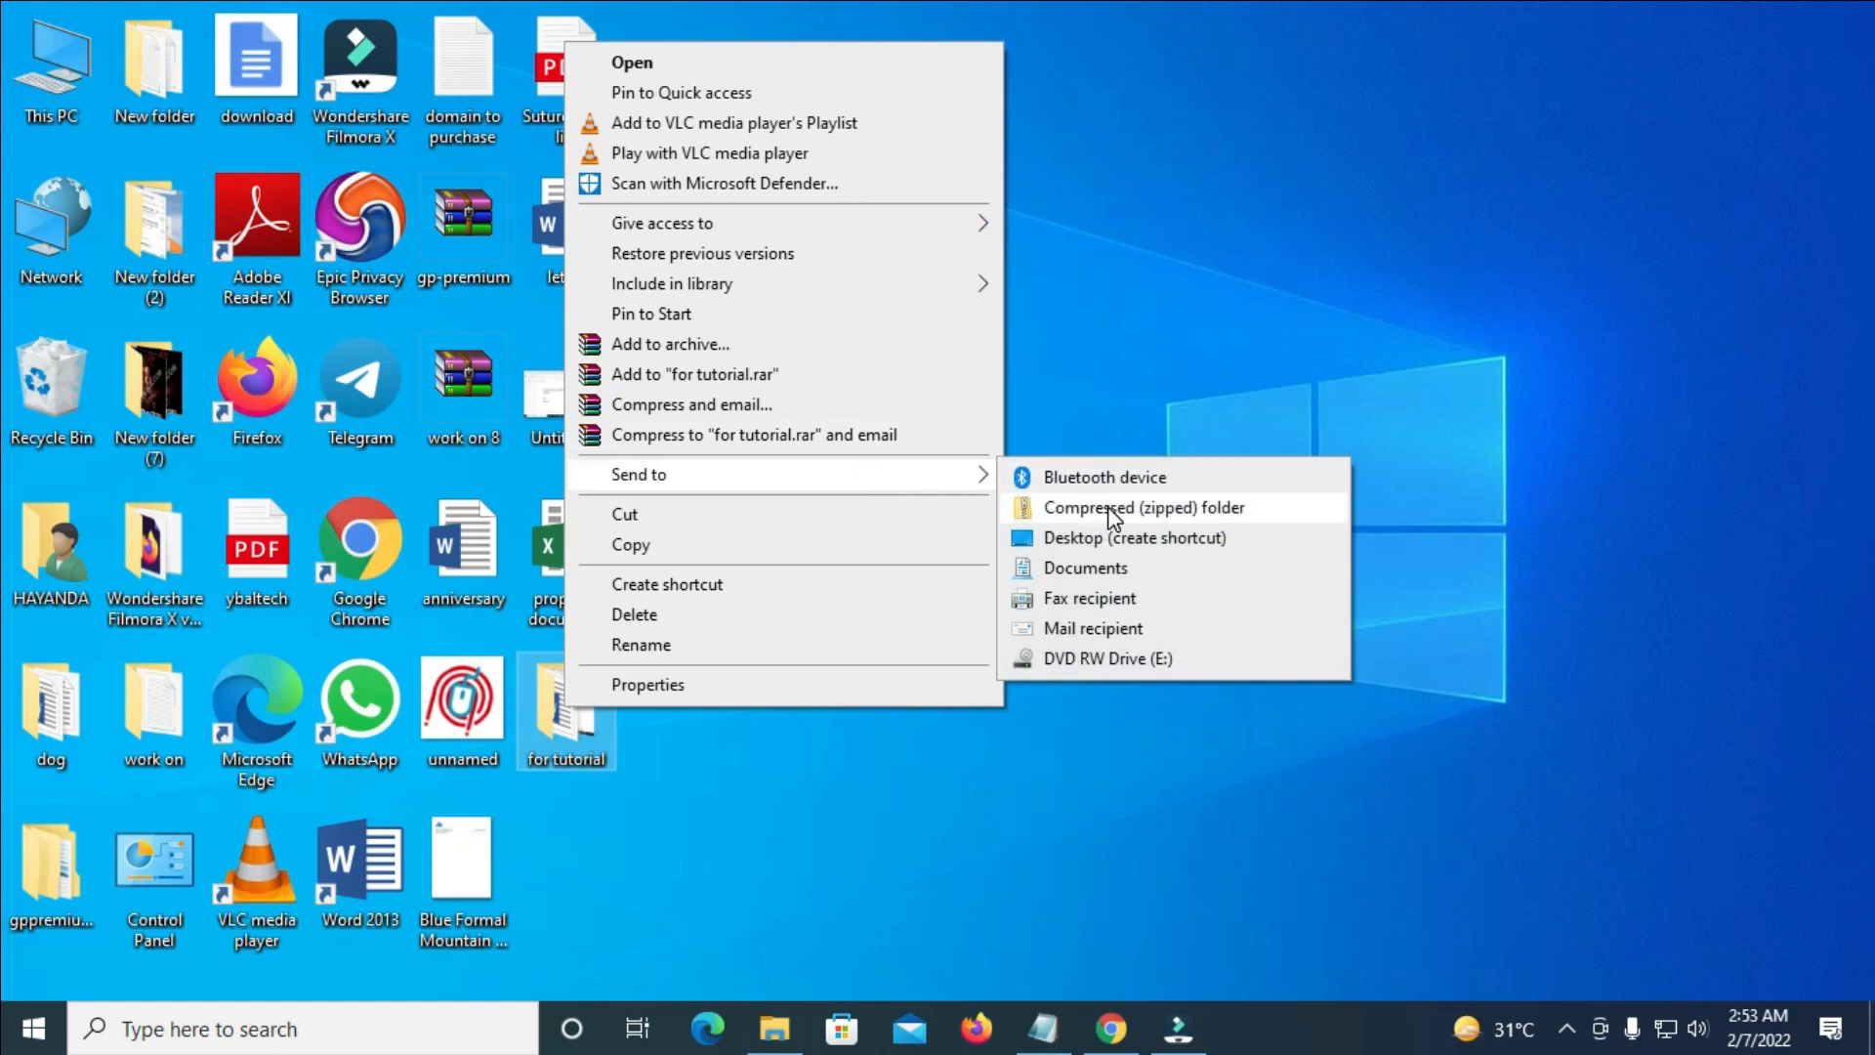
{"action": "left_click", "coordinate": [1141, 508]}
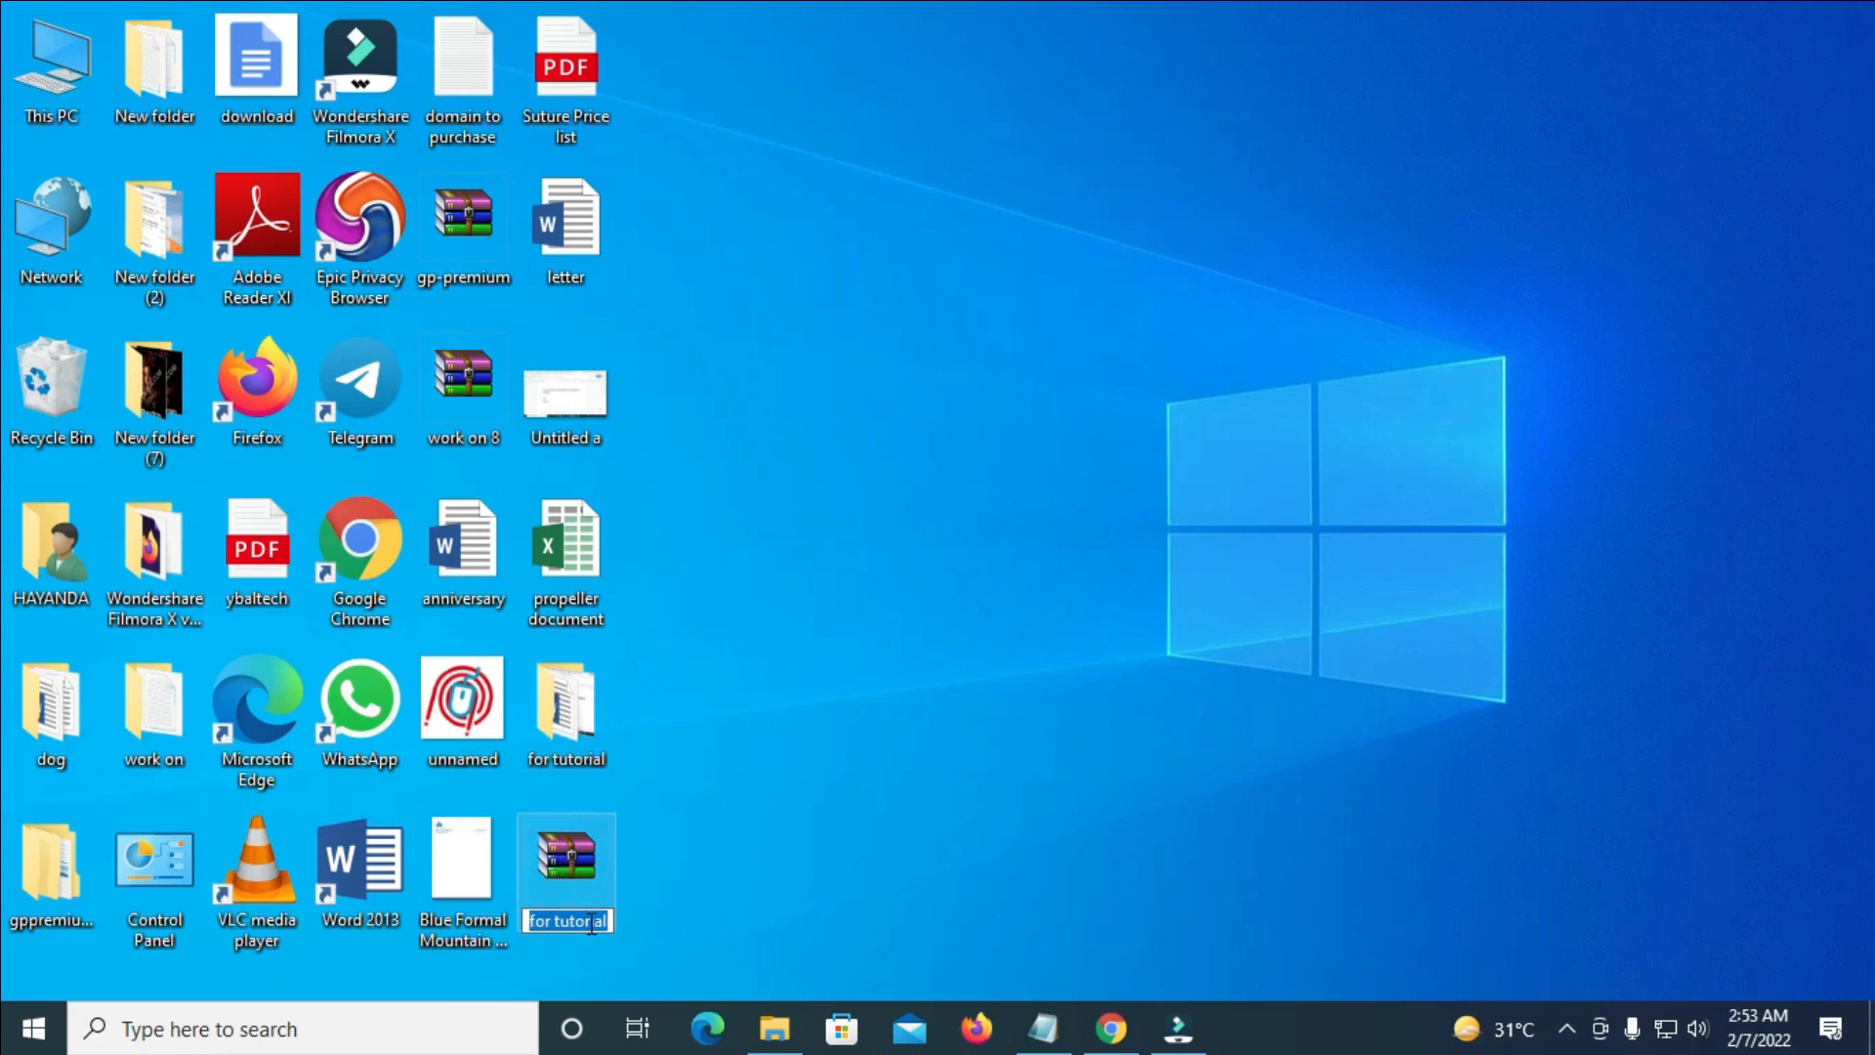
Keep the new zip archive named 'for tutorial' on the desktop.
{"action": "left_click", "coordinate": [567, 711]}
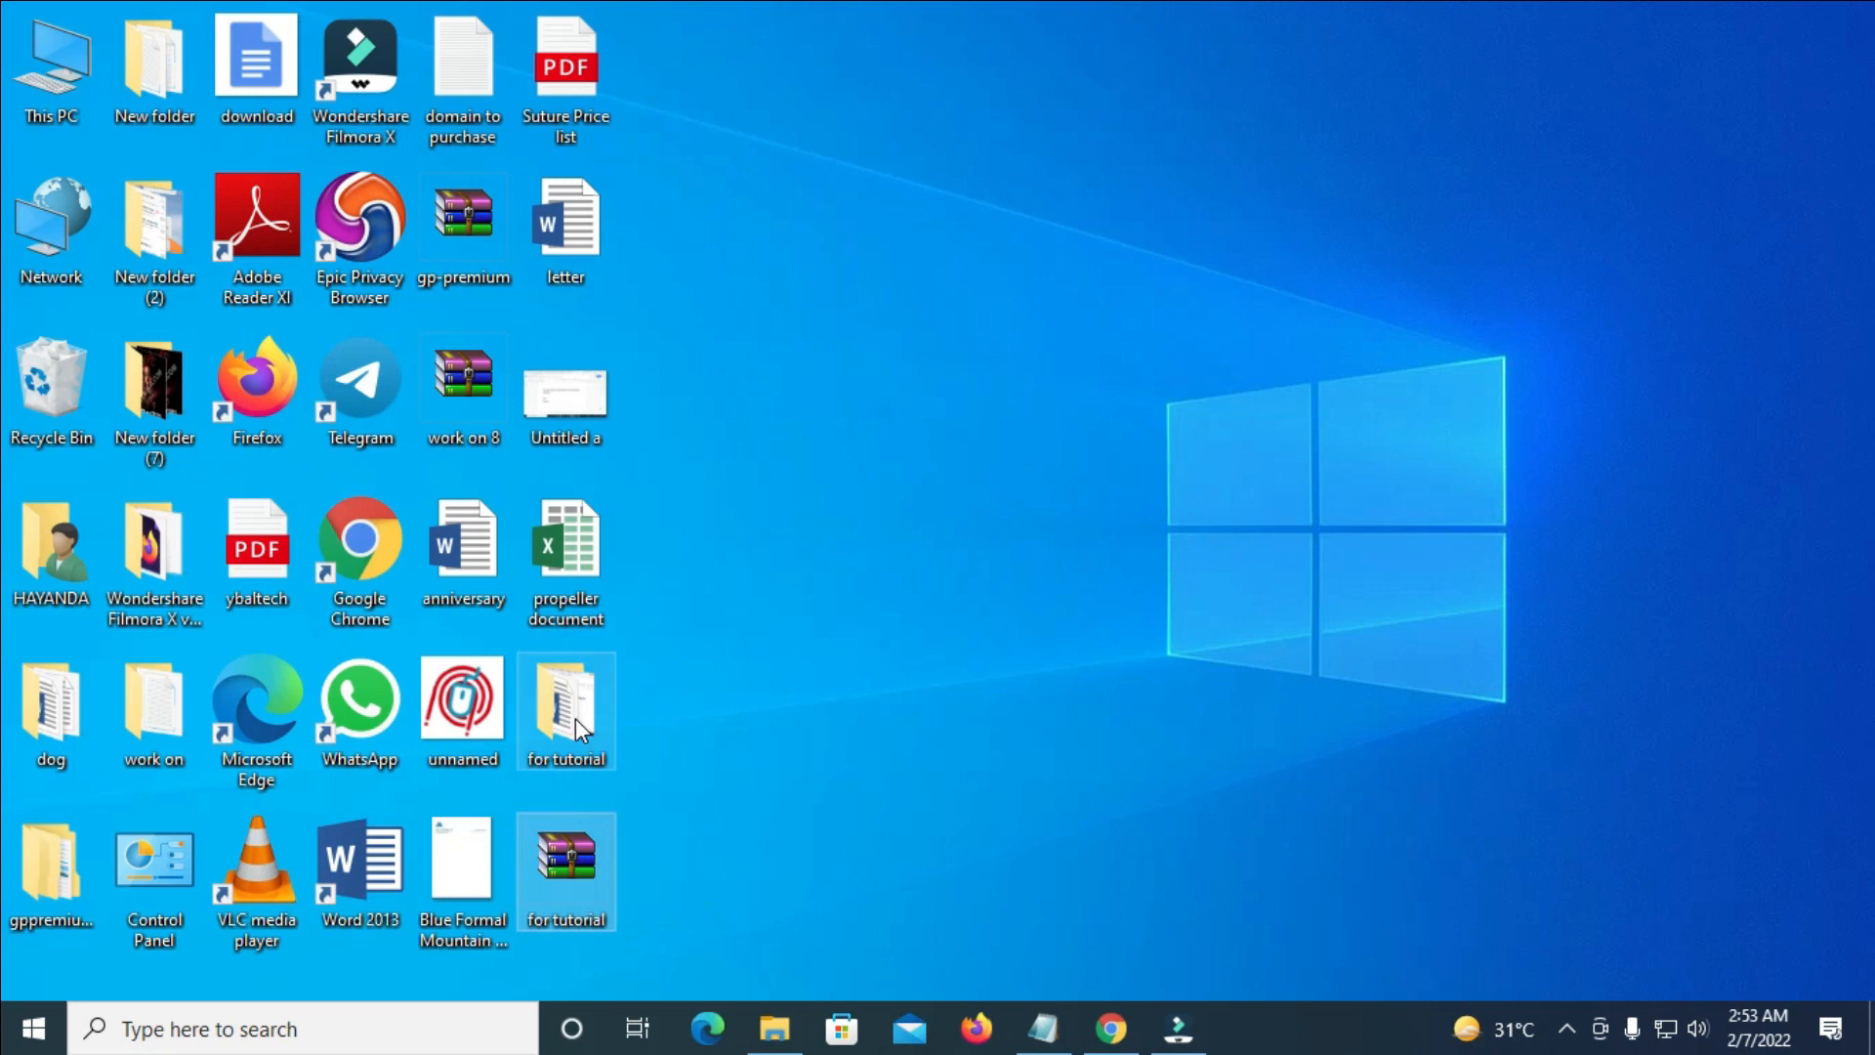
{"action": "mouse_move", "coordinate": [566, 705]}
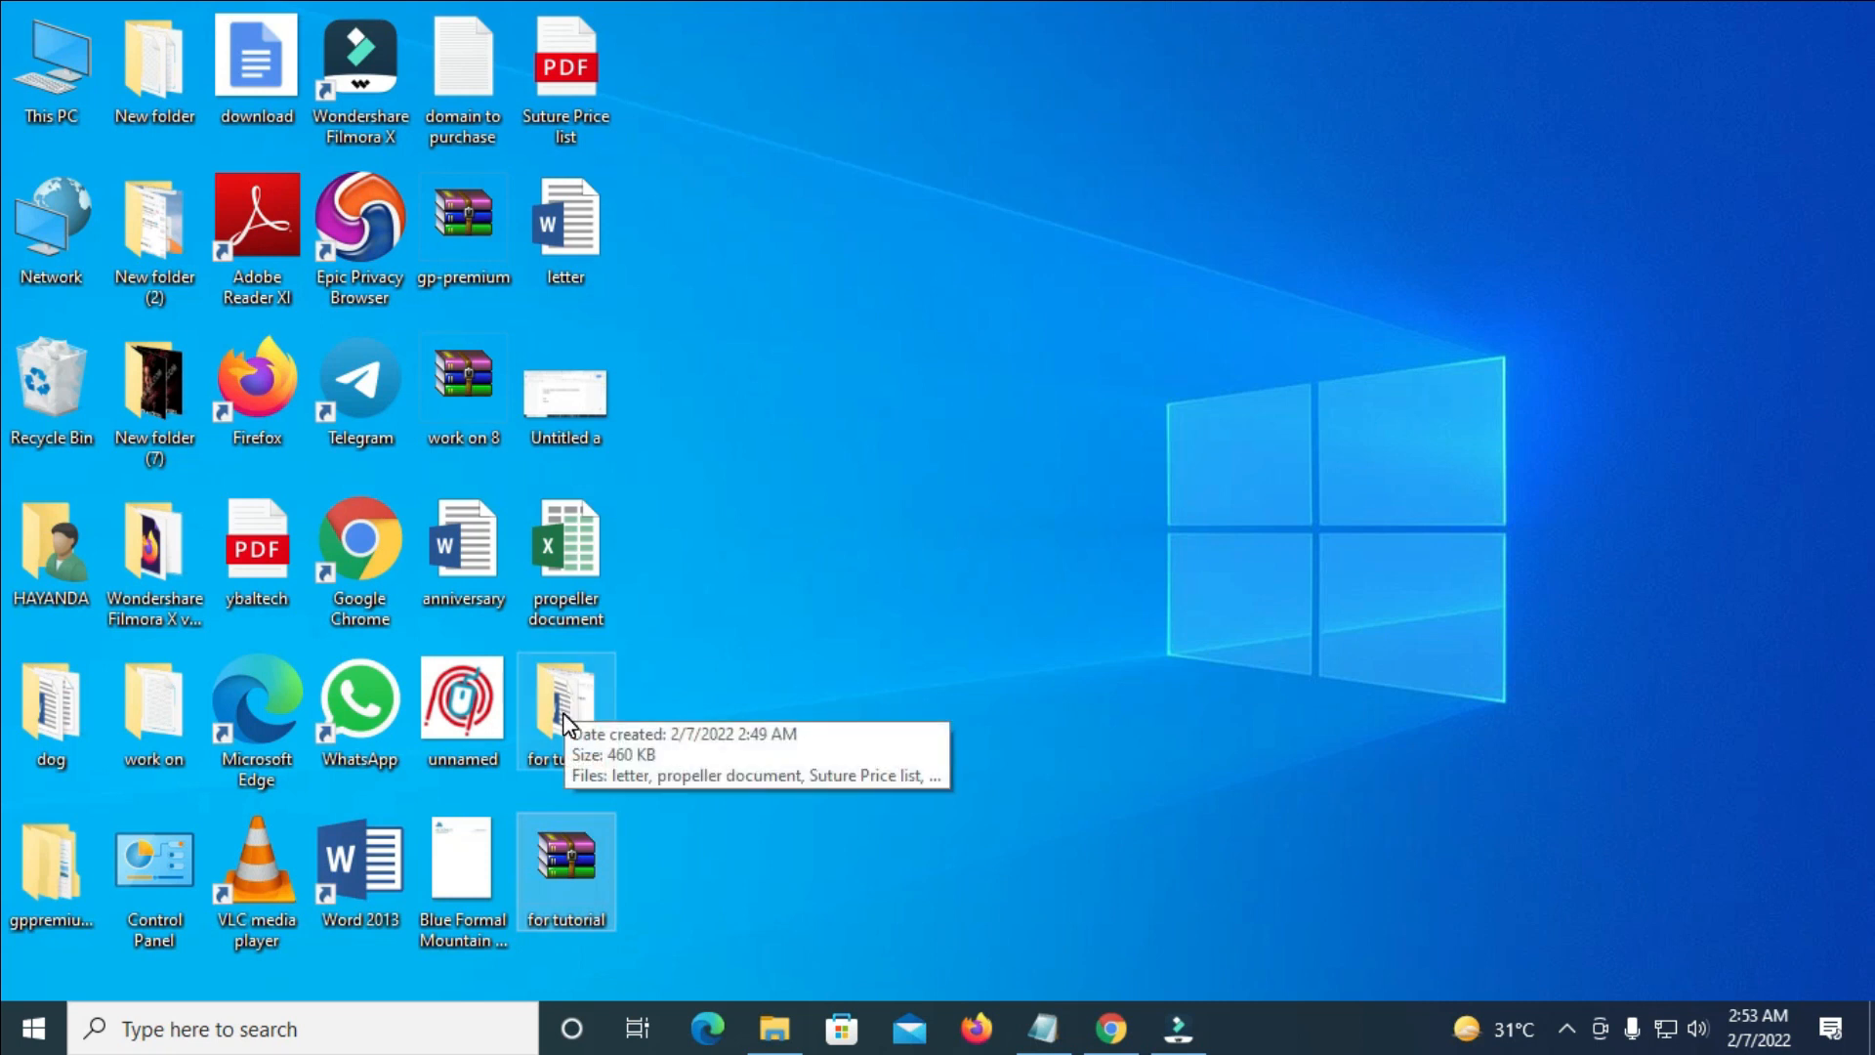
{"action": "mouse_move", "coordinate": [574, 695]}
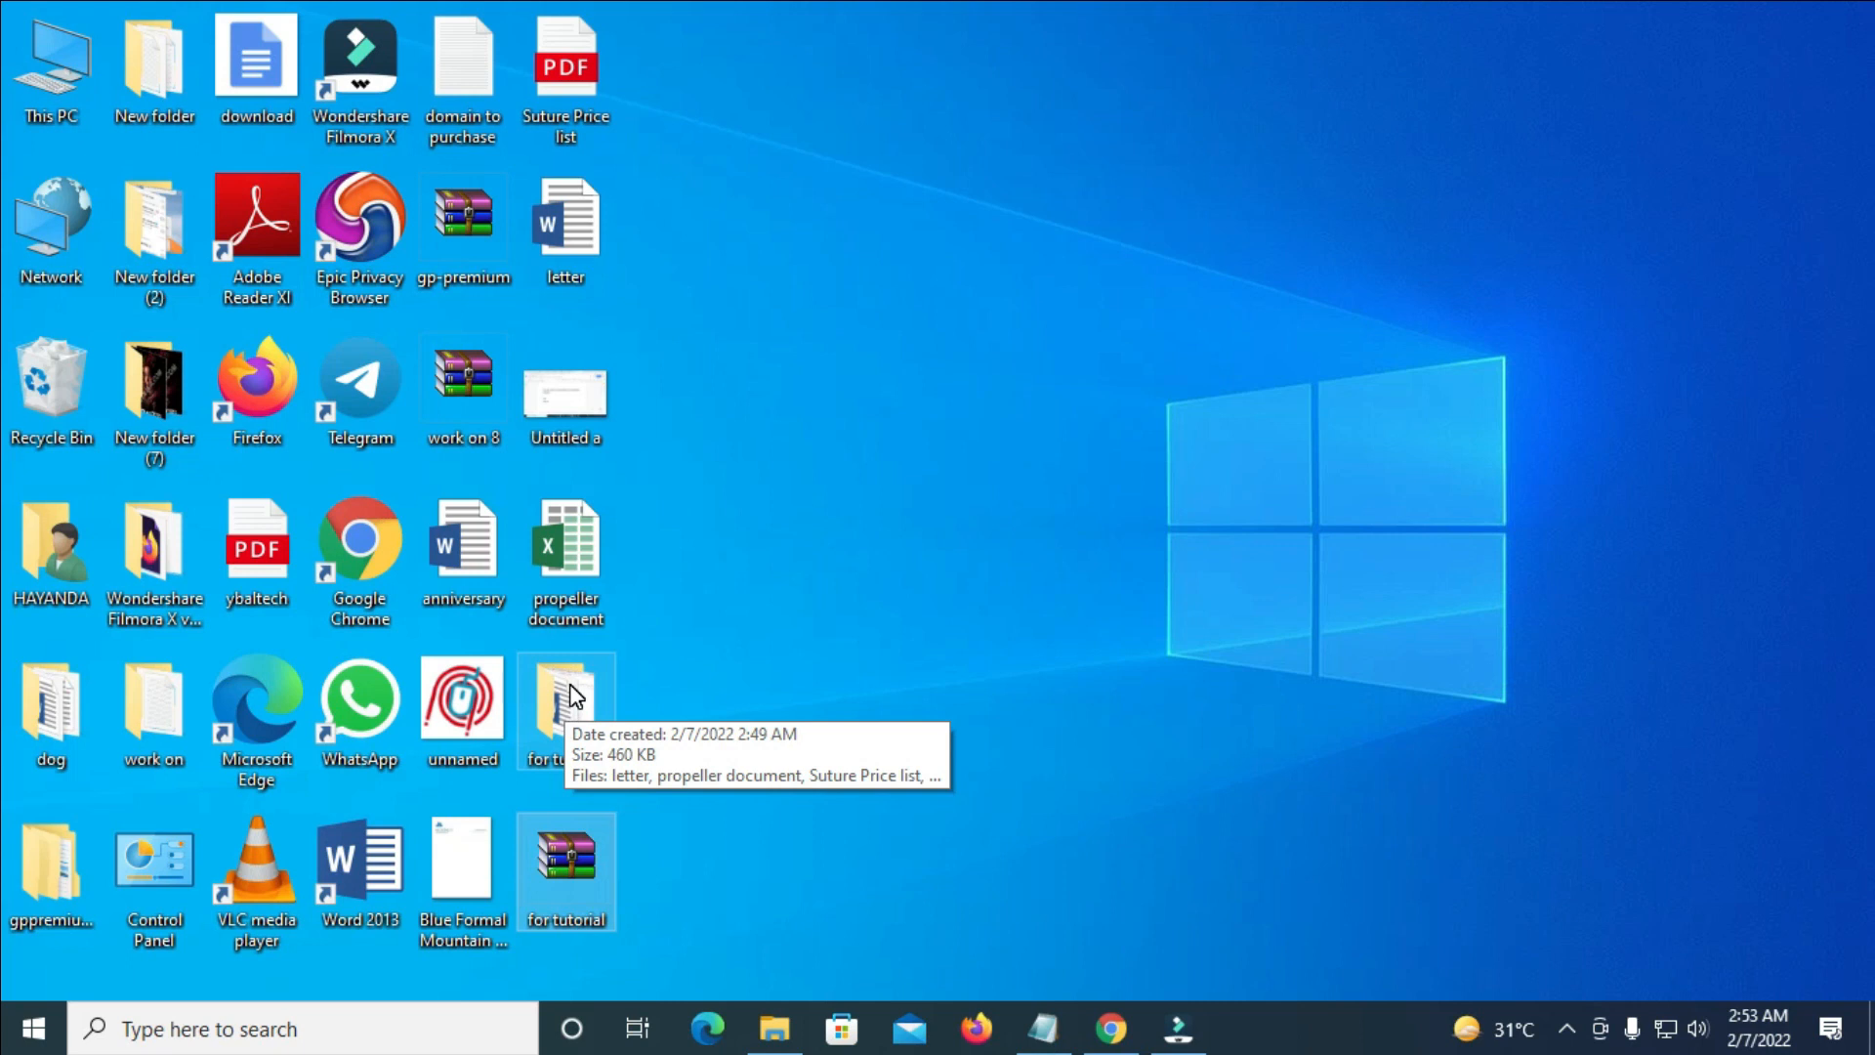
{"action": "mouse_move", "coordinate": [582, 956]}
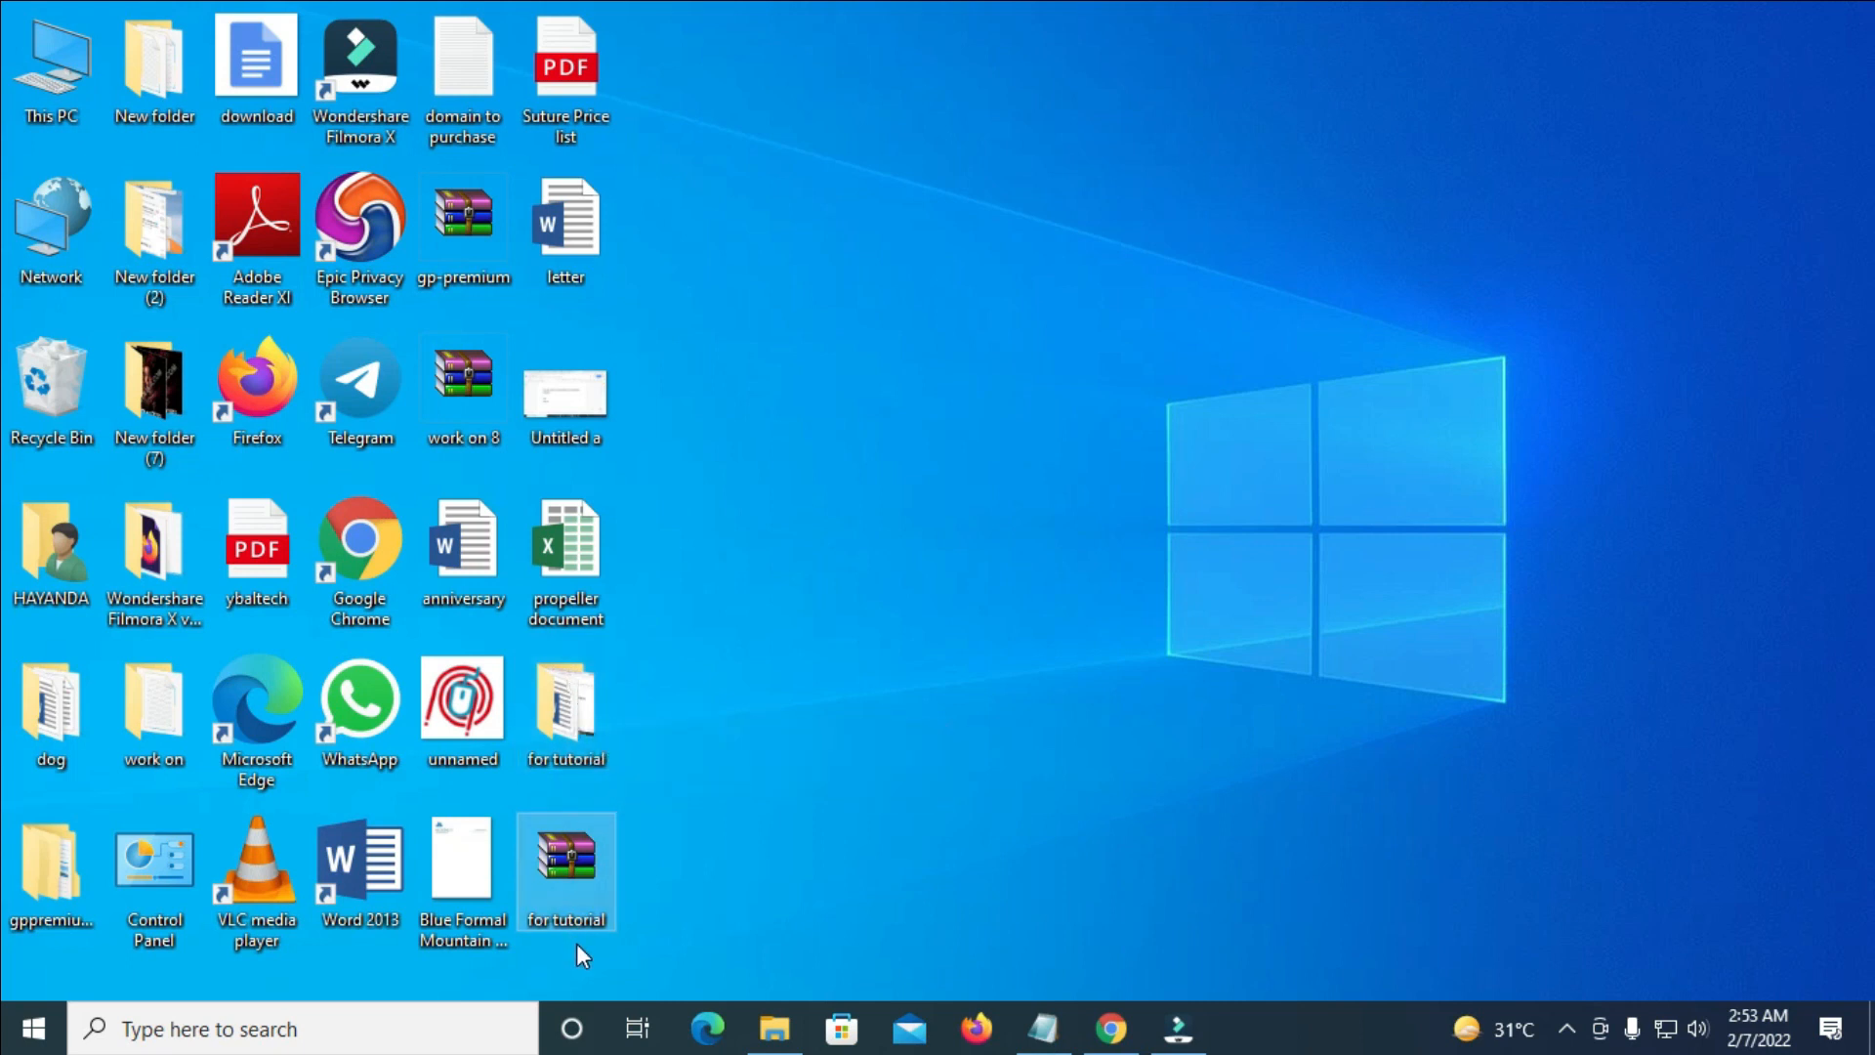
{"action": "mouse_move", "coordinate": [564, 858]}
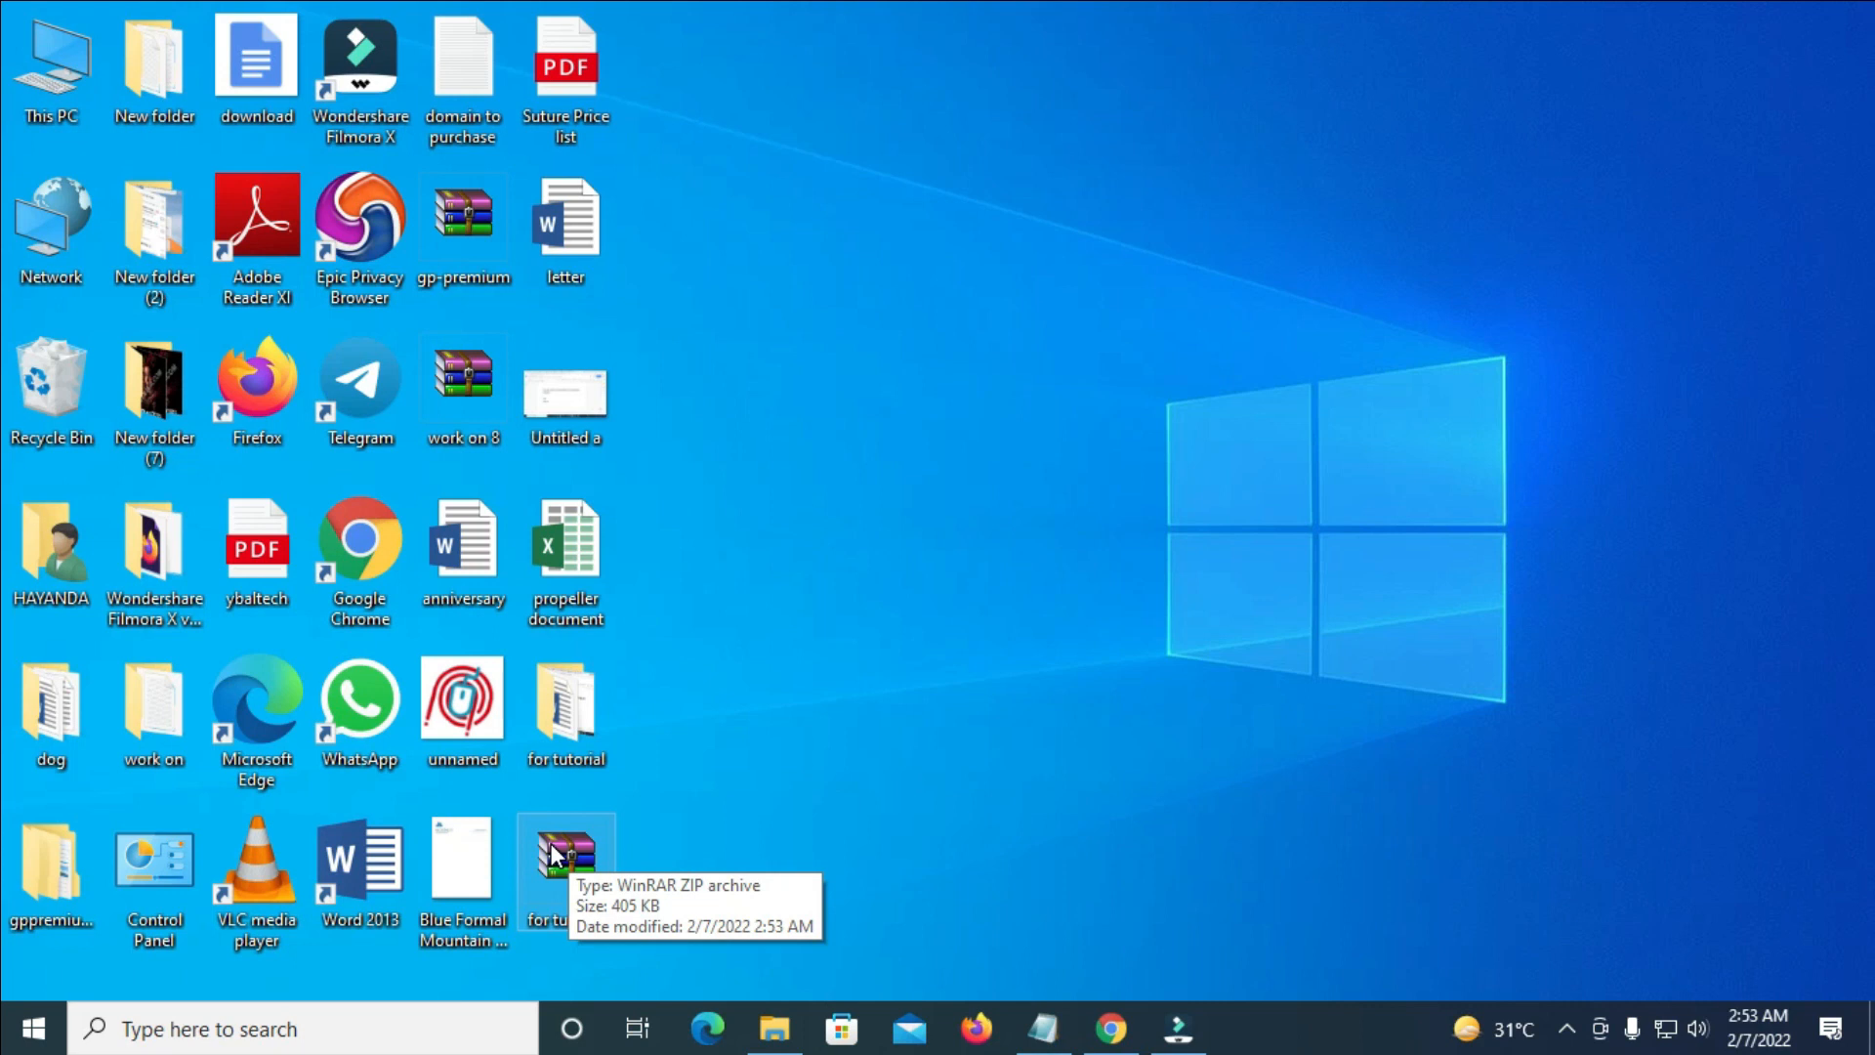
{"action": "mouse_move", "coordinate": [803, 836]}
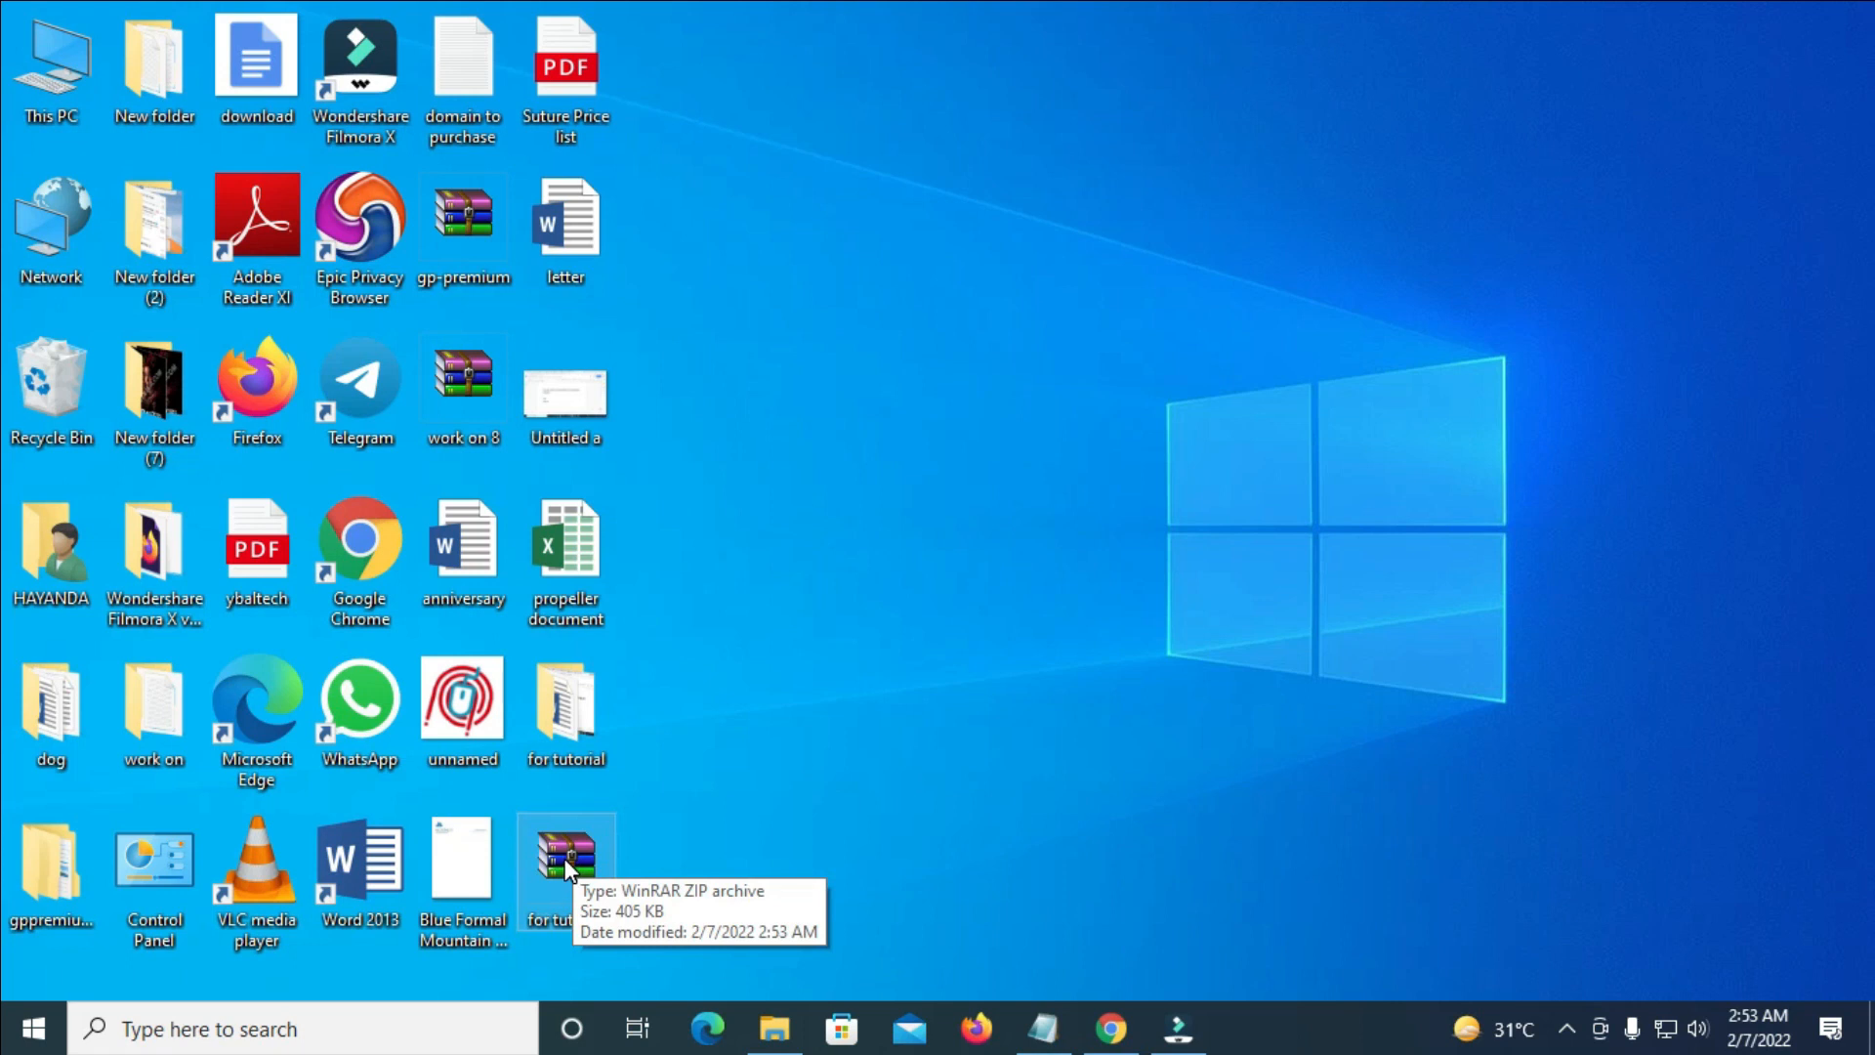
{"action": "mouse_move", "coordinate": [572, 863]}
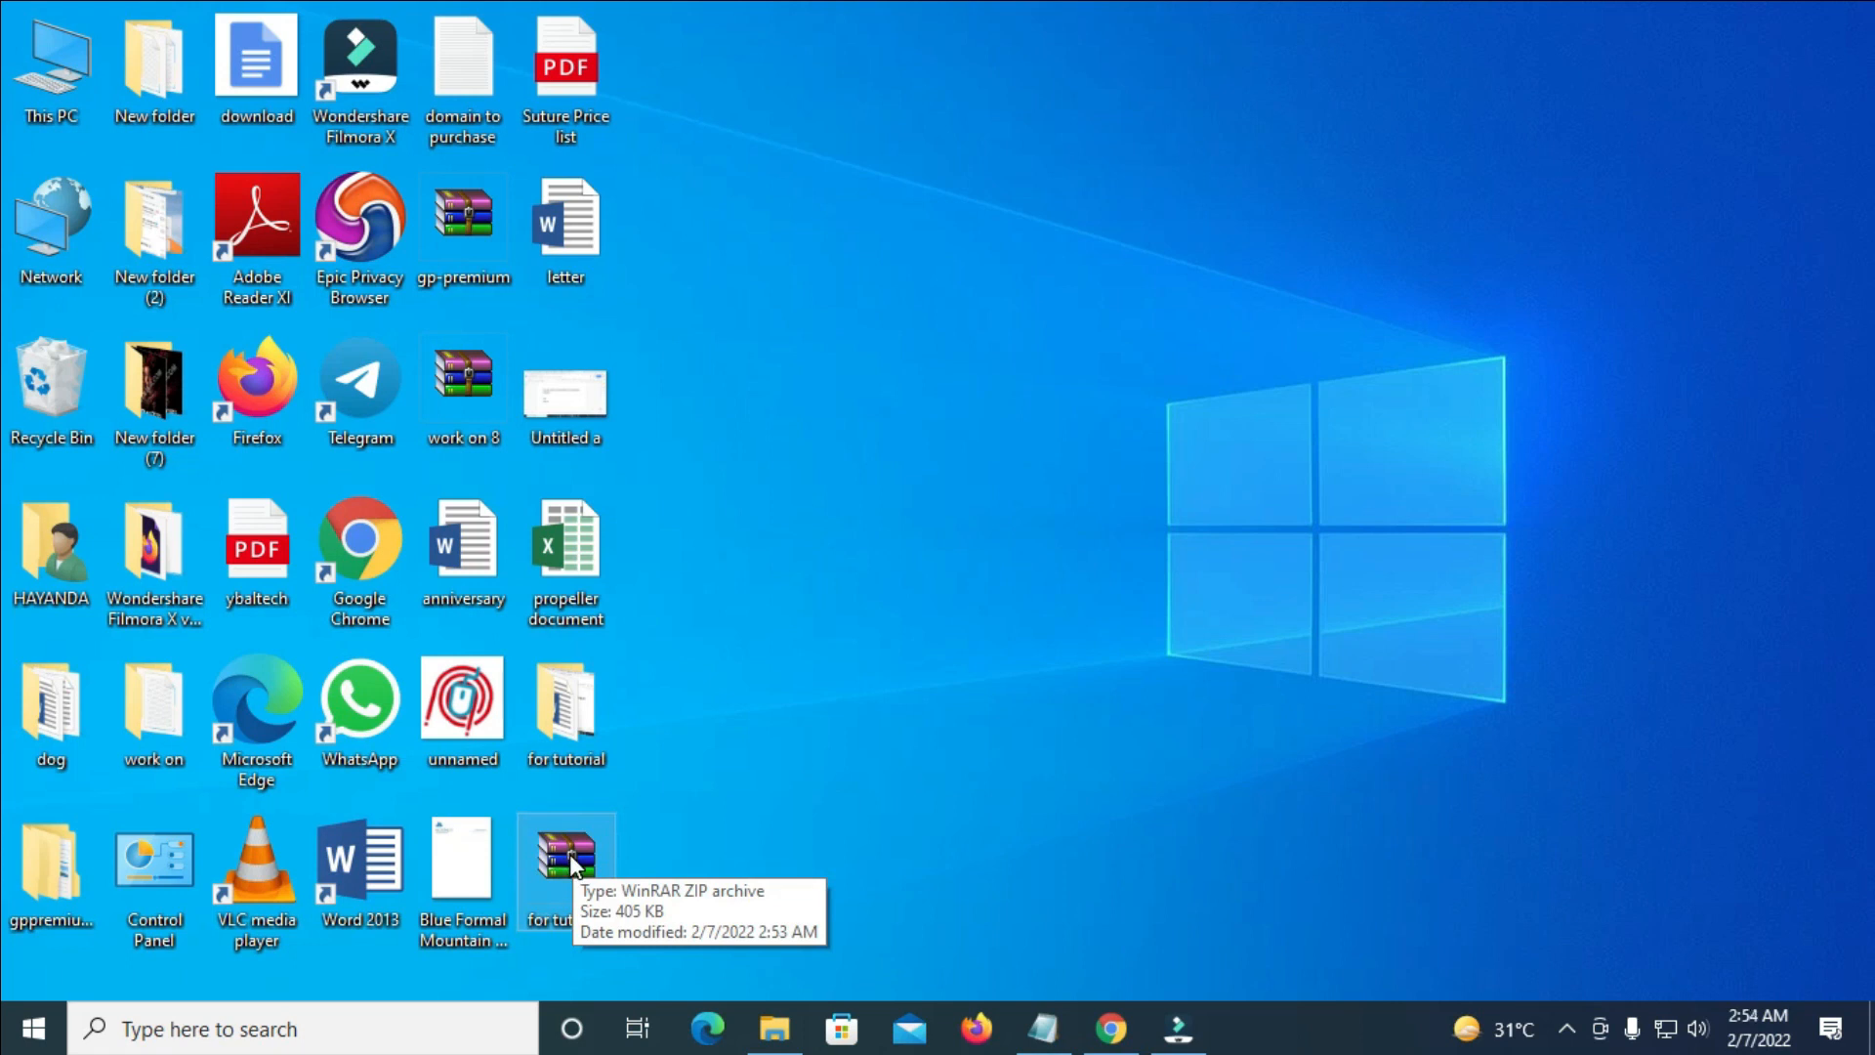
{"action": "mouse_move", "coordinate": [567, 705]}
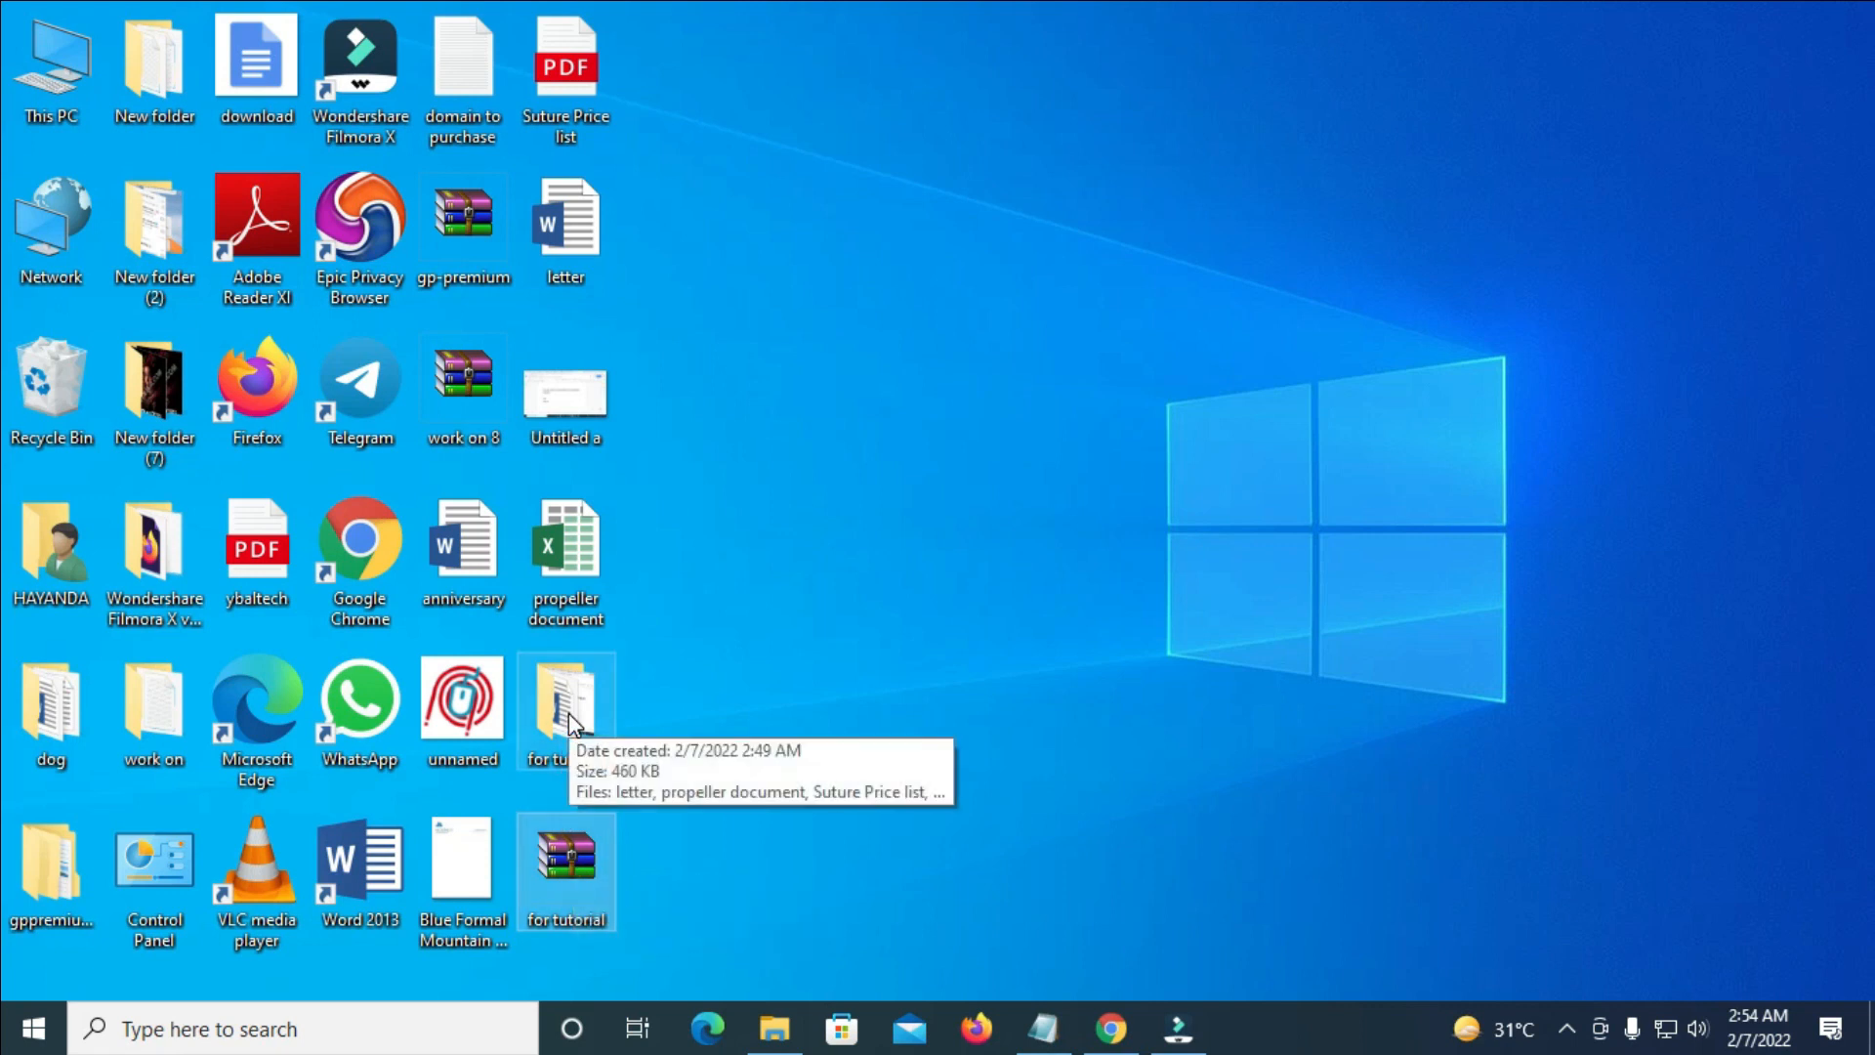
{"action": "mouse_move", "coordinate": [594, 703]}
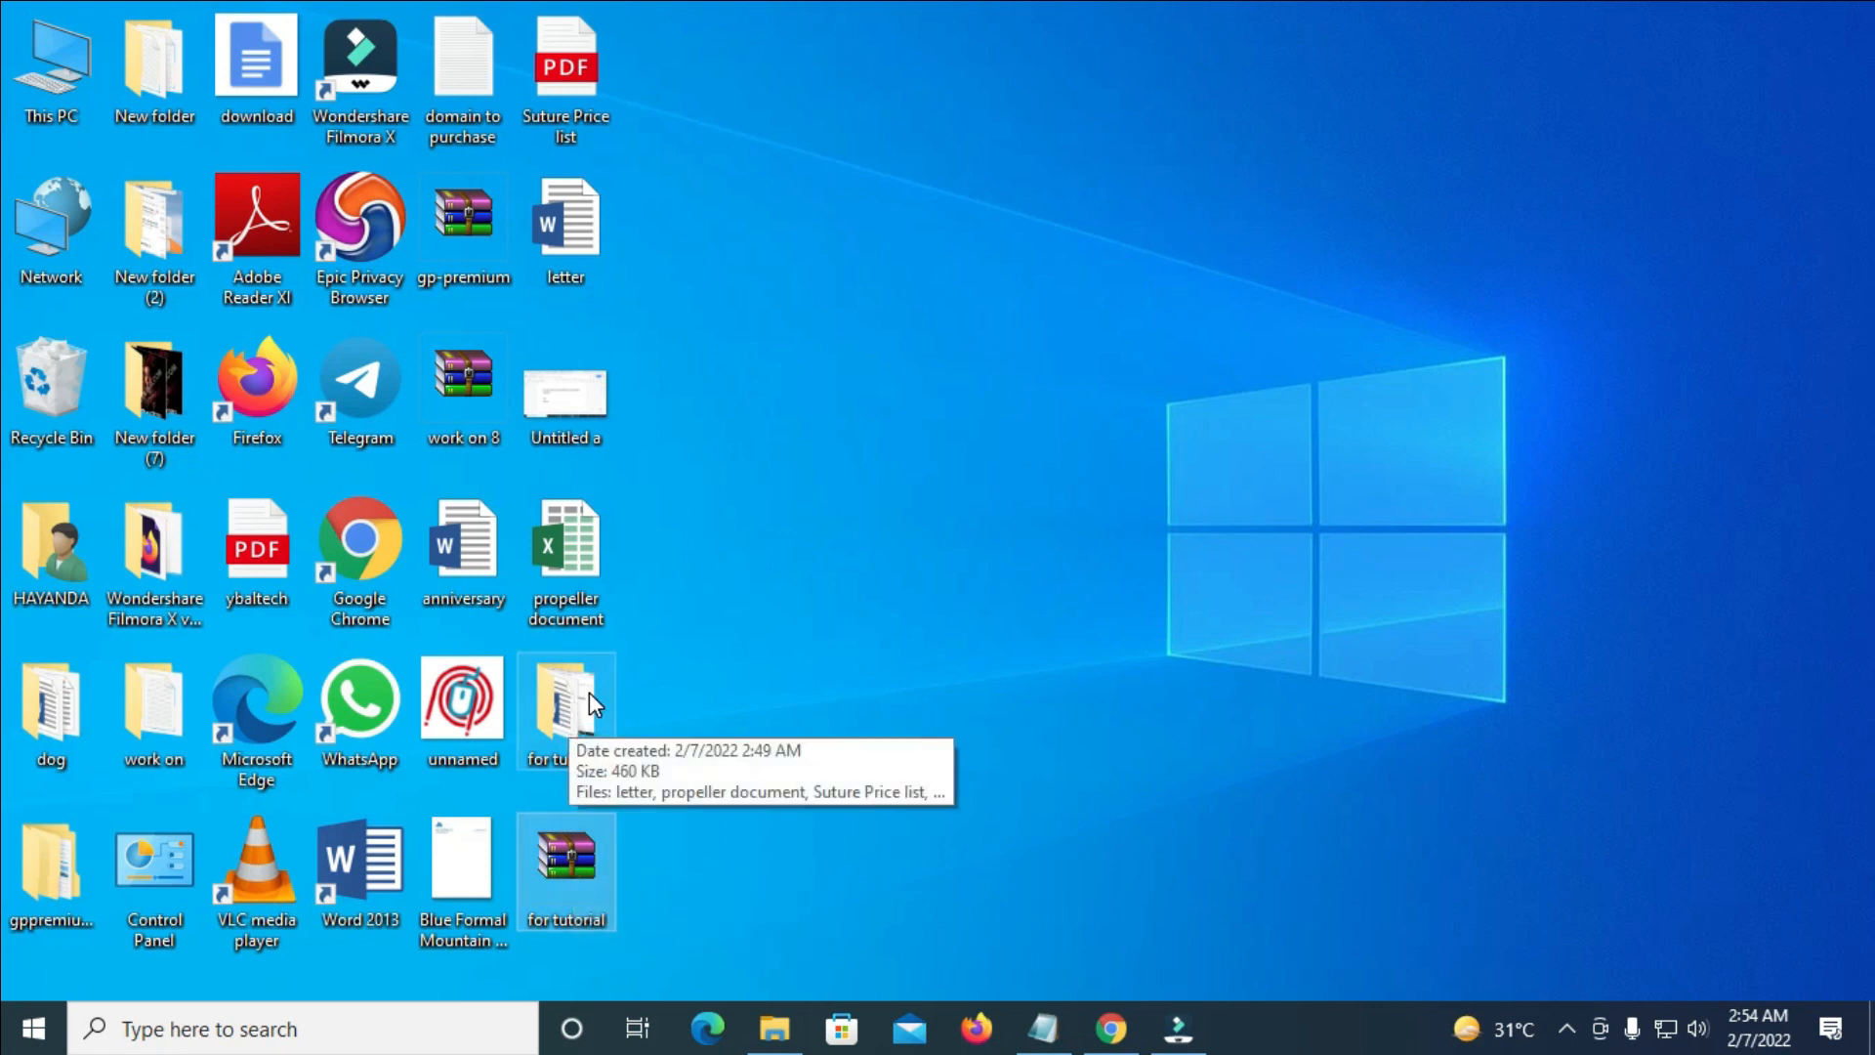
{"action": "mouse_move", "coordinate": [565, 850]}
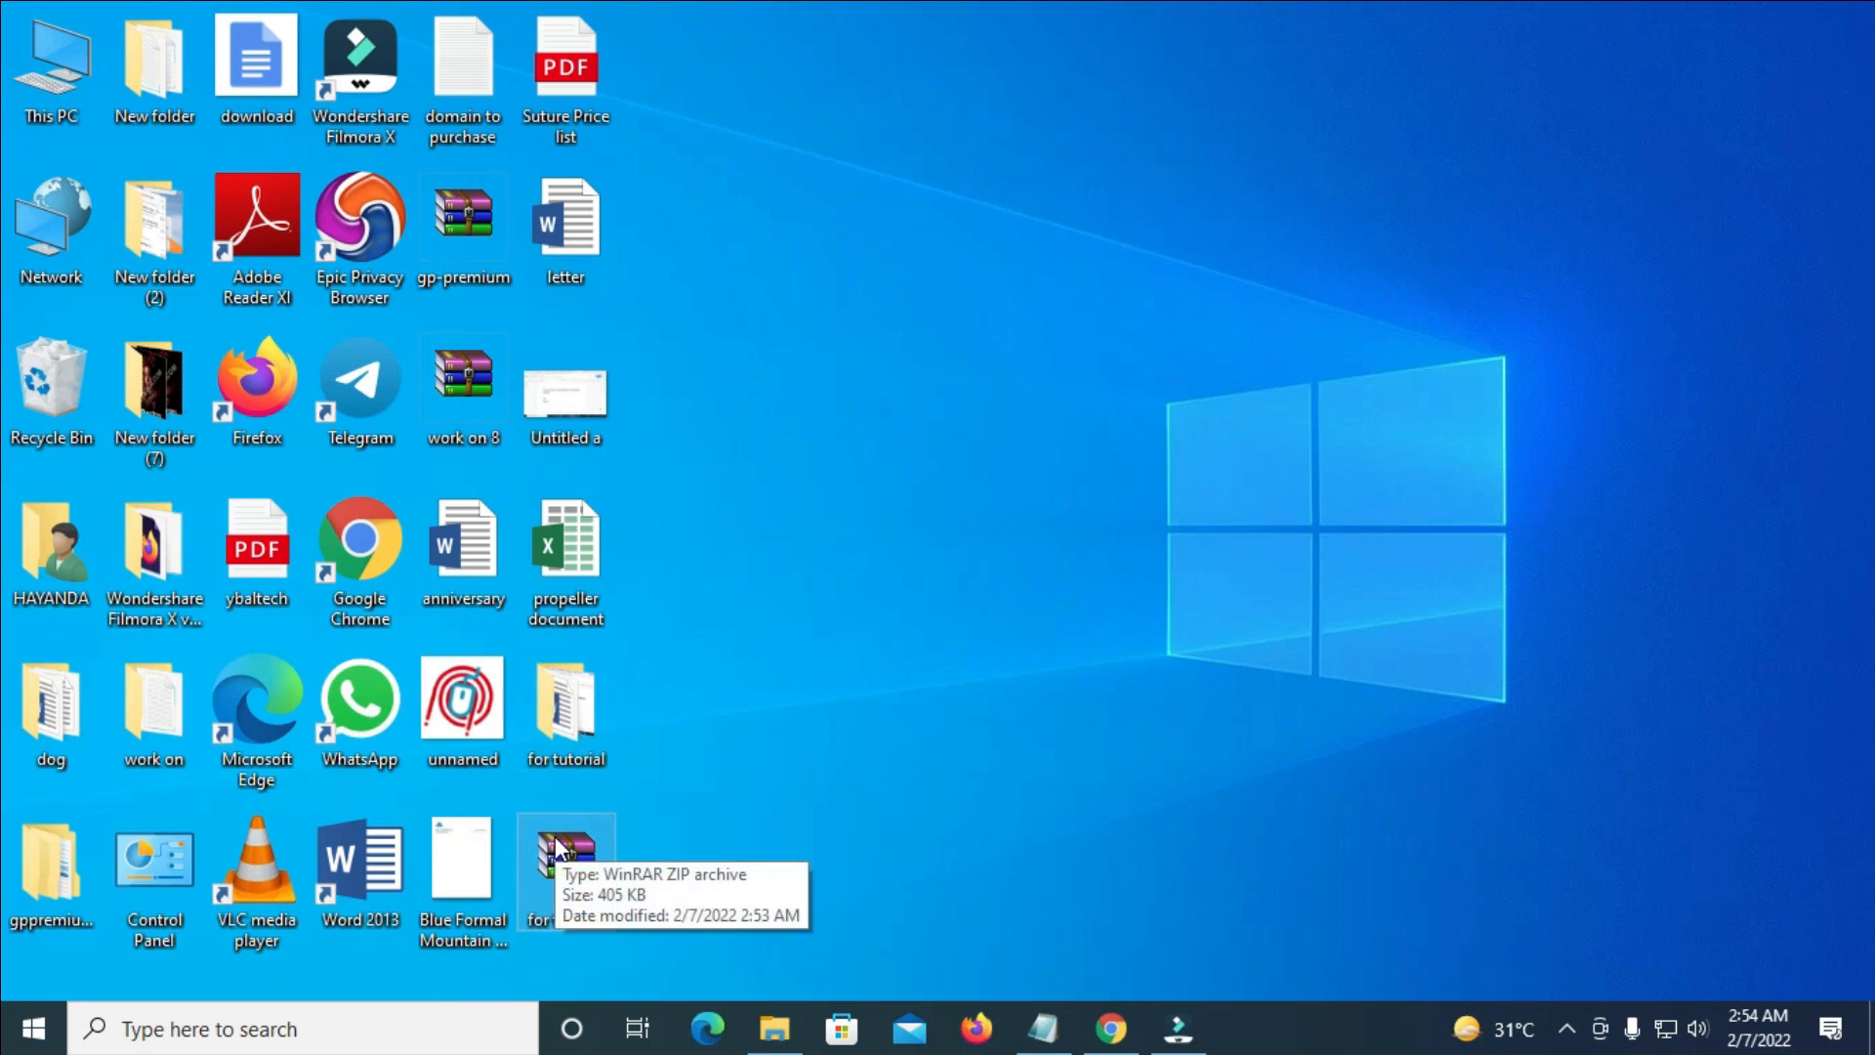
{"action": "mouse_move", "coordinate": [879, 797]}
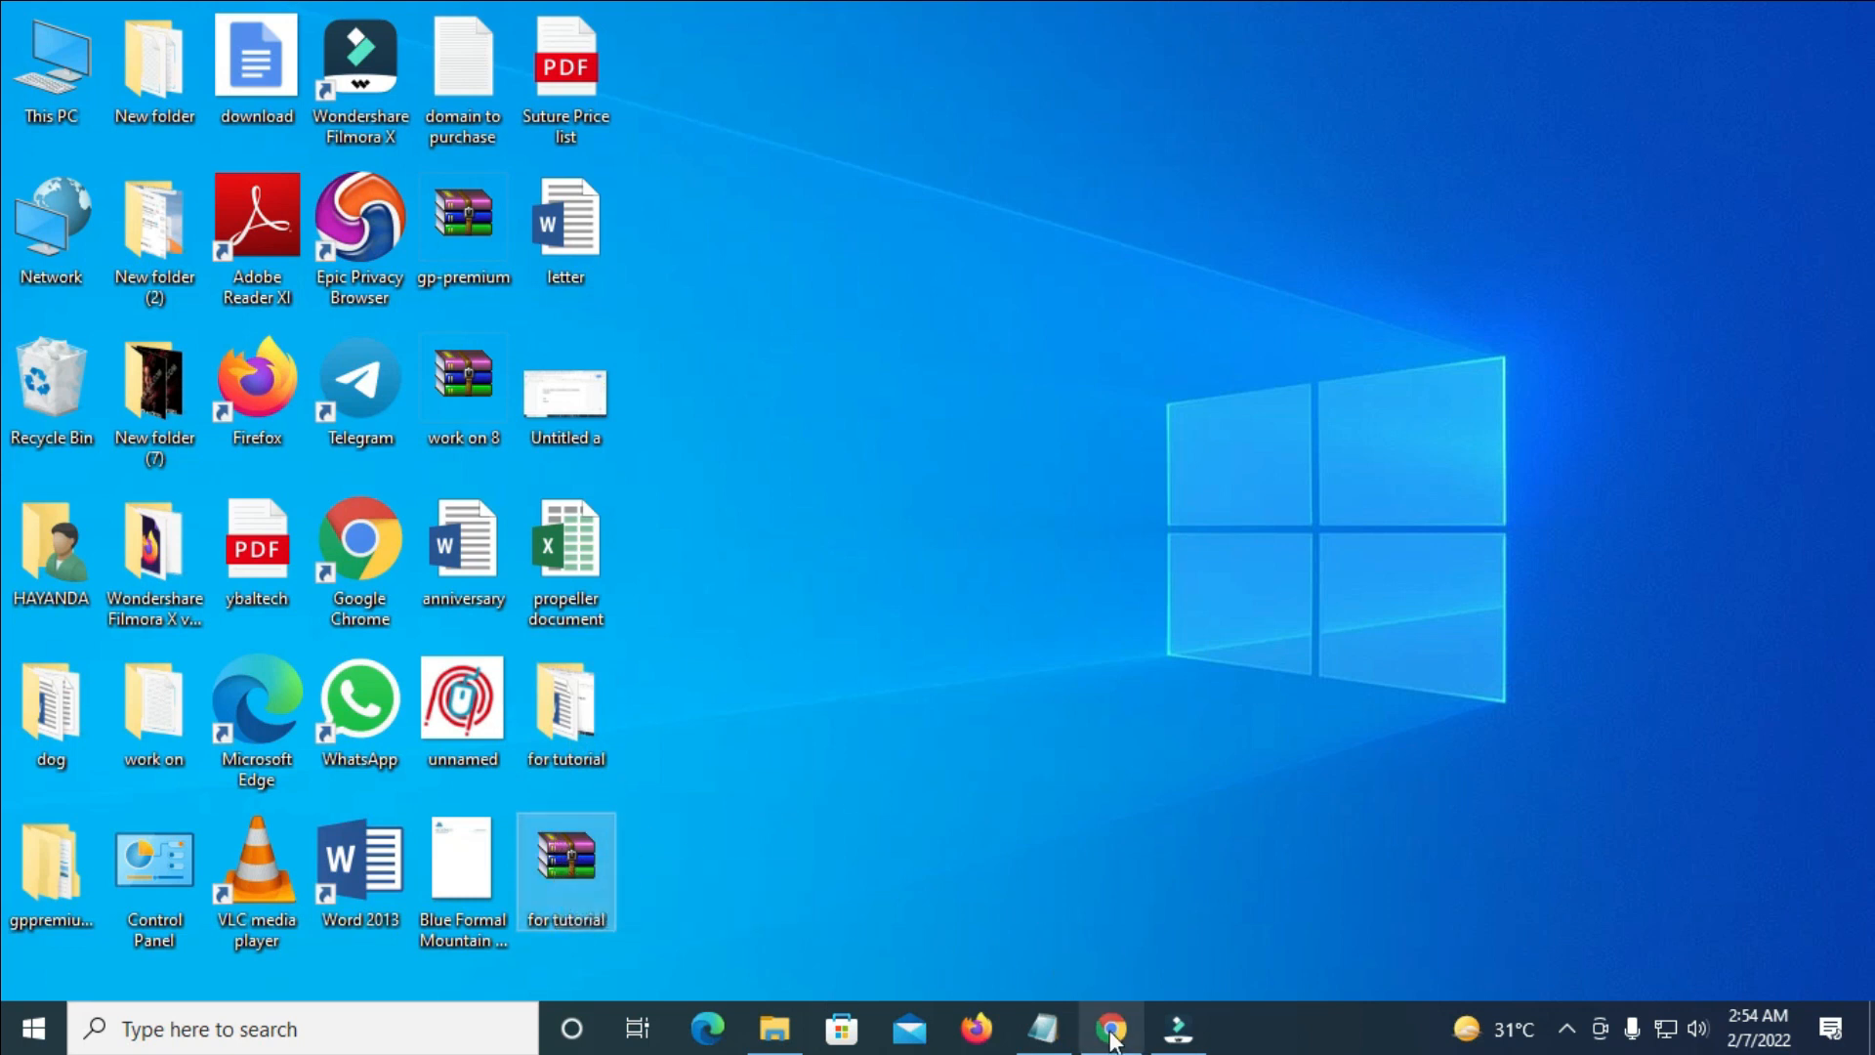
{"action": "left_click", "coordinate": [1109, 1030]}
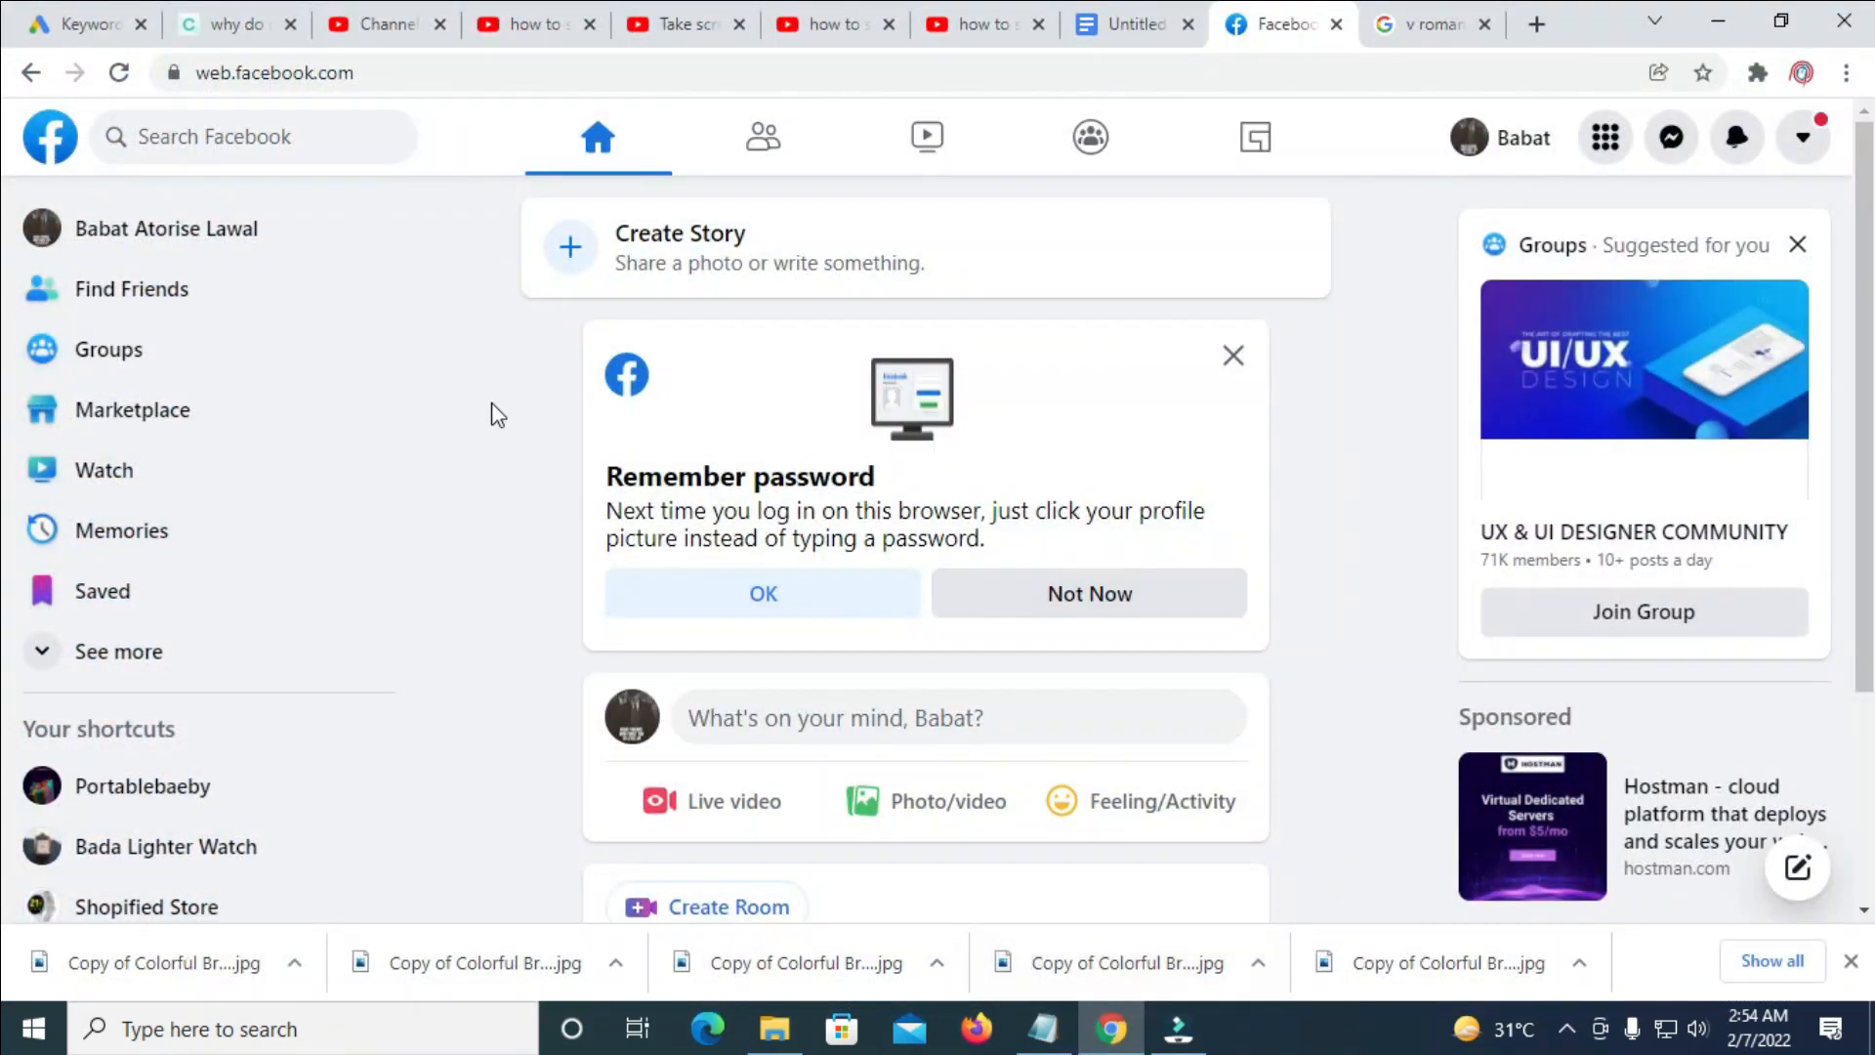
{"action": "mouse_move", "coordinate": [94, 490]}
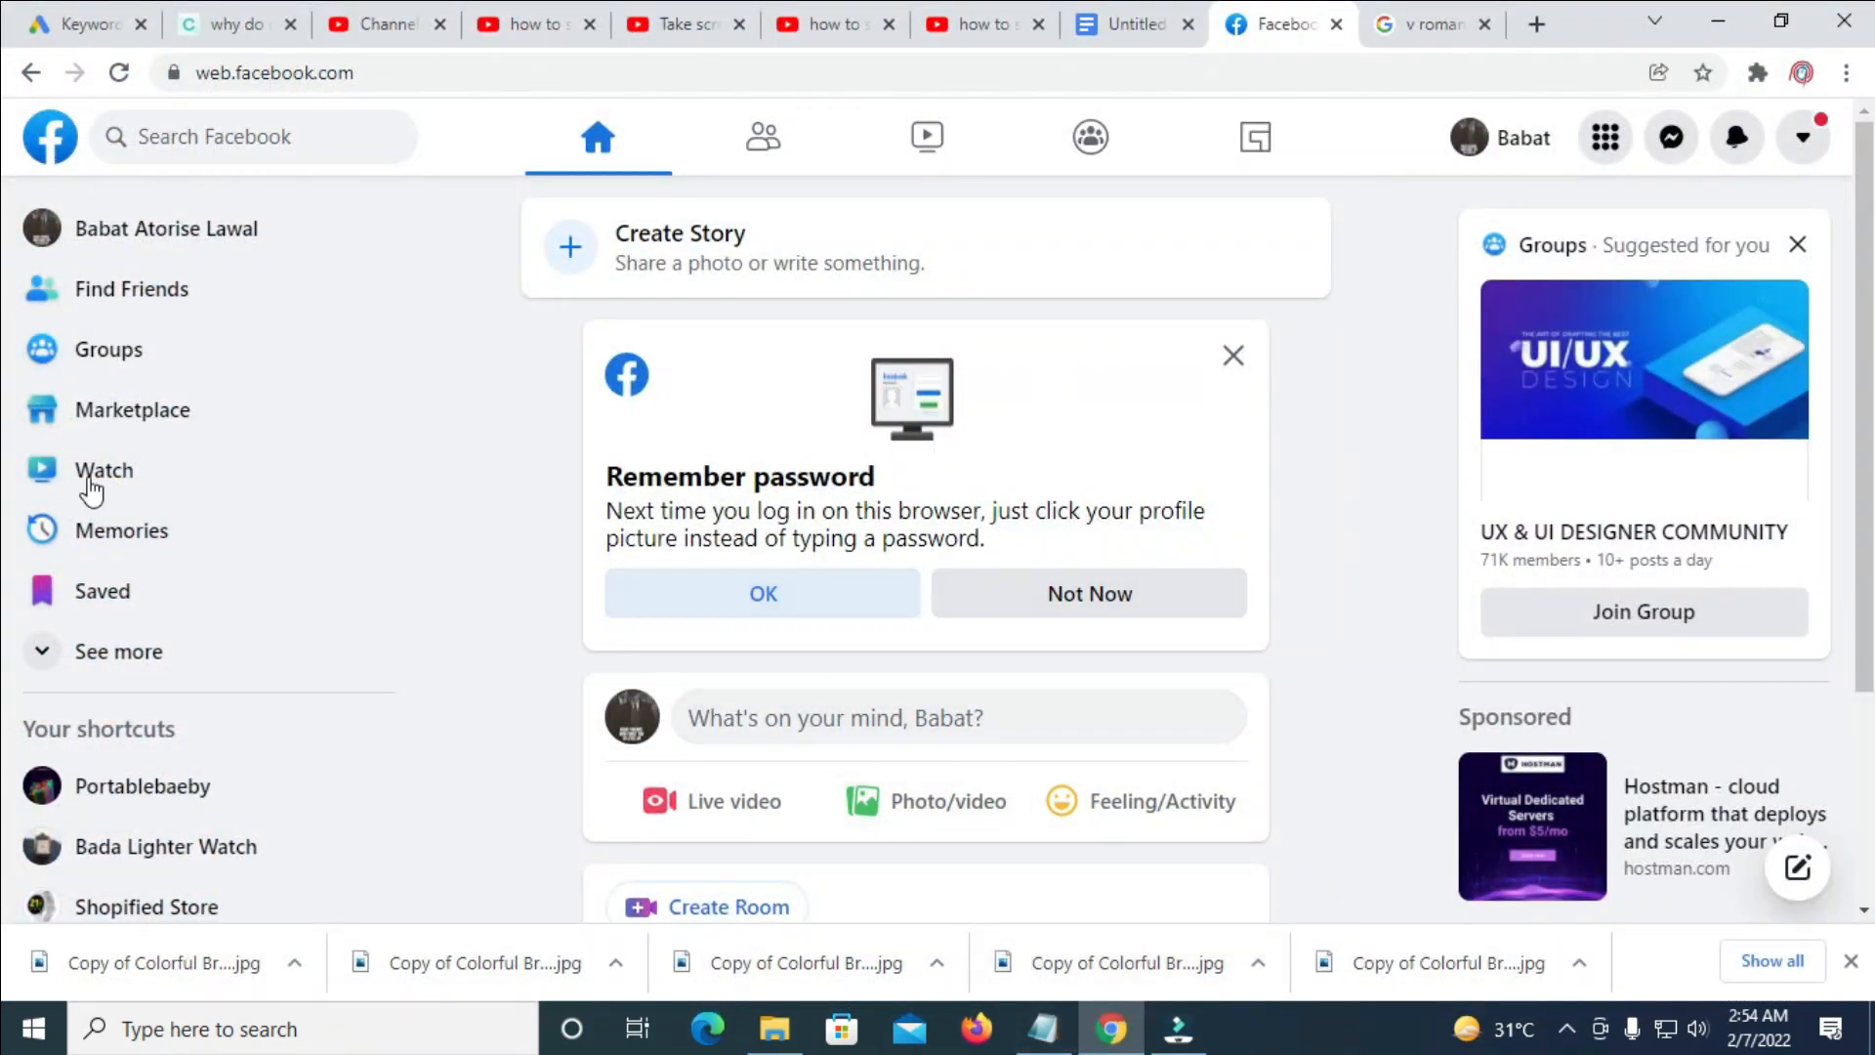
{"action": "mouse_move", "coordinate": [1670, 137]}
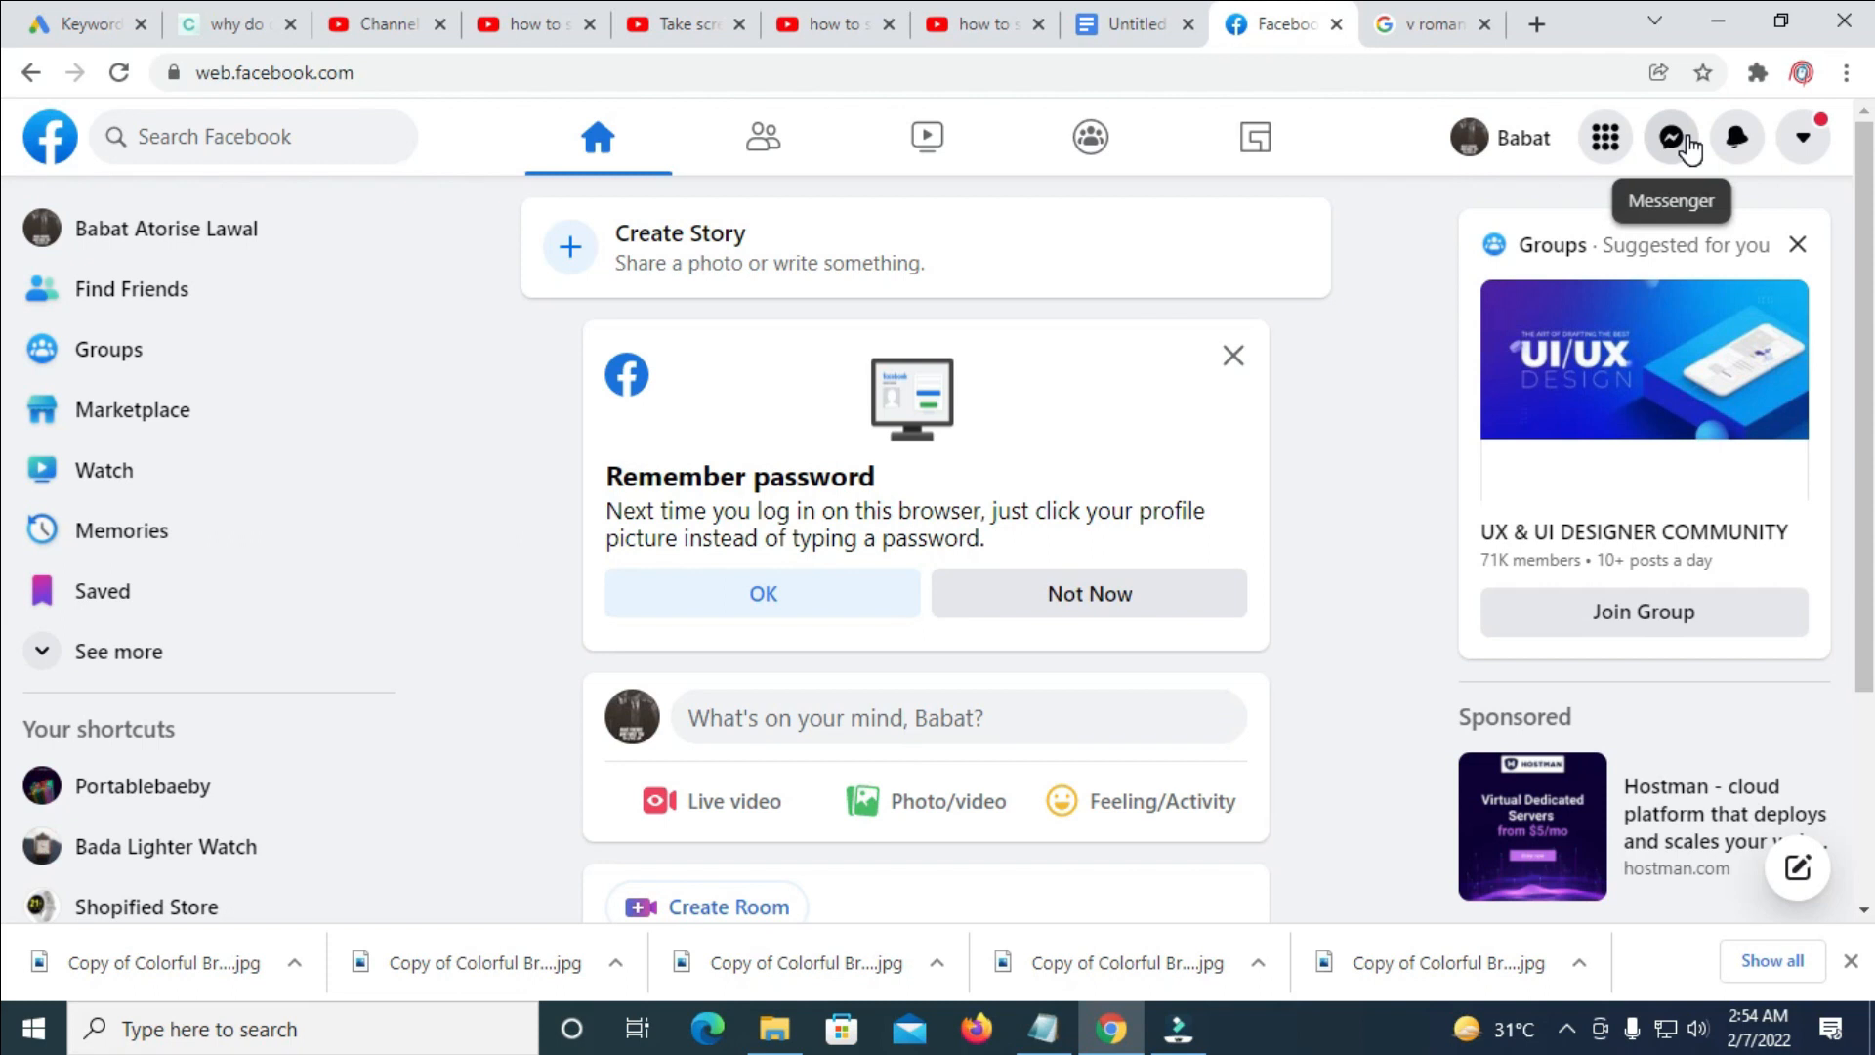
{"action": "left_click", "coordinate": [1670, 136]}
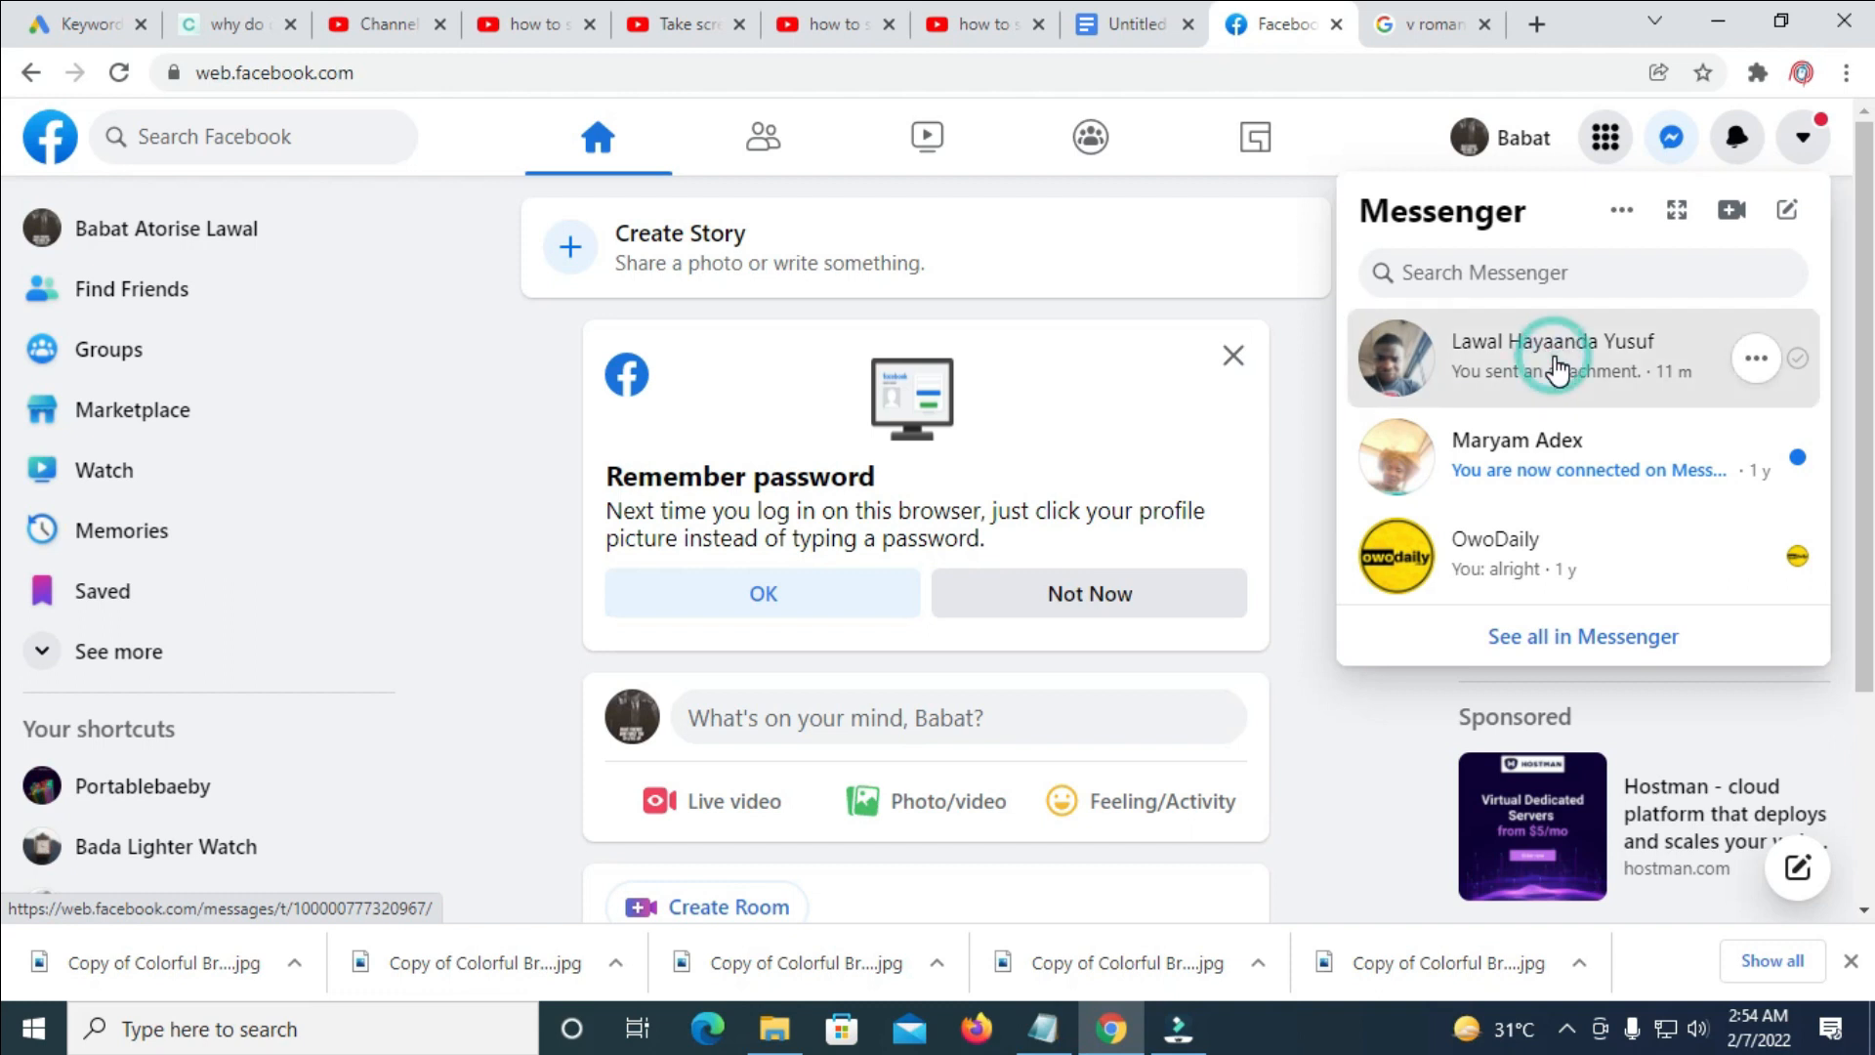
{"action": "left_click", "coordinate": [1555, 357]}
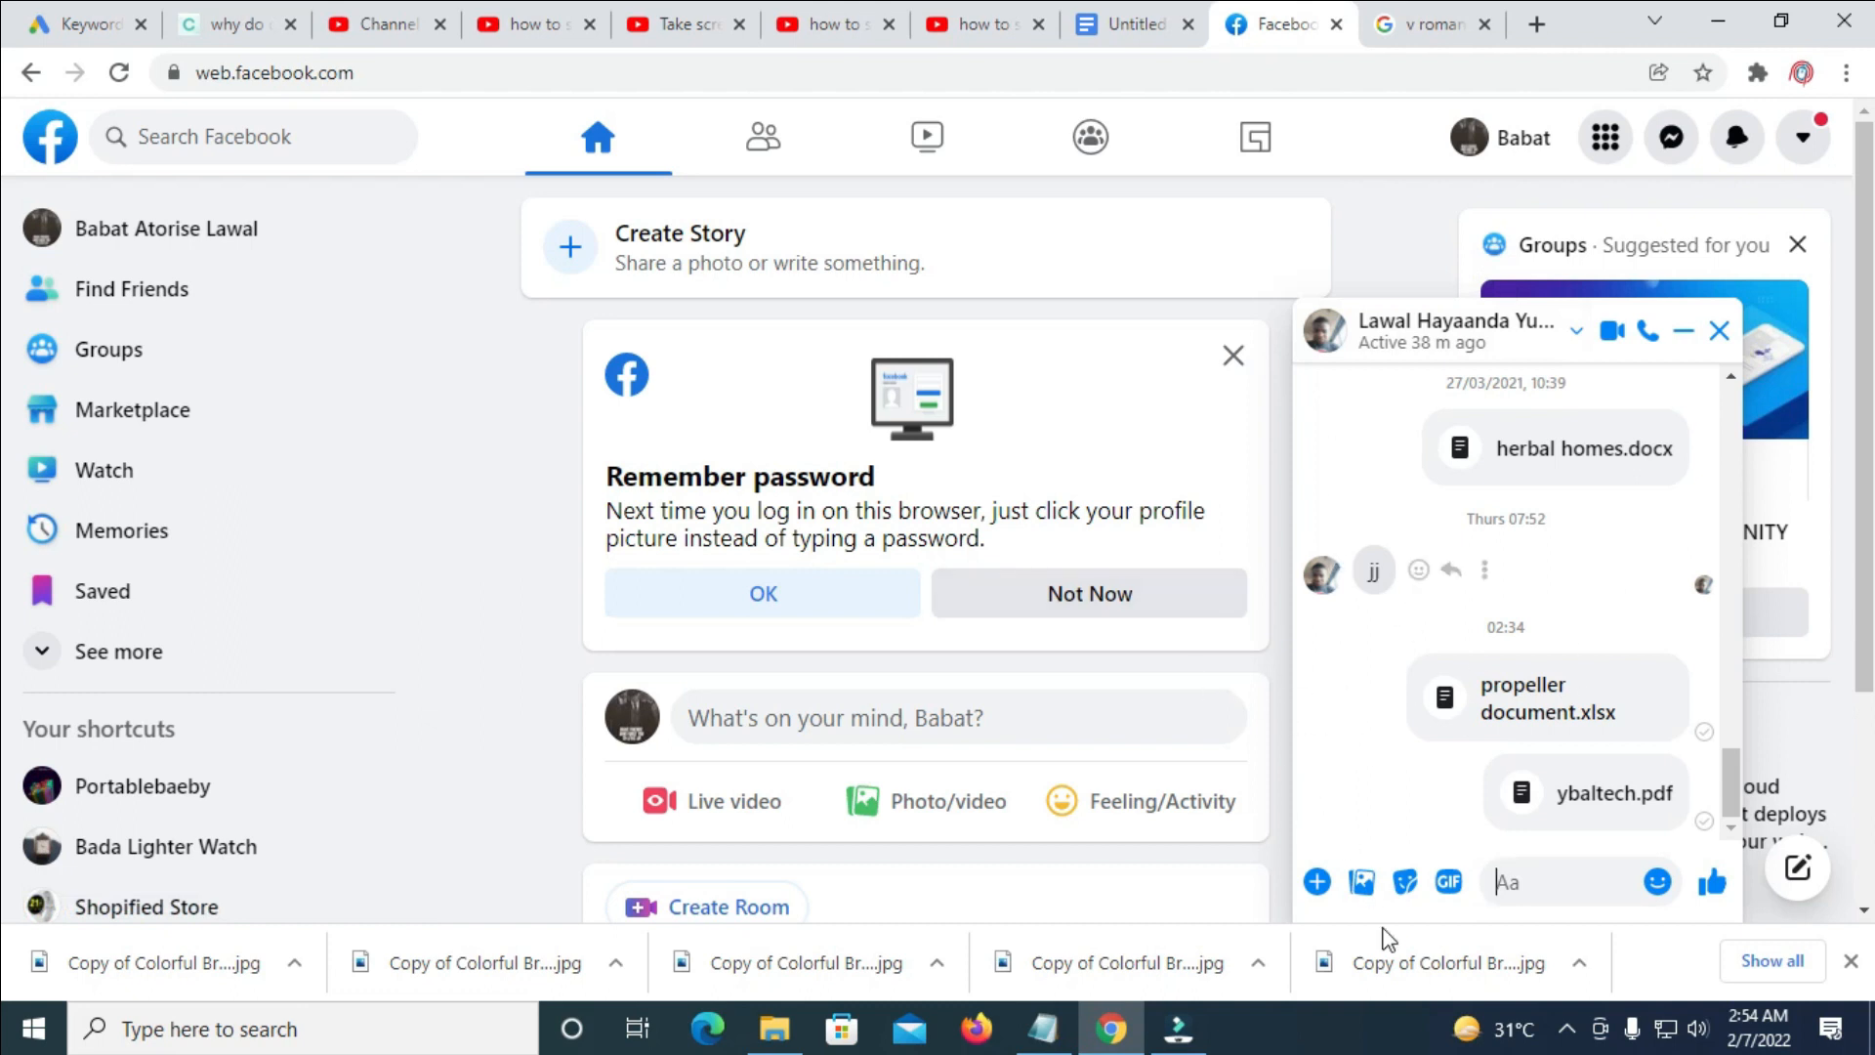
{"action": "mouse_move", "coordinate": [1362, 883]}
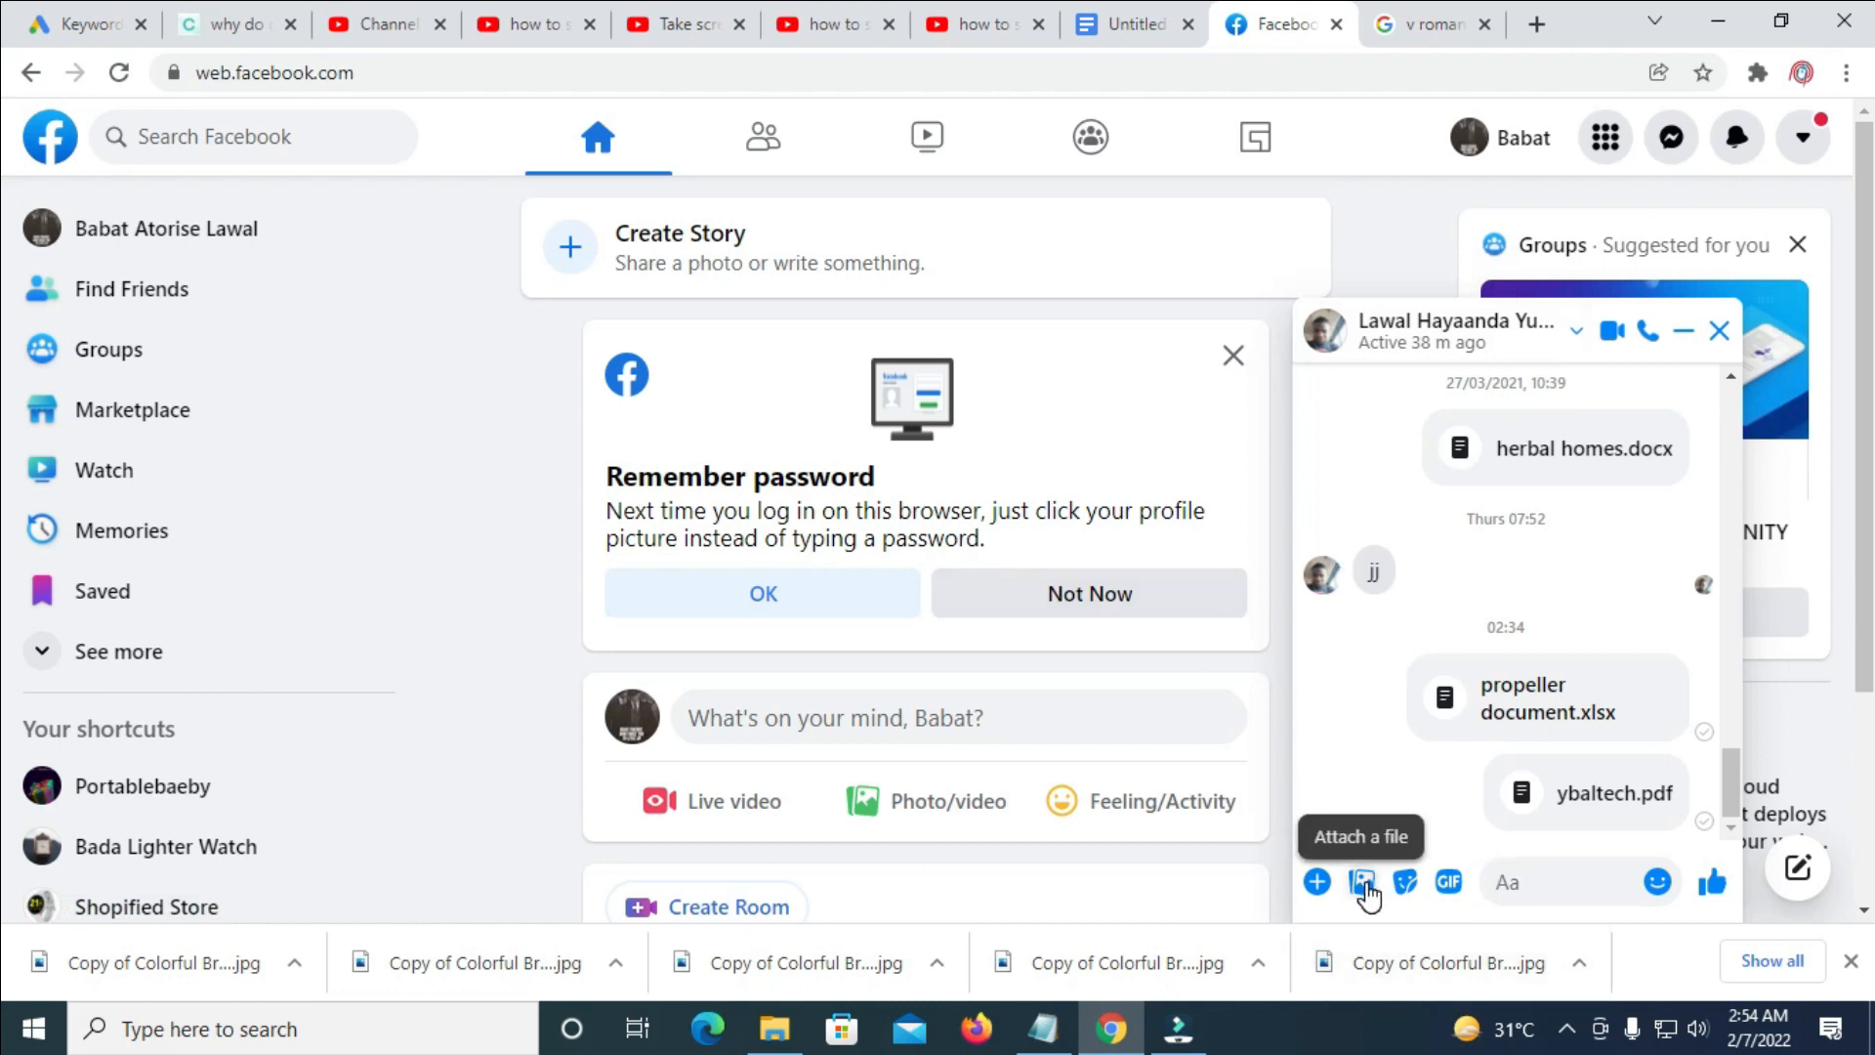
{"action": "left_click", "coordinate": [1364, 881]}
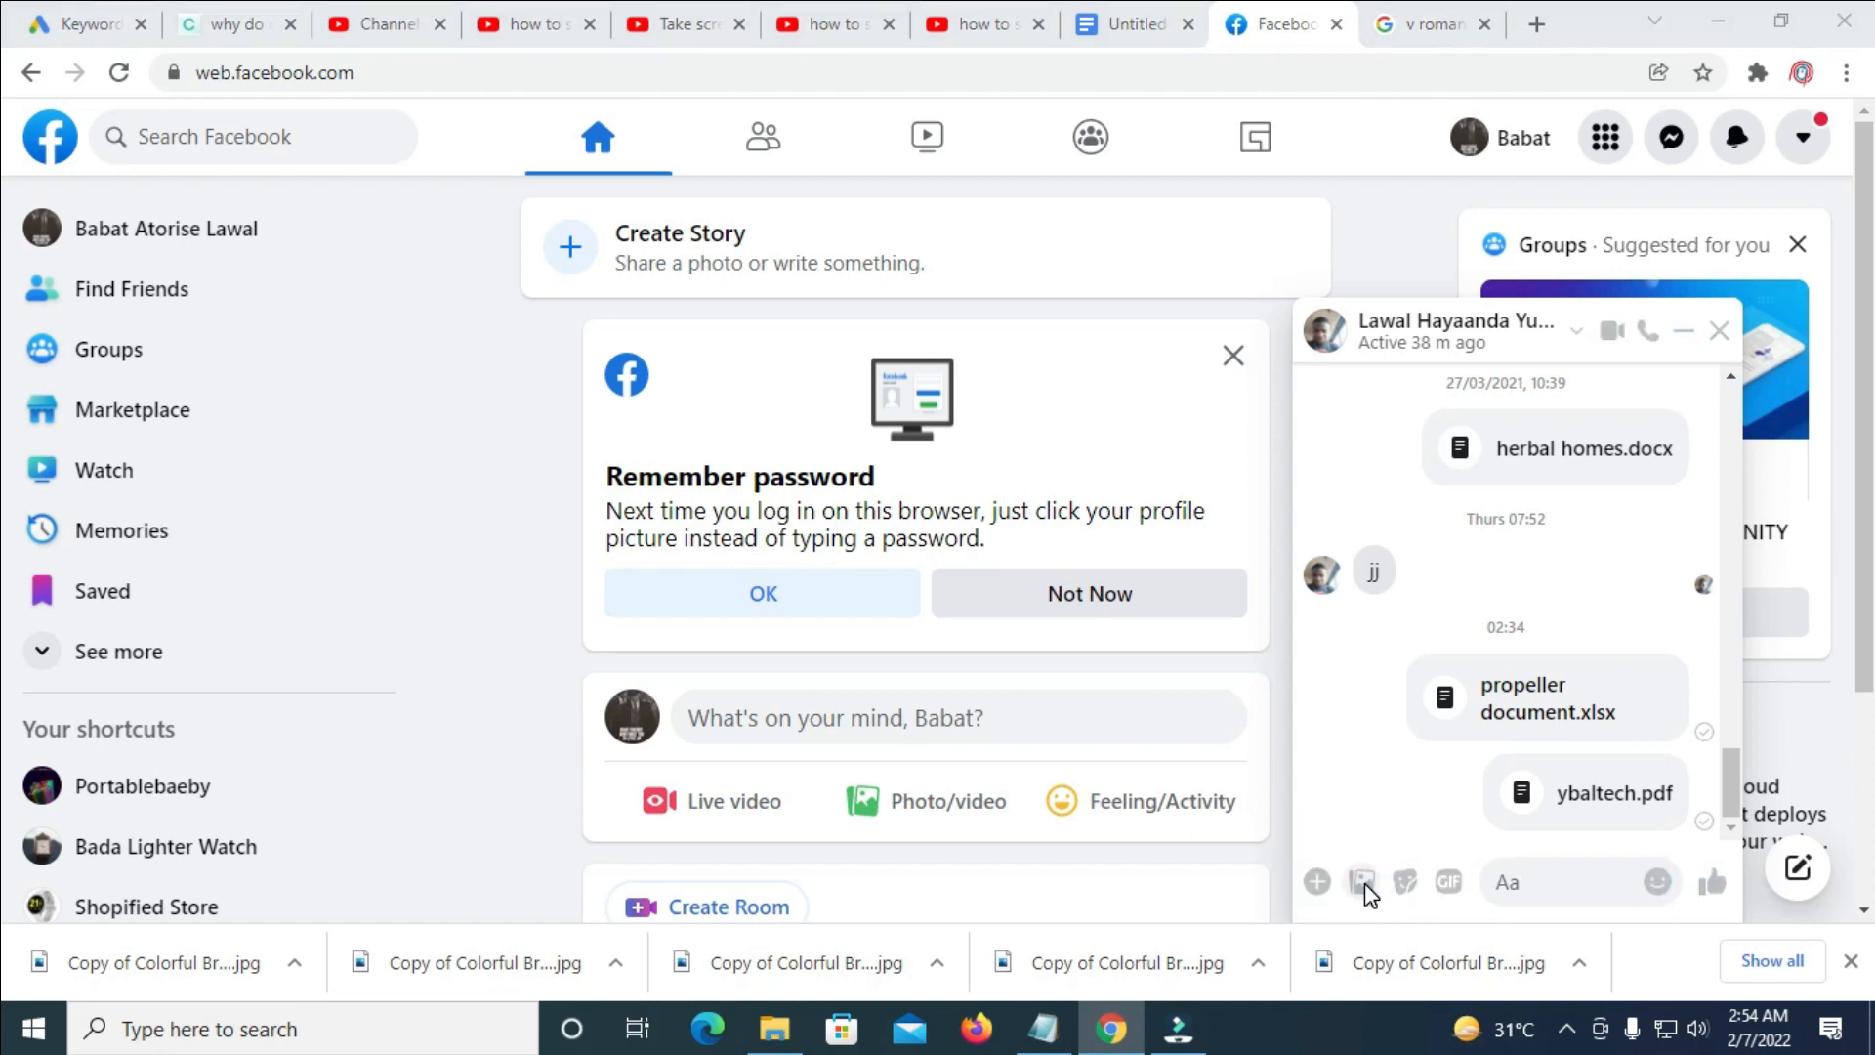
Choose the 'for tutorial' ZIP archive from the desktop as the chat attachment.
{"action": "left_click", "coordinate": [1364, 883]}
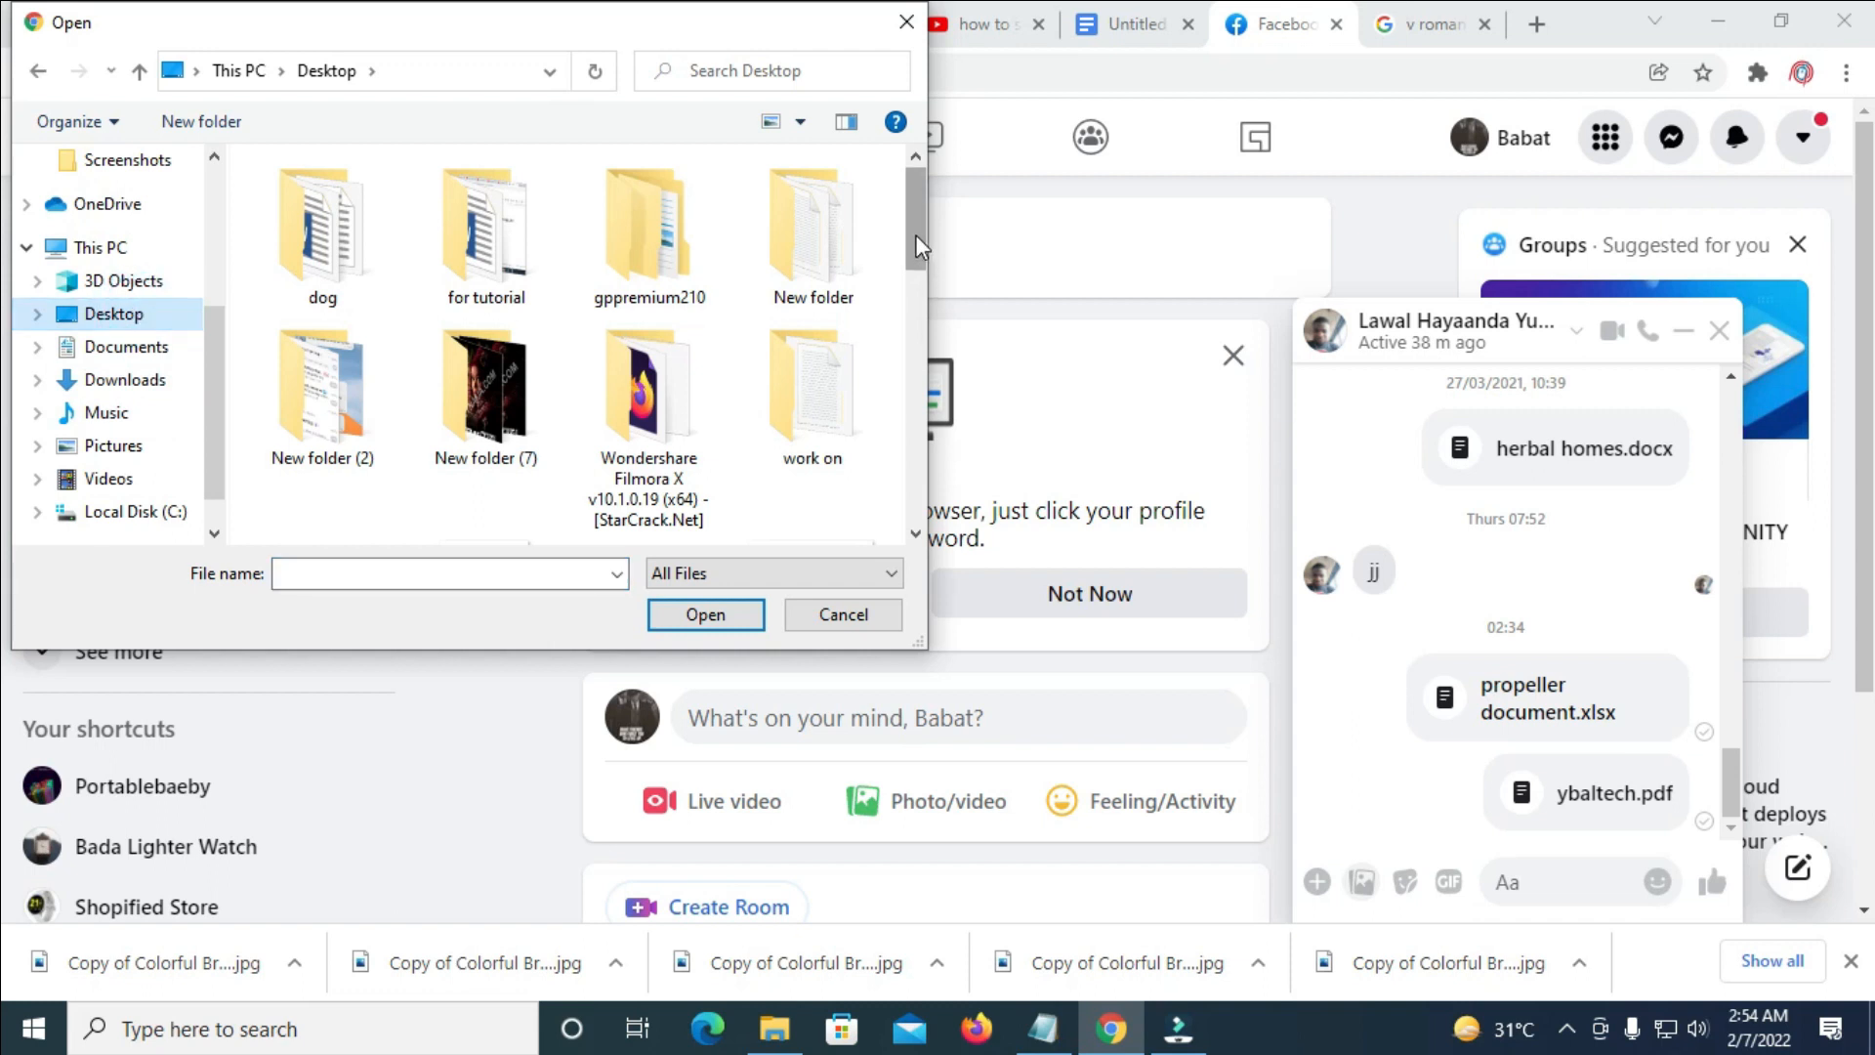
{"action": "scroll", "scroll_direction": "down", "scroll_amount": 3}
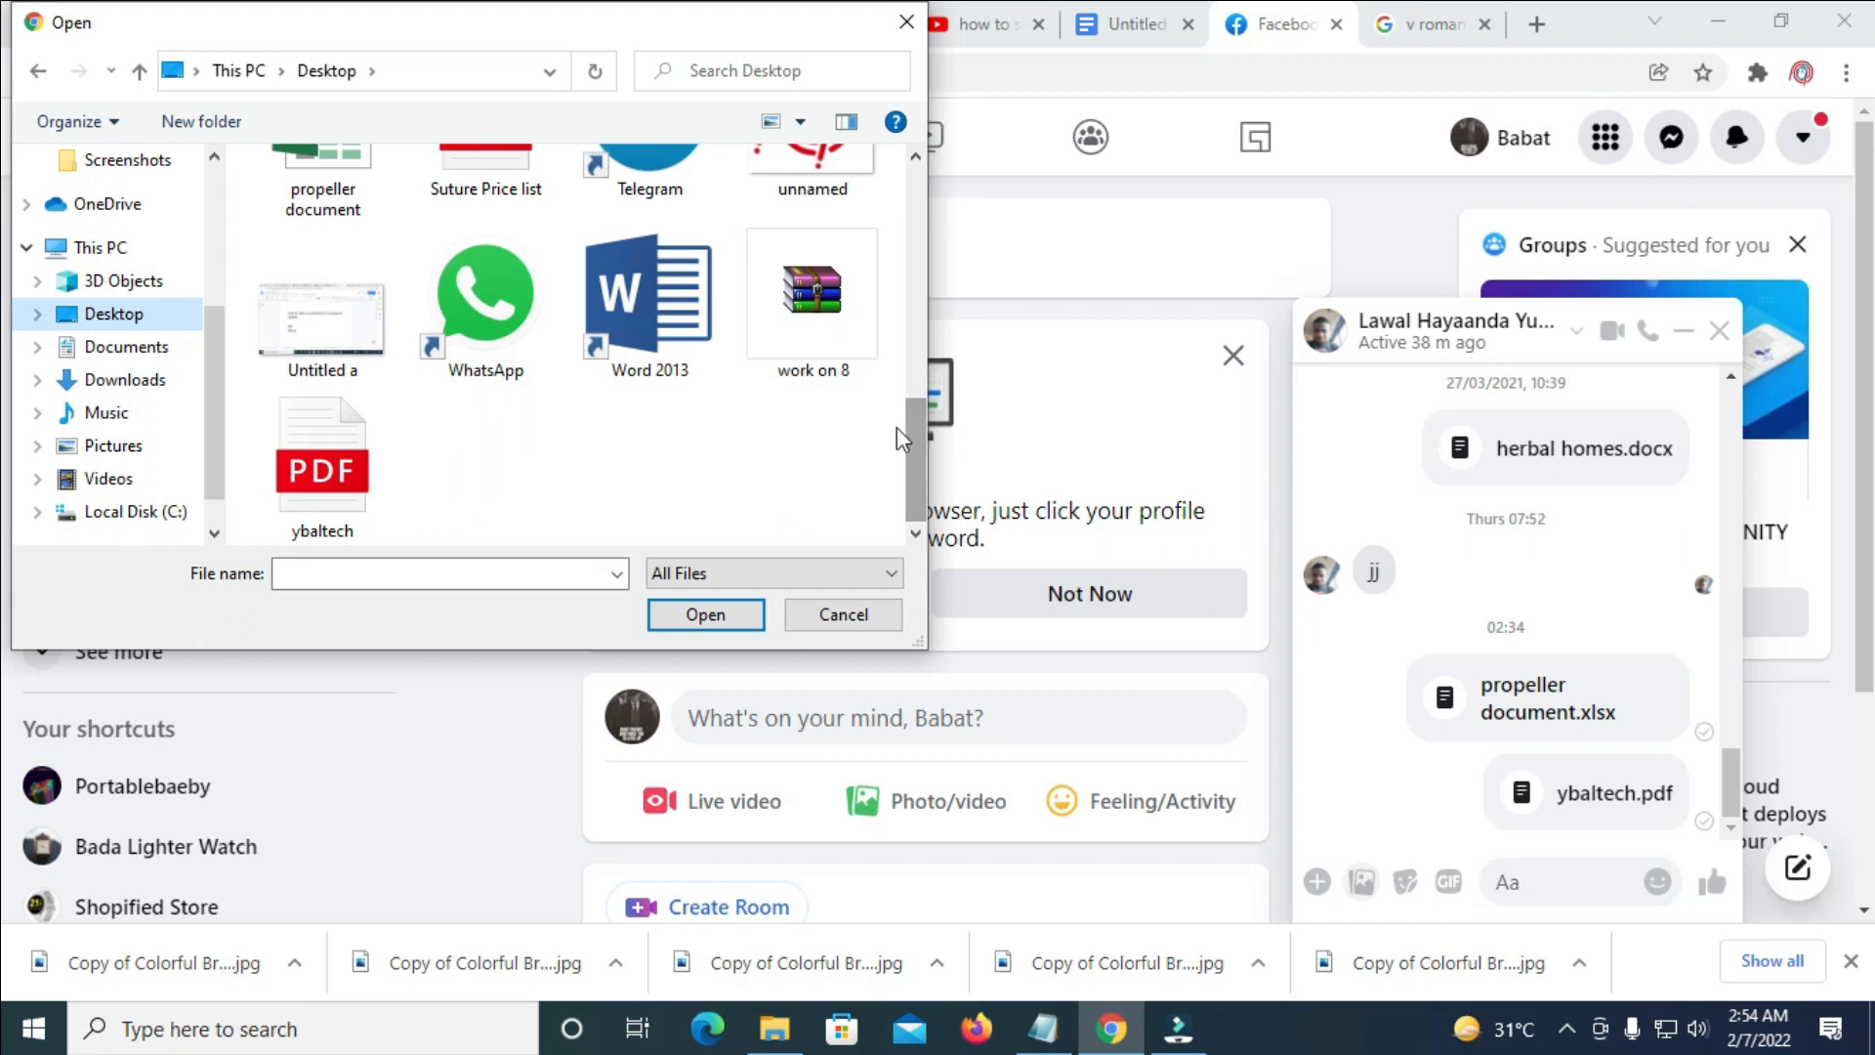
{"action": "mouse_move", "coordinate": [911, 483]}
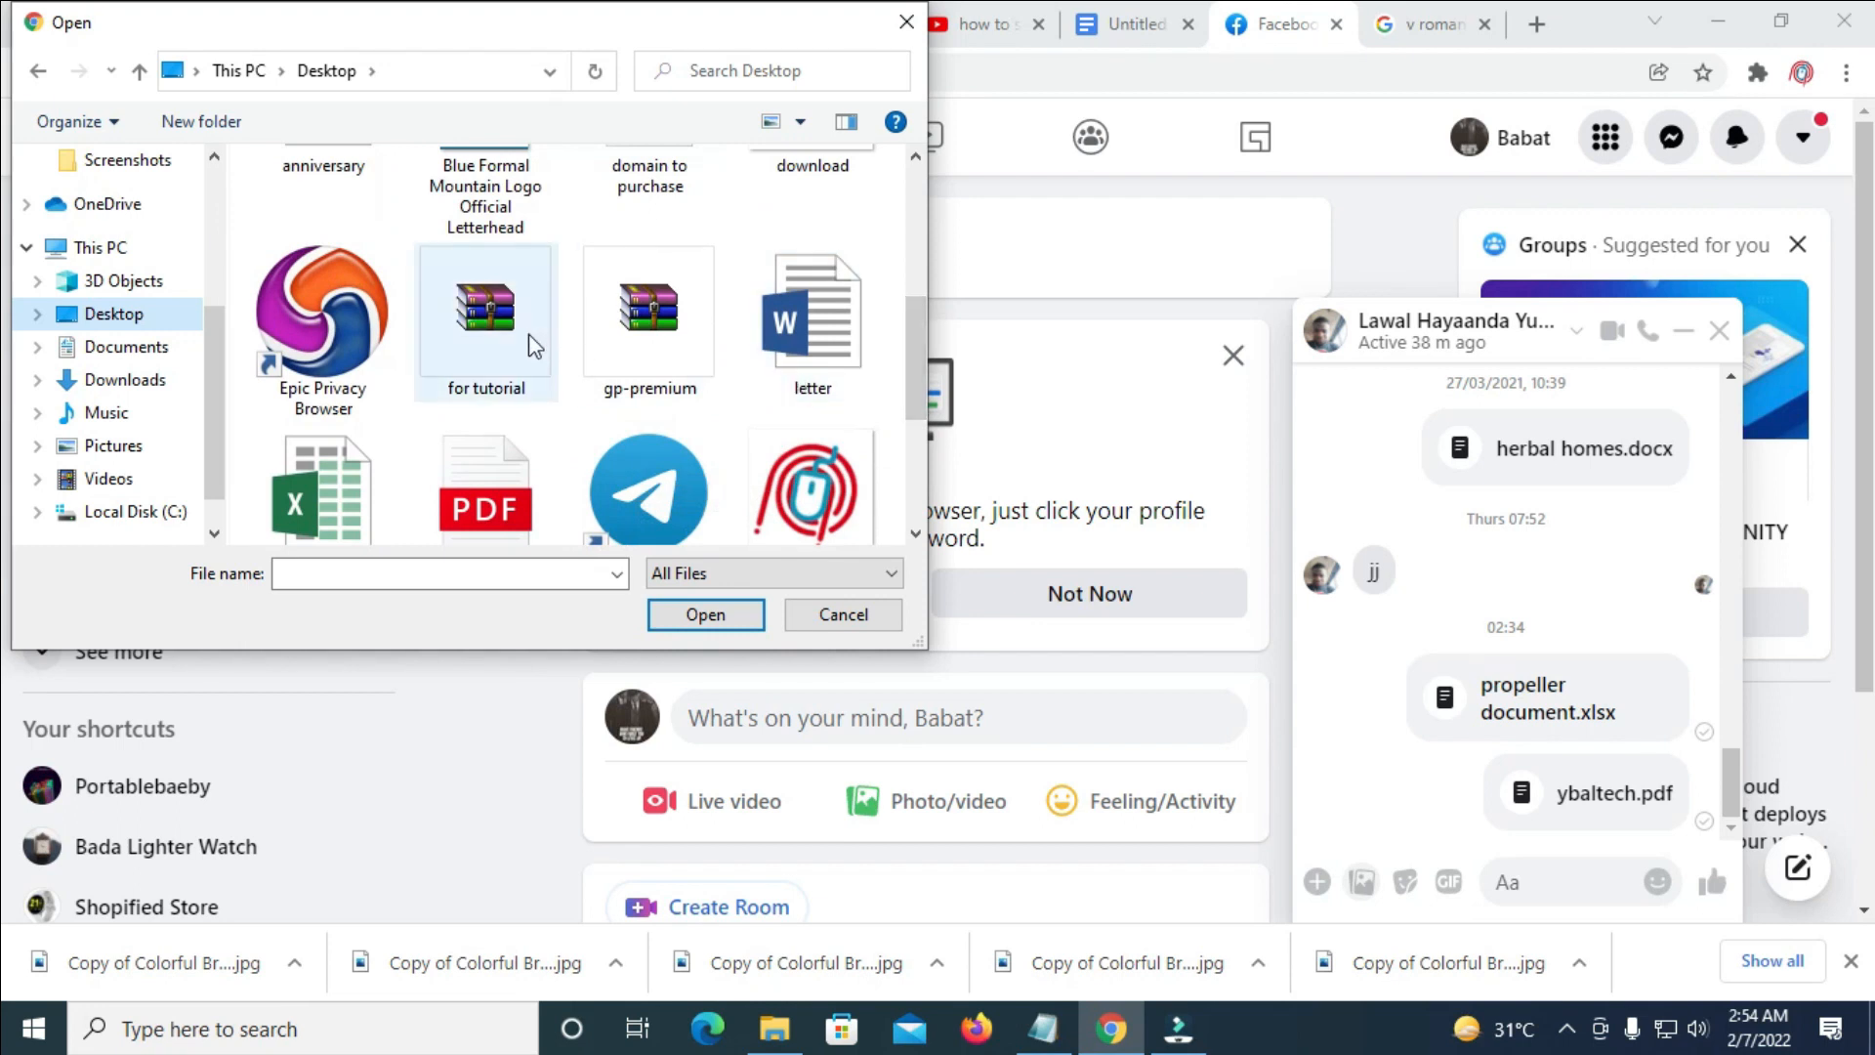
{"action": "left_click", "coordinate": [487, 309]}
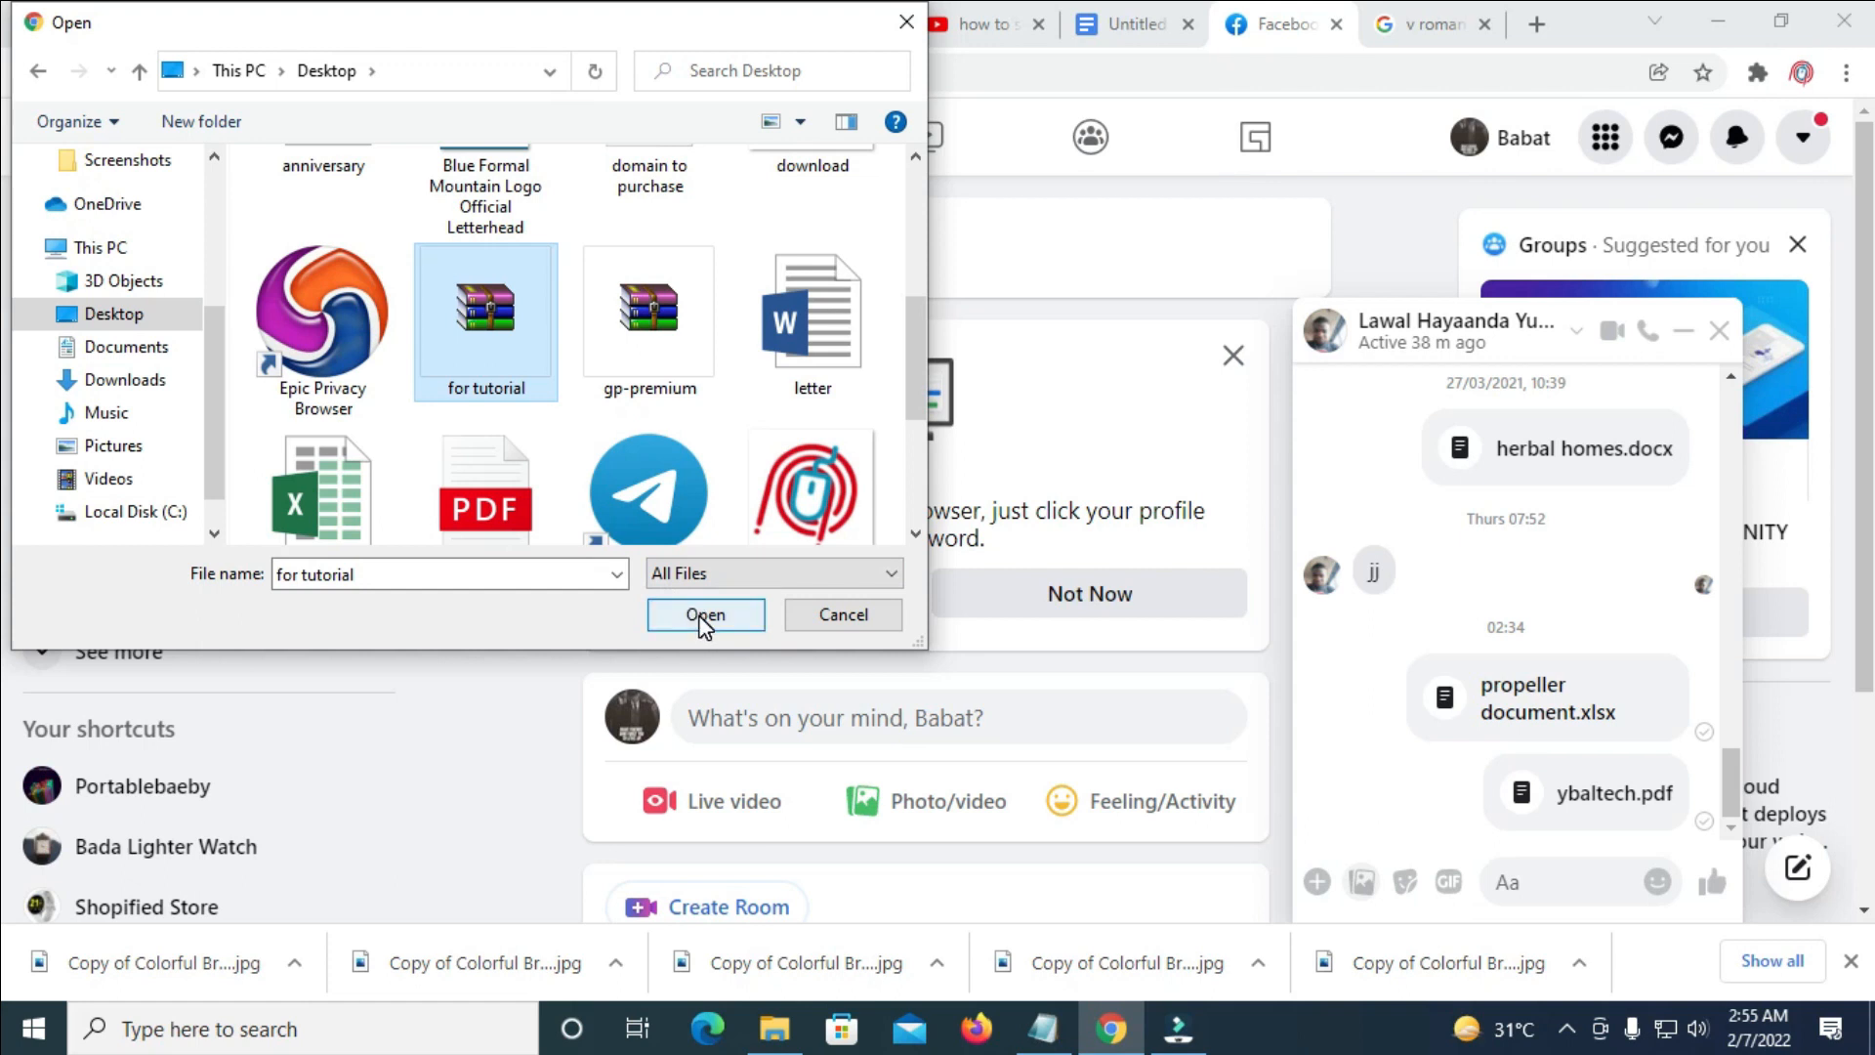
{"action": "left_click", "coordinate": [705, 615]}
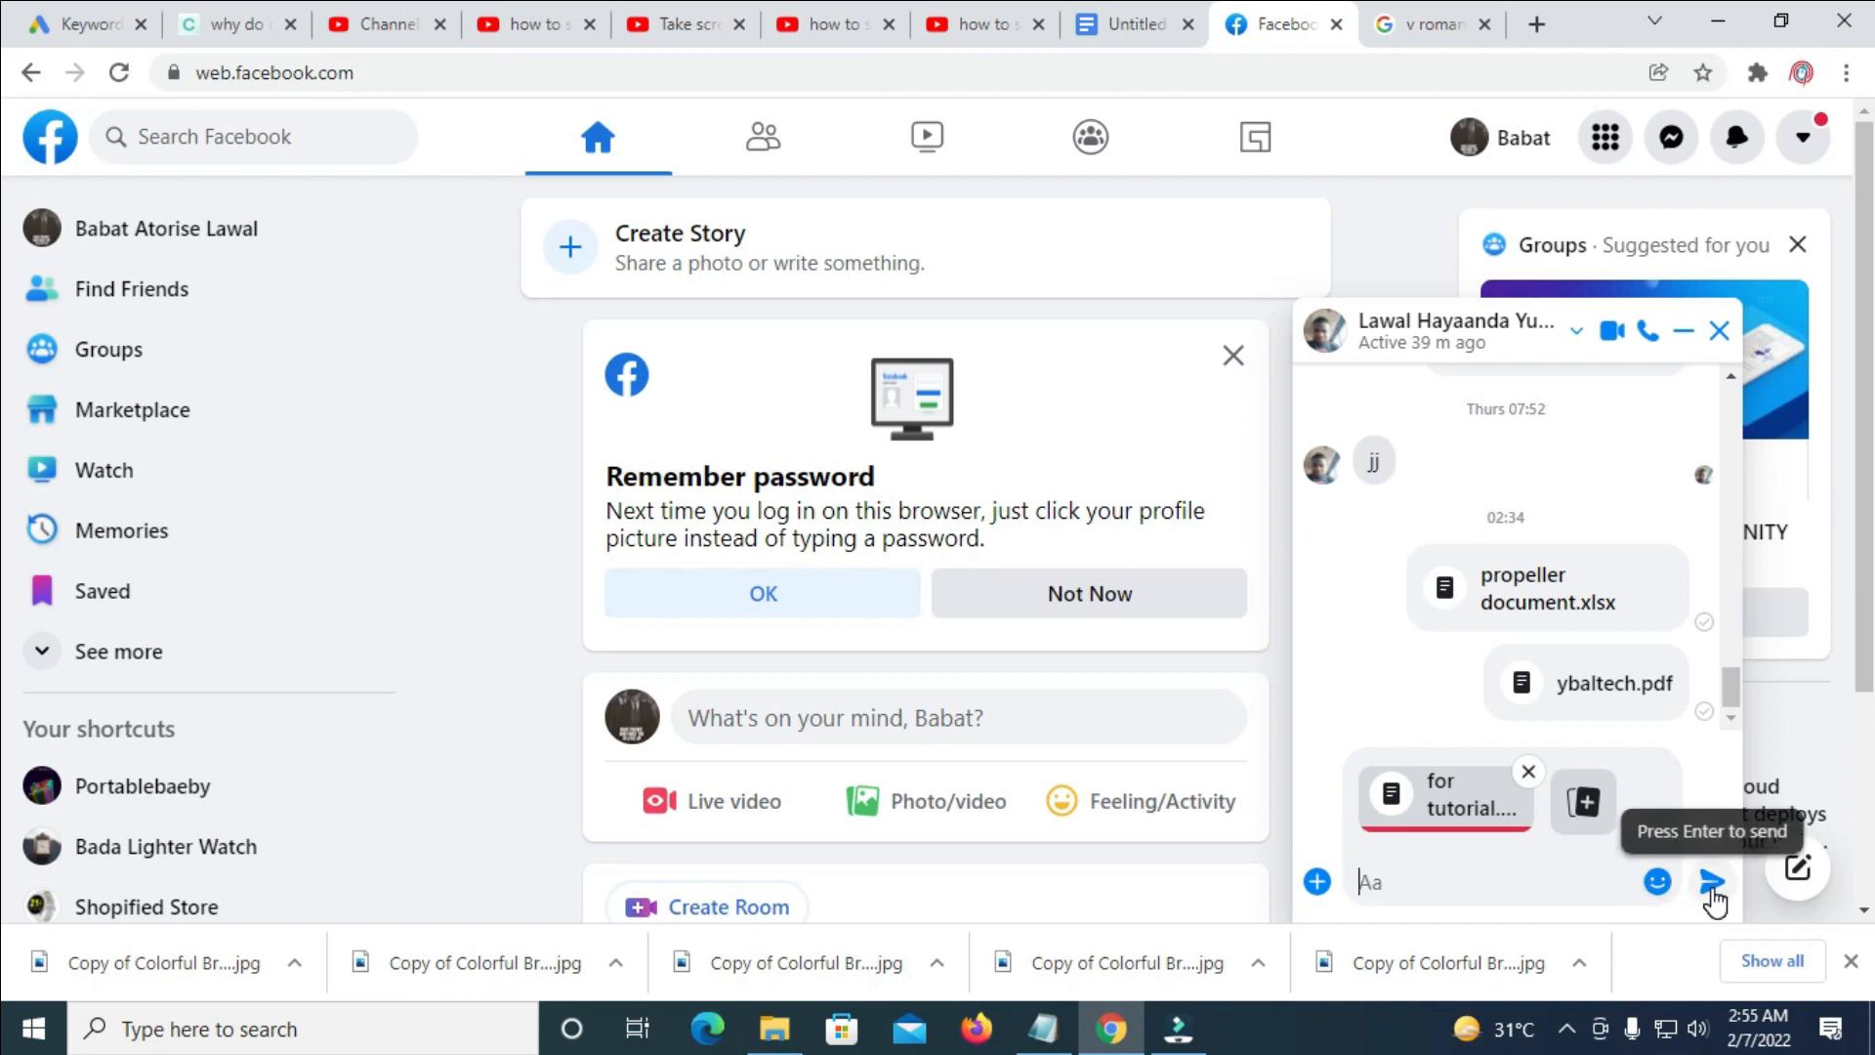
Send 'for tutorial.zip' so it appears as a message in the chat.
{"action": "left_click", "coordinate": [1716, 881]}
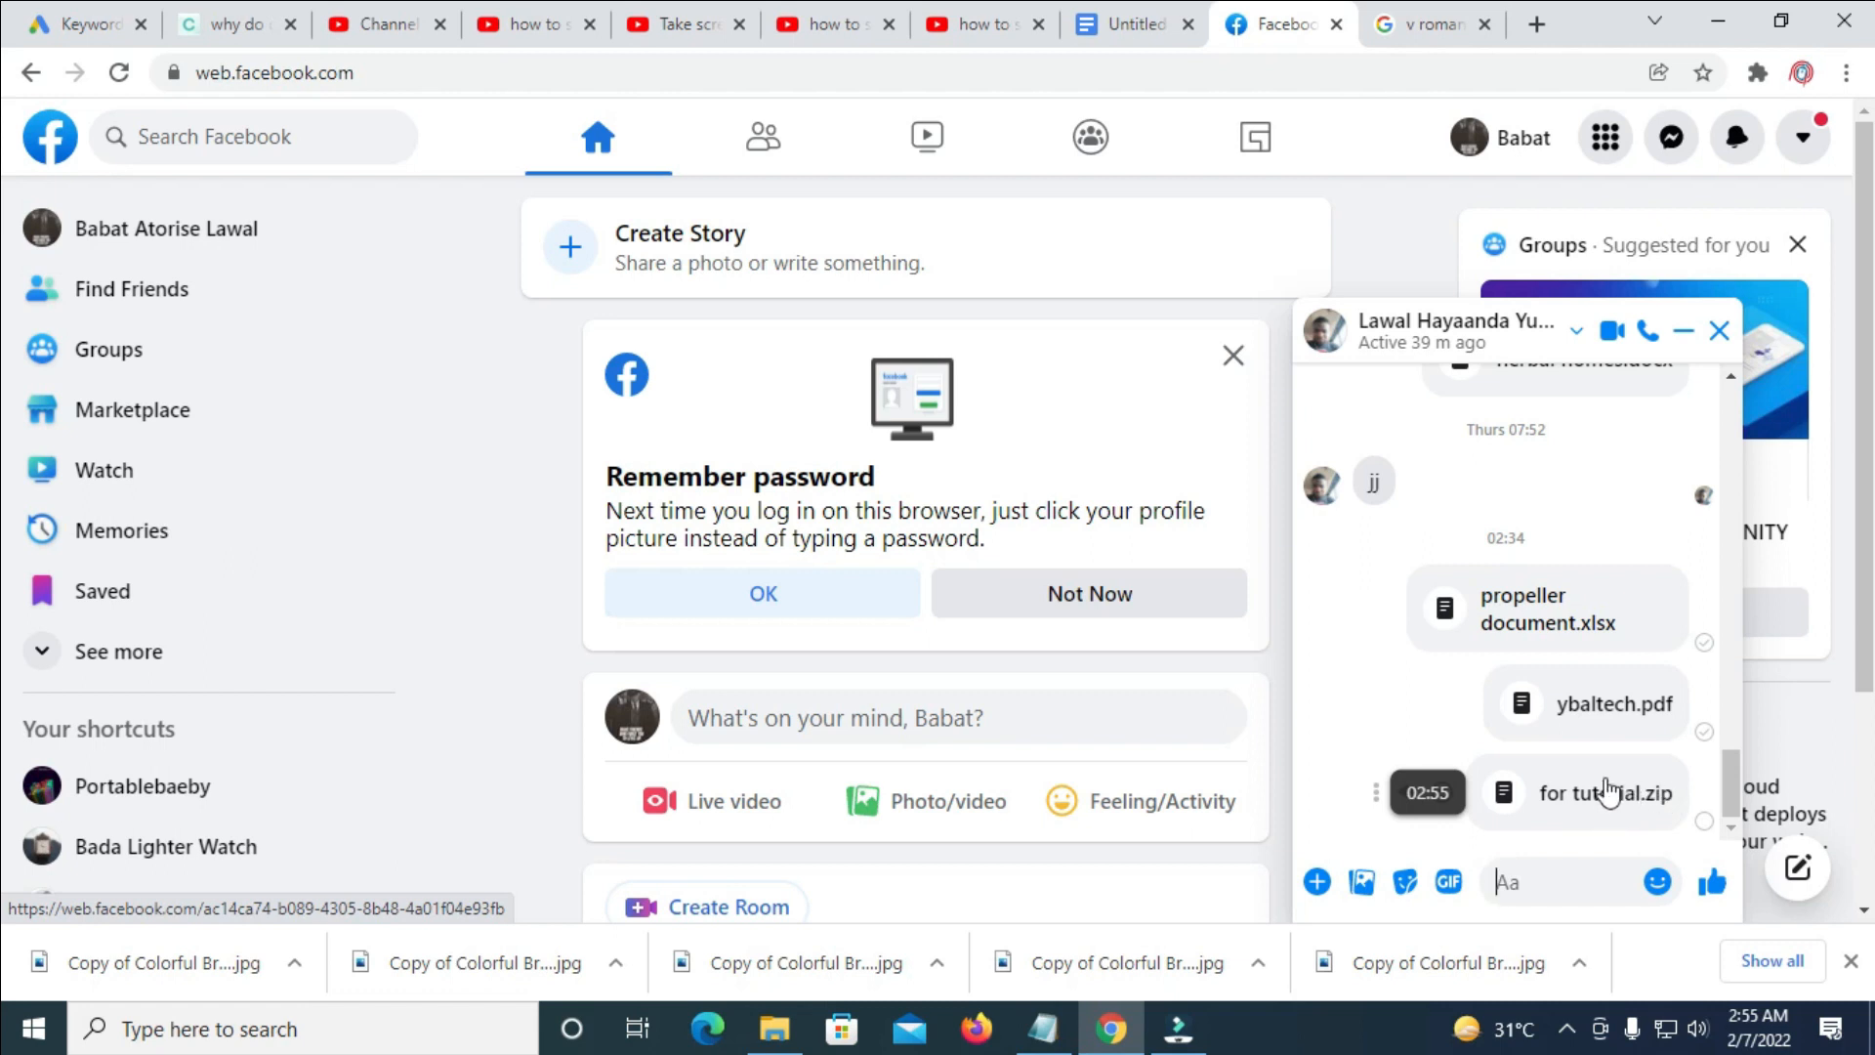
{"action": "mouse_move", "coordinate": [1592, 789]}
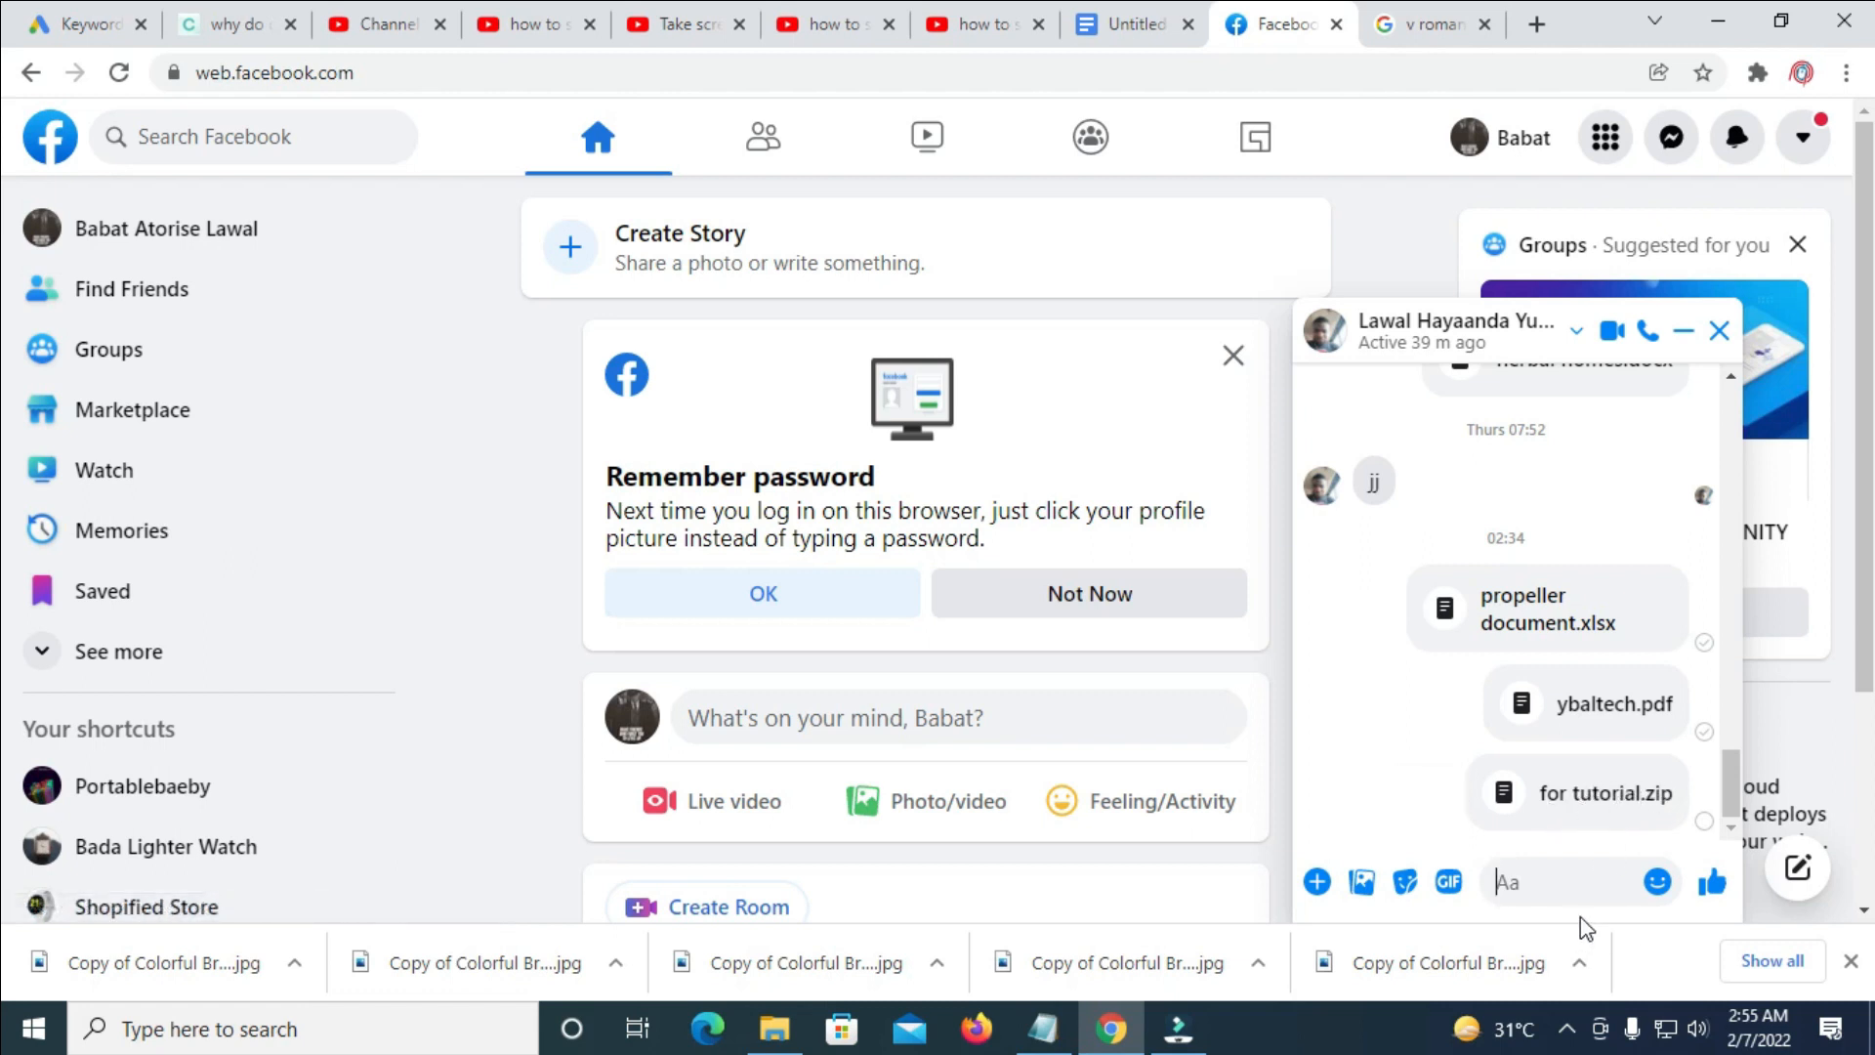
{"action": "mouse_move", "coordinate": [1584, 855]}
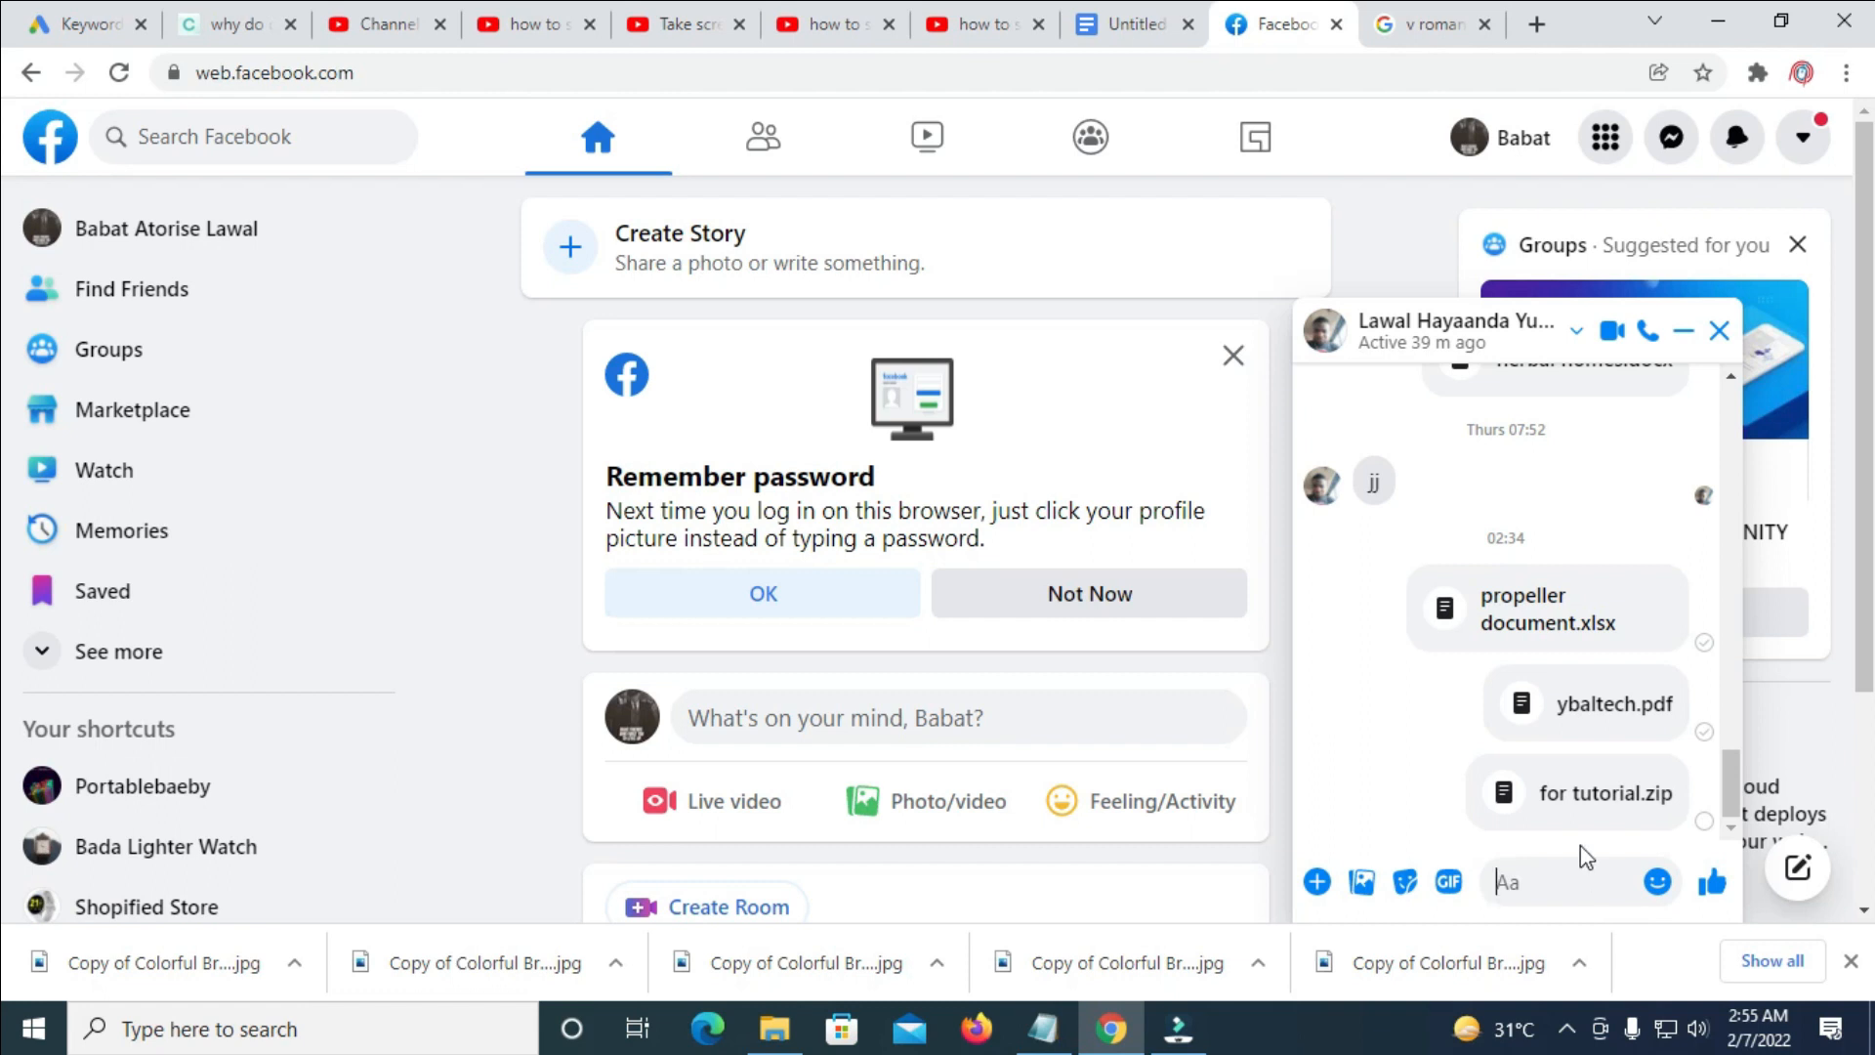